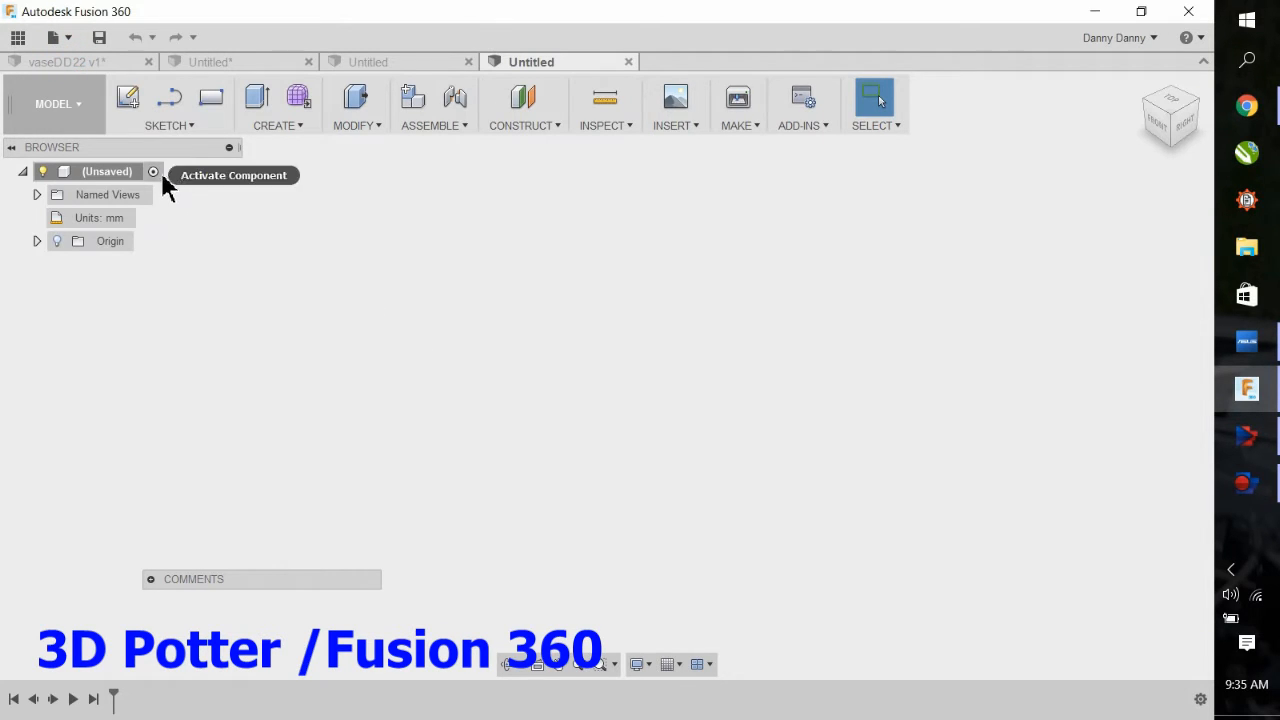
Start a new sketch on the front (XZ) origin plane.
left_click(168, 104)
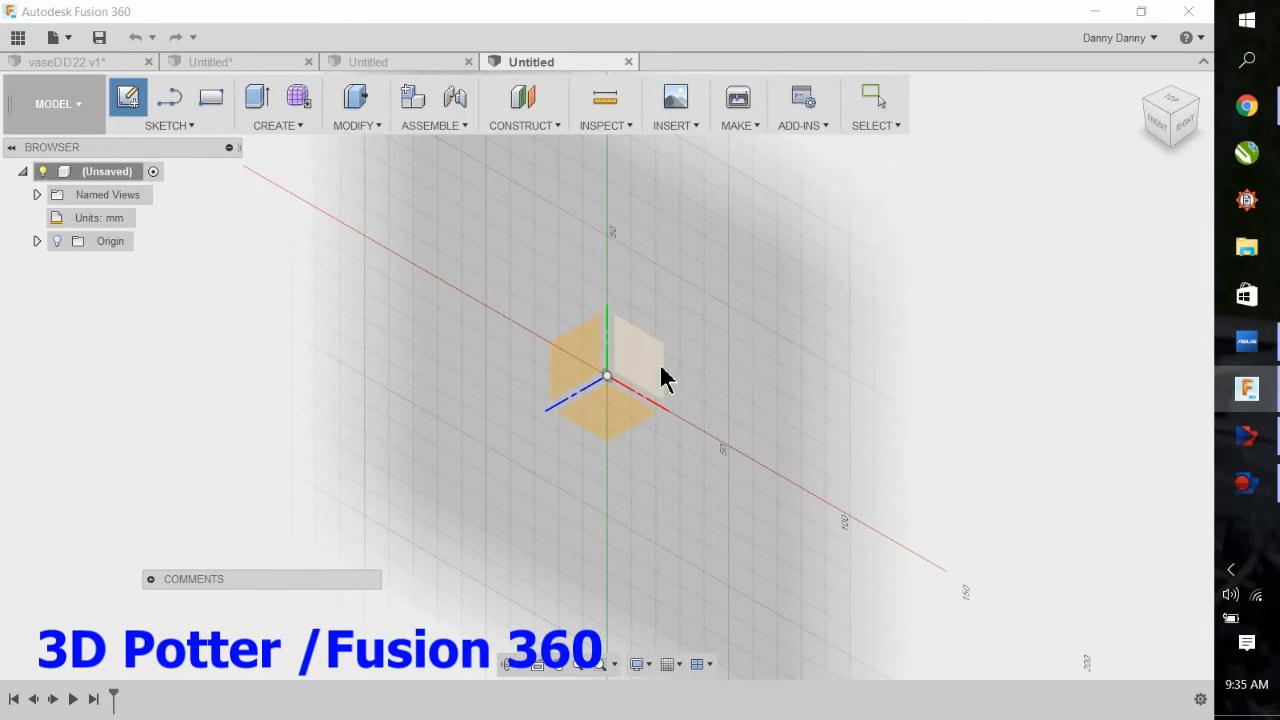
mouse_move(630, 364)
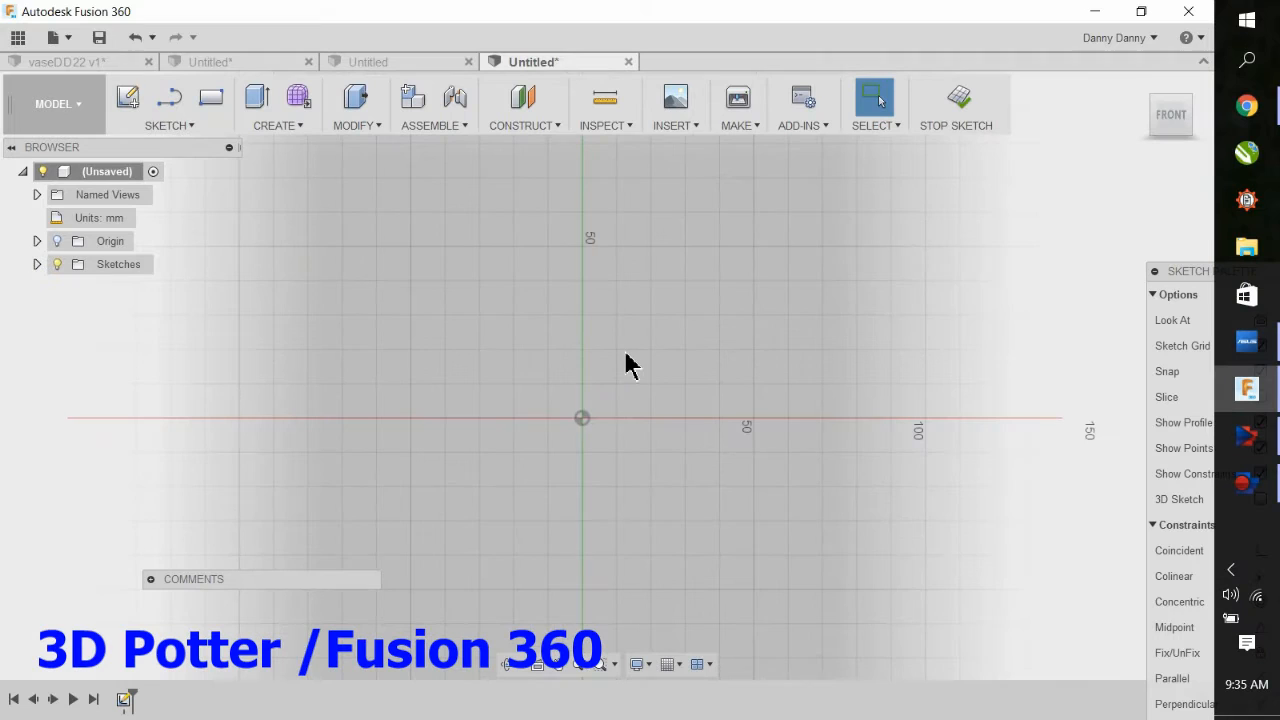
Draw a 100 × 100 mm centre rectangle from the origin.
left_click(168, 124)
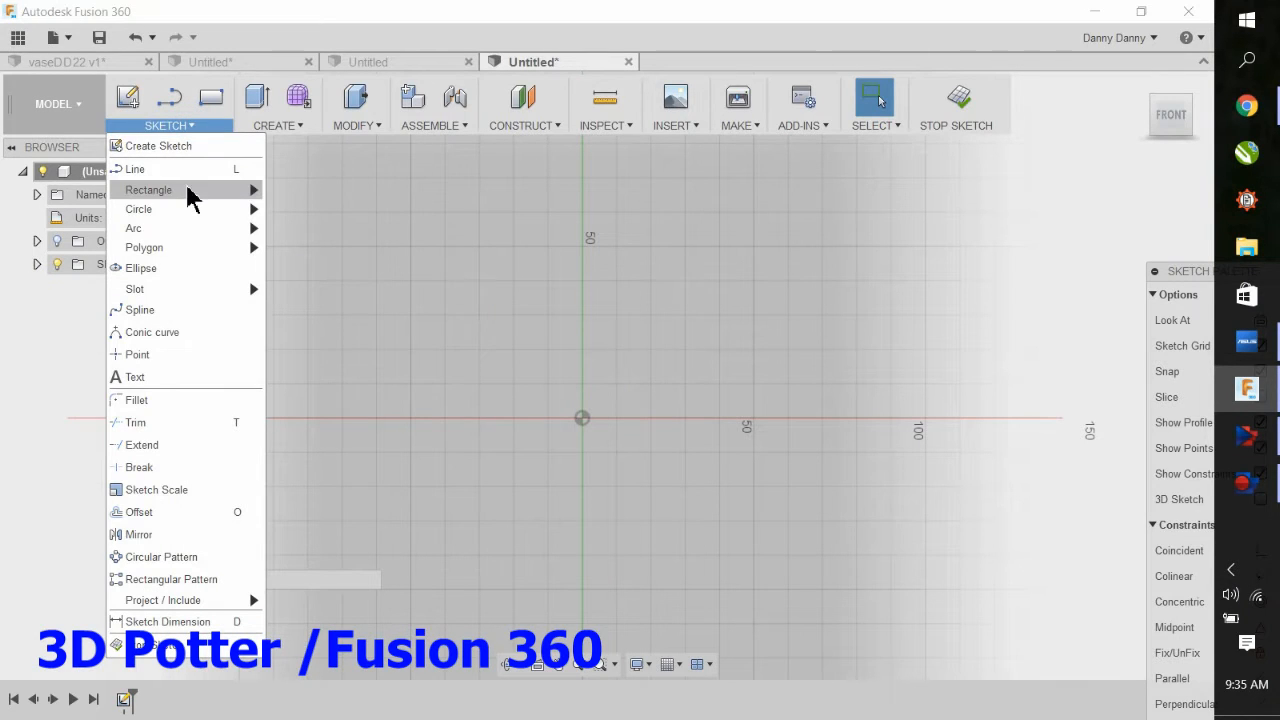
mouse_move(312, 252)
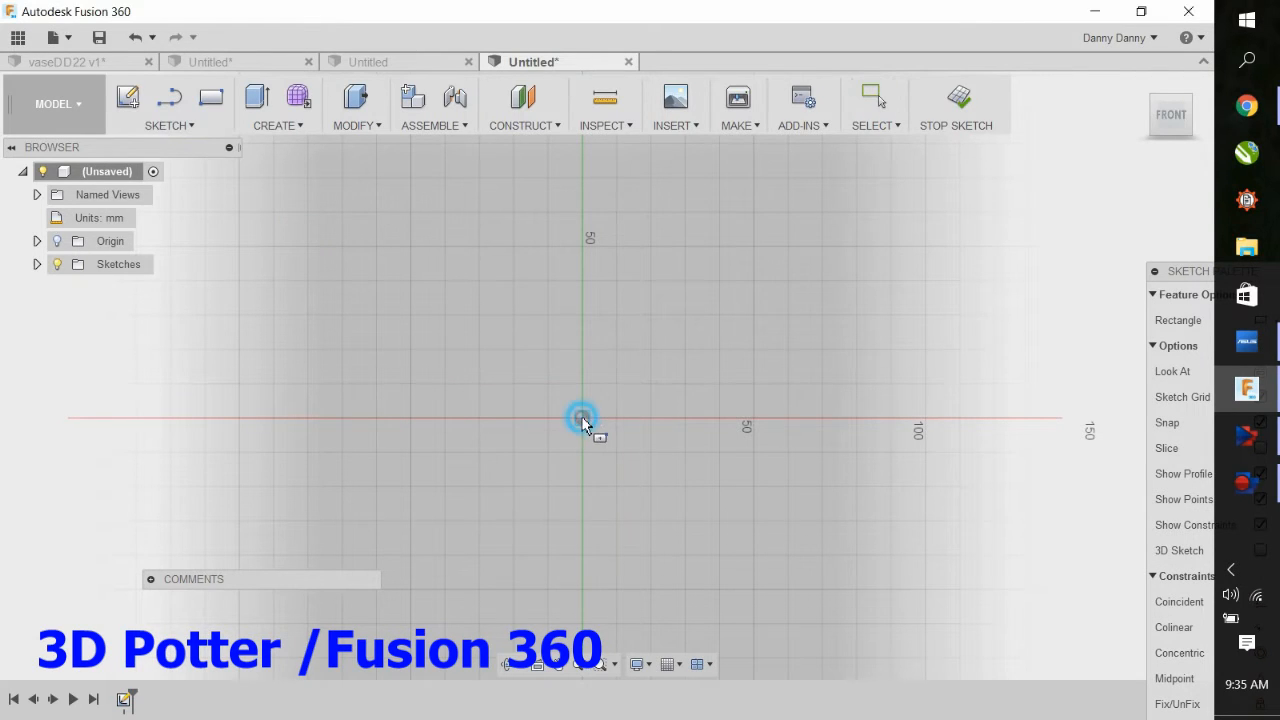
left_click_drag(582, 418, 696, 518)
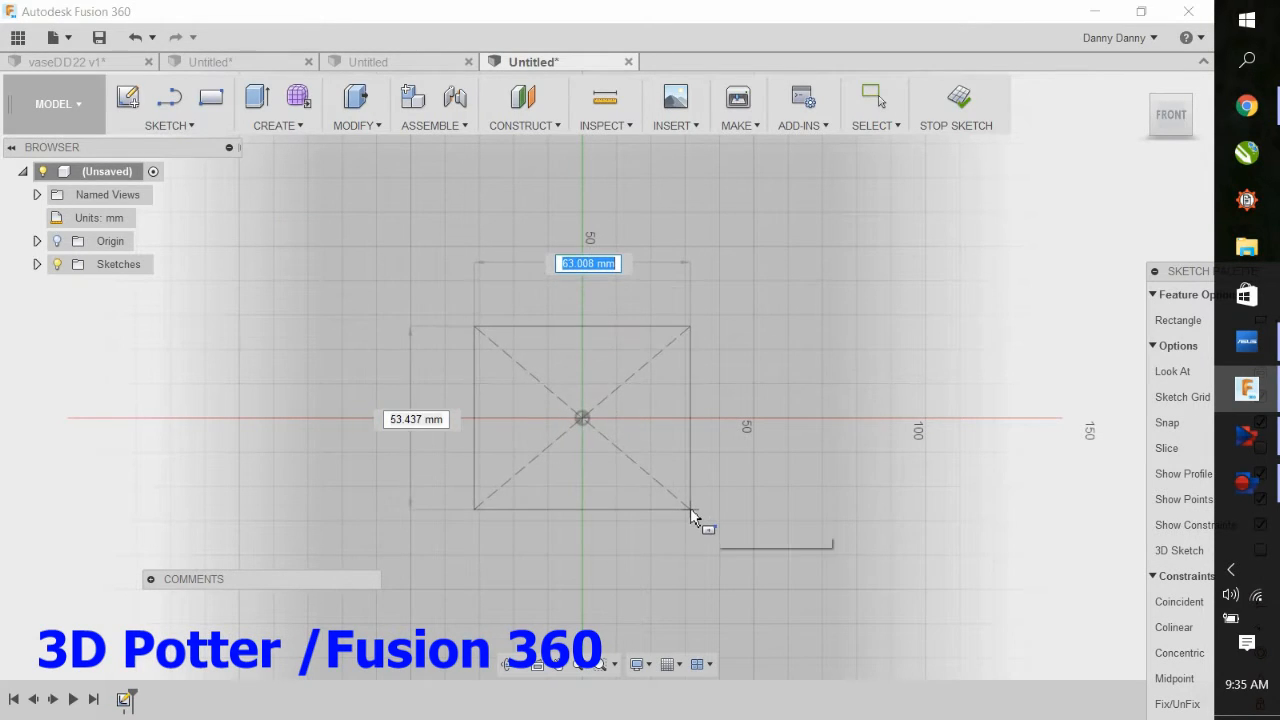
type("100.00")
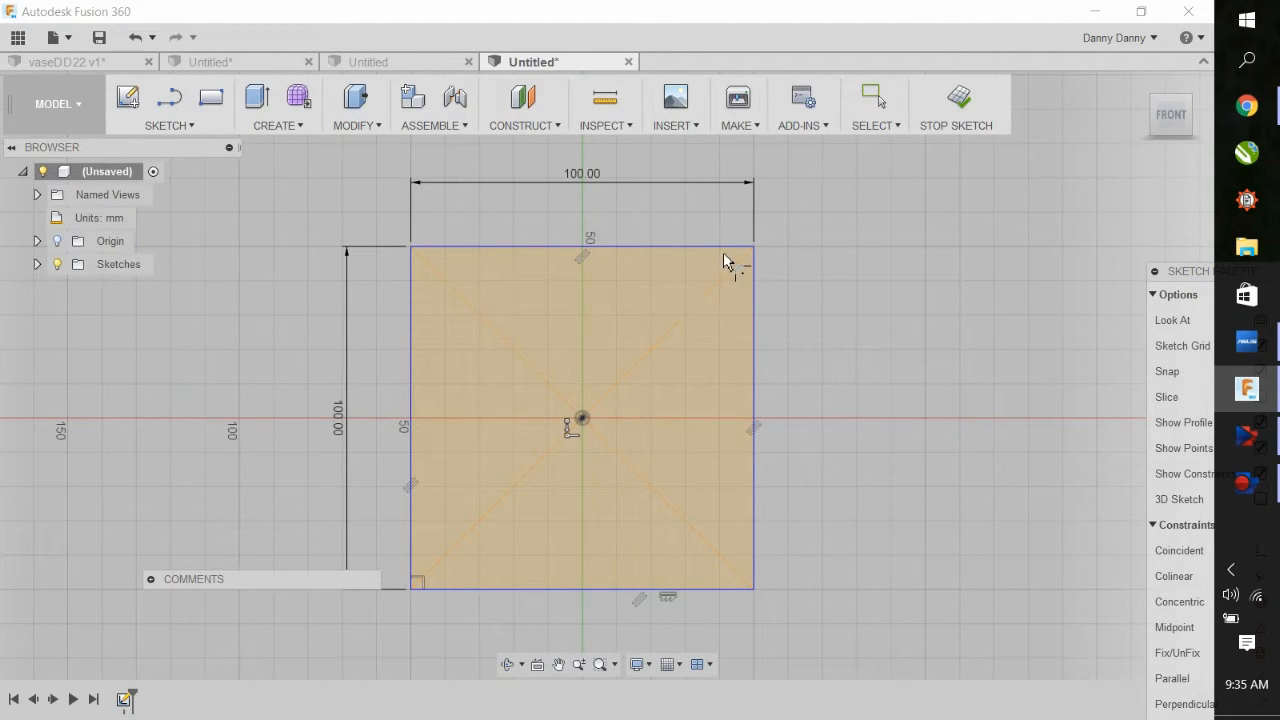
Round the square's four corners with 20 mm sketch fillets.
left_click(580, 248)
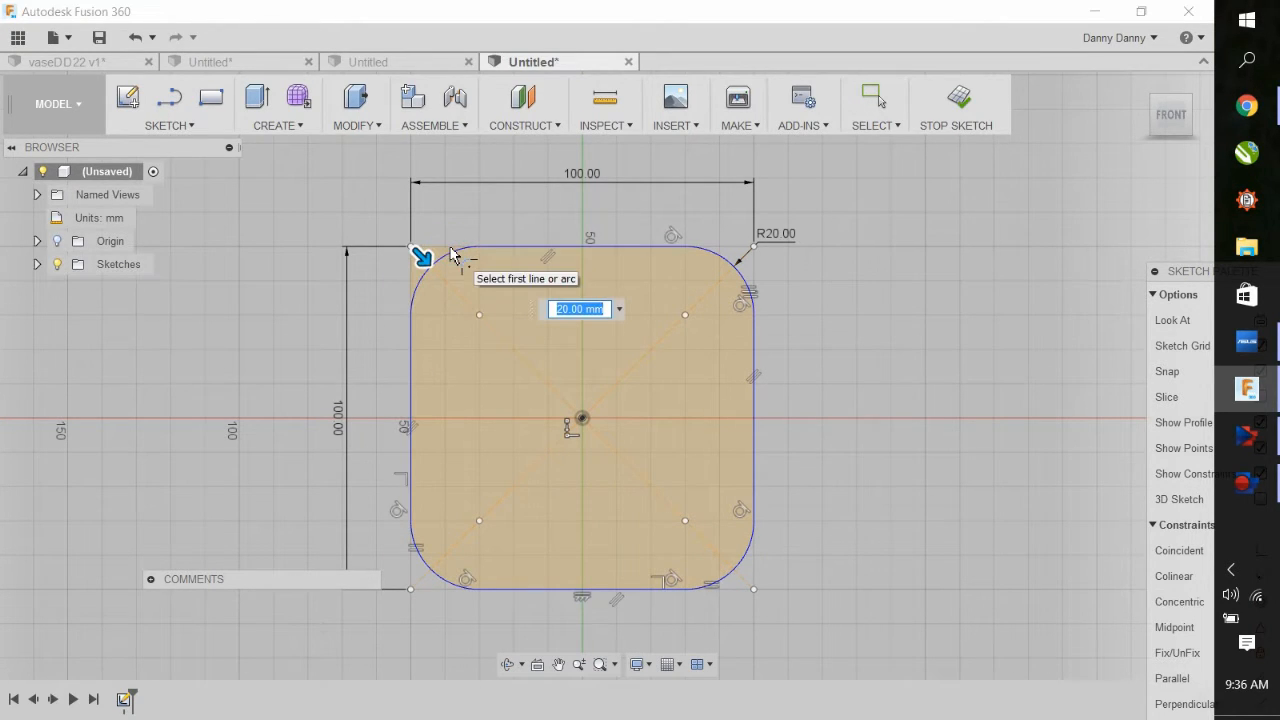
mouse_move(984, 258)
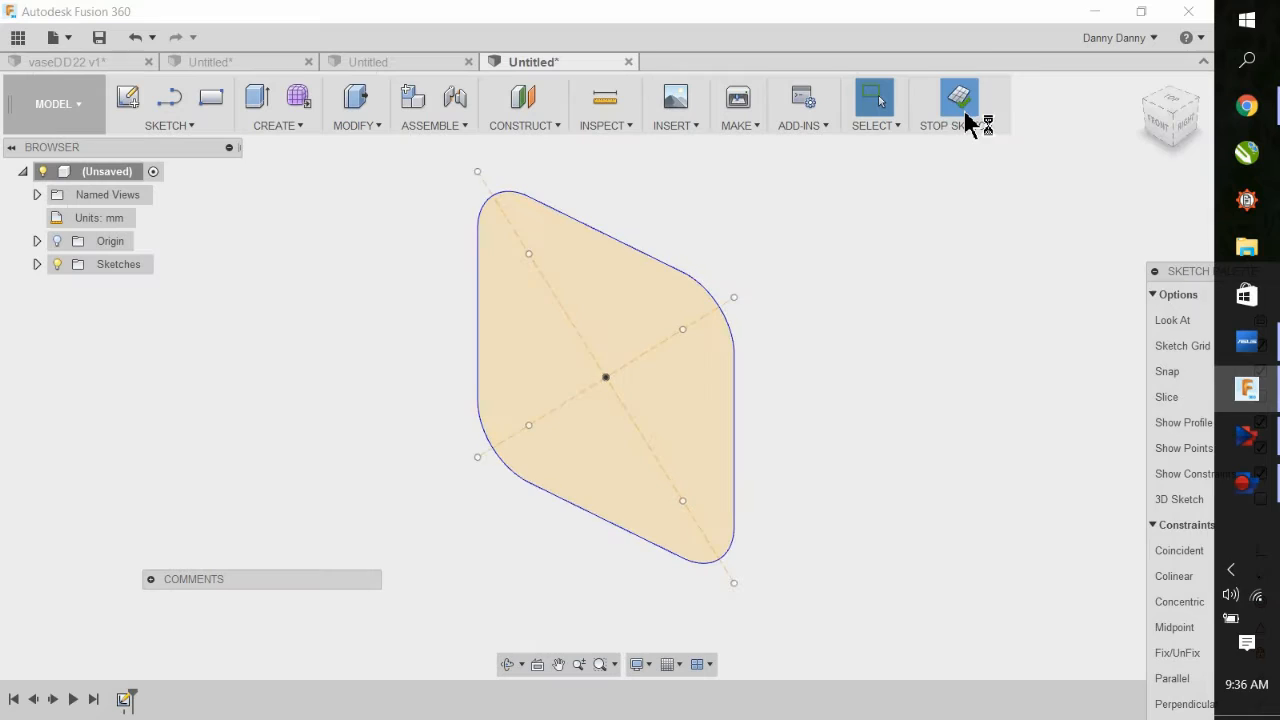
Finish the sketch, enter Create Form and start a T-spline Extrude.
left_click(958, 96)
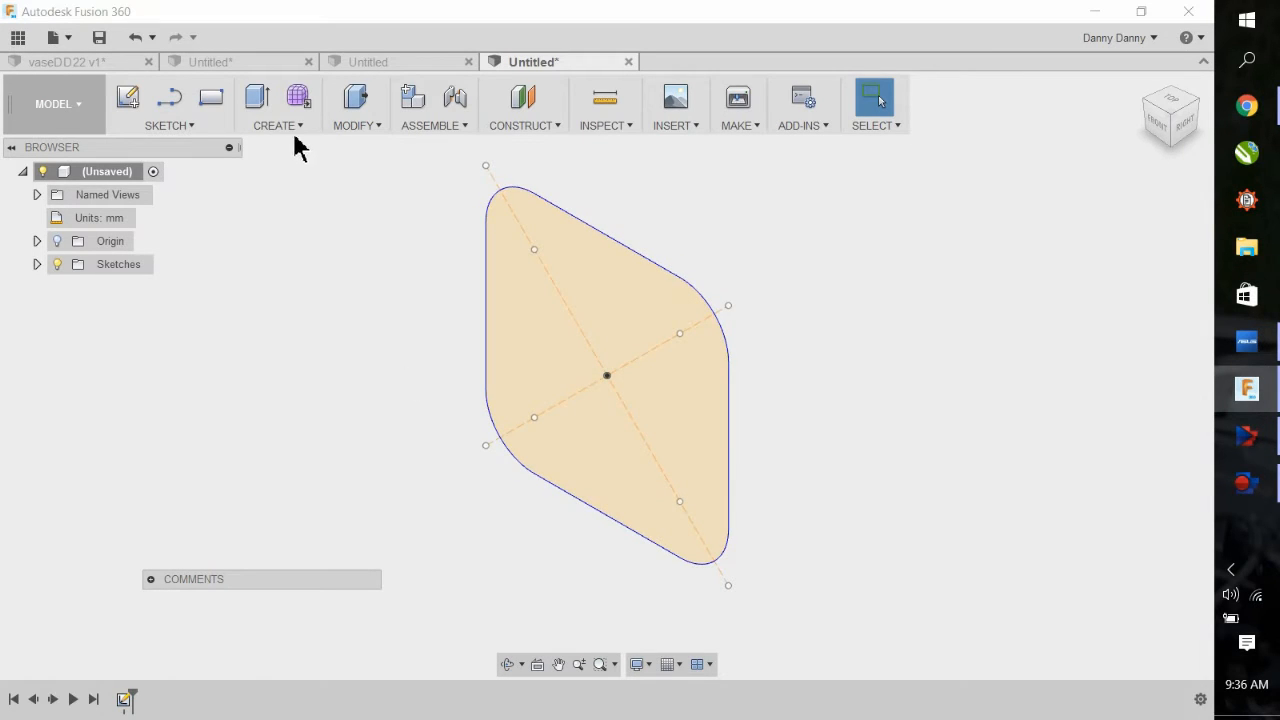
mouse_move(296, 96)
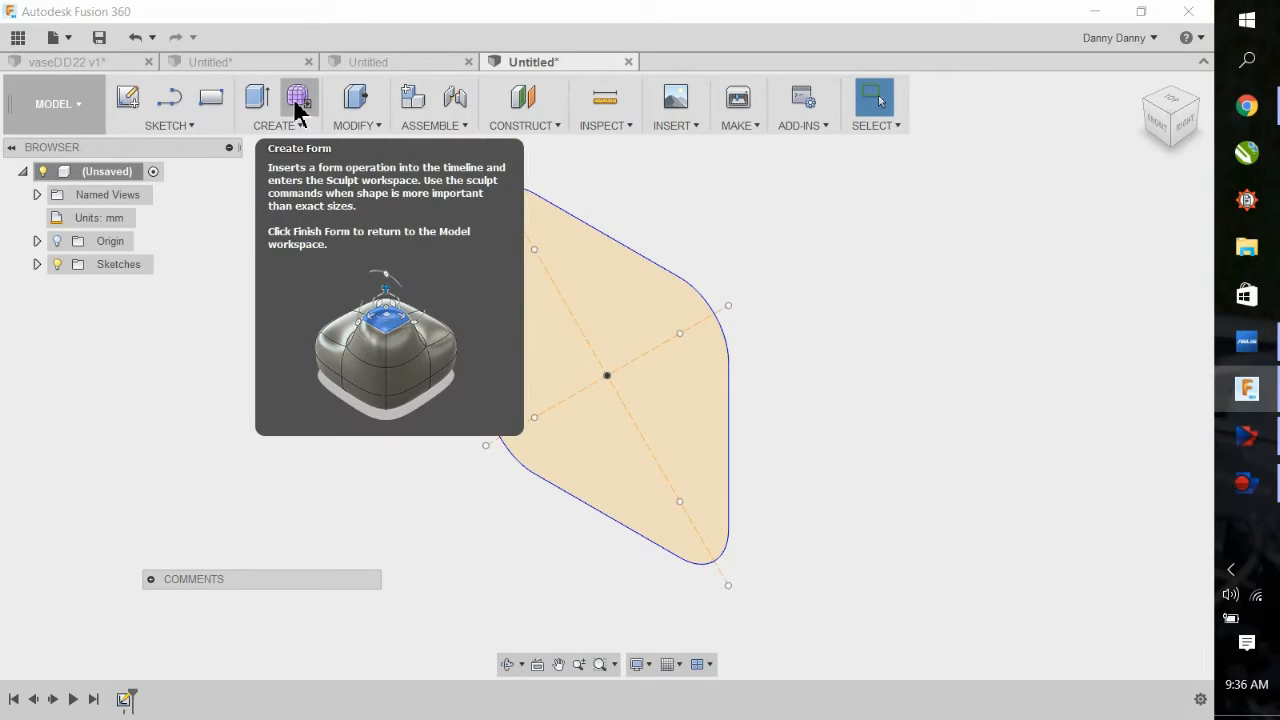
left_click(298, 96)
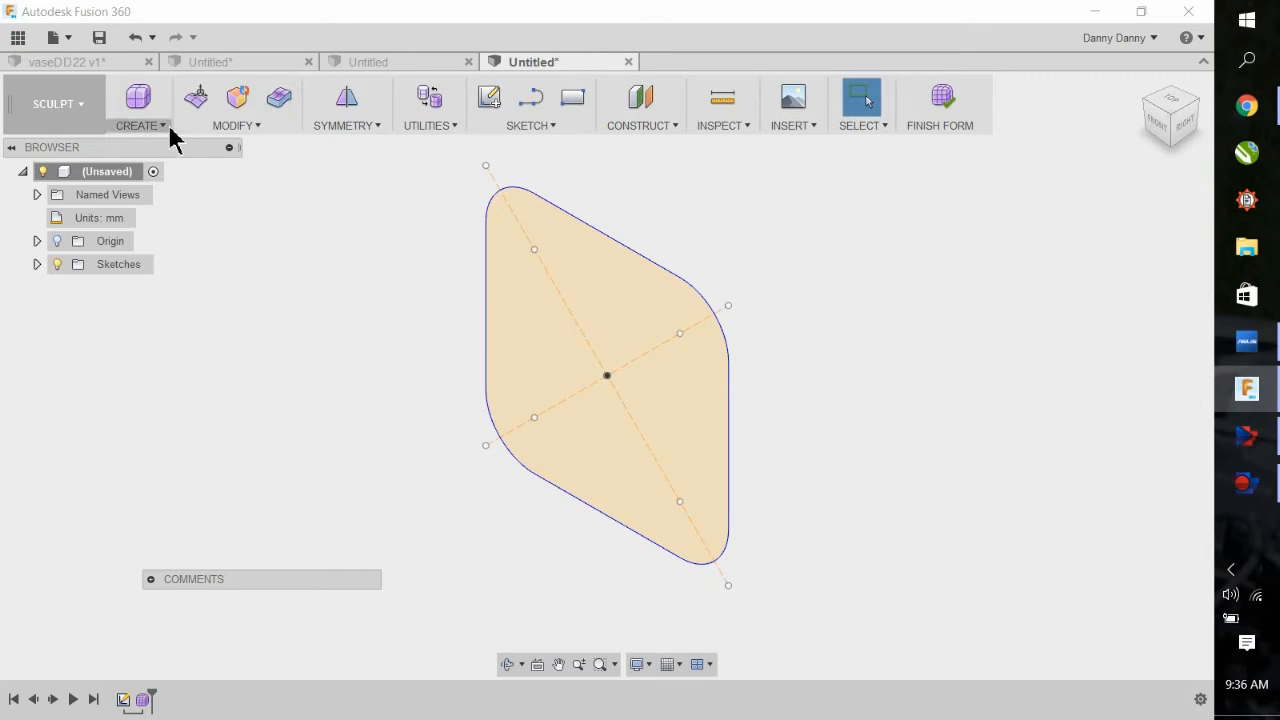
left_click(140, 110)
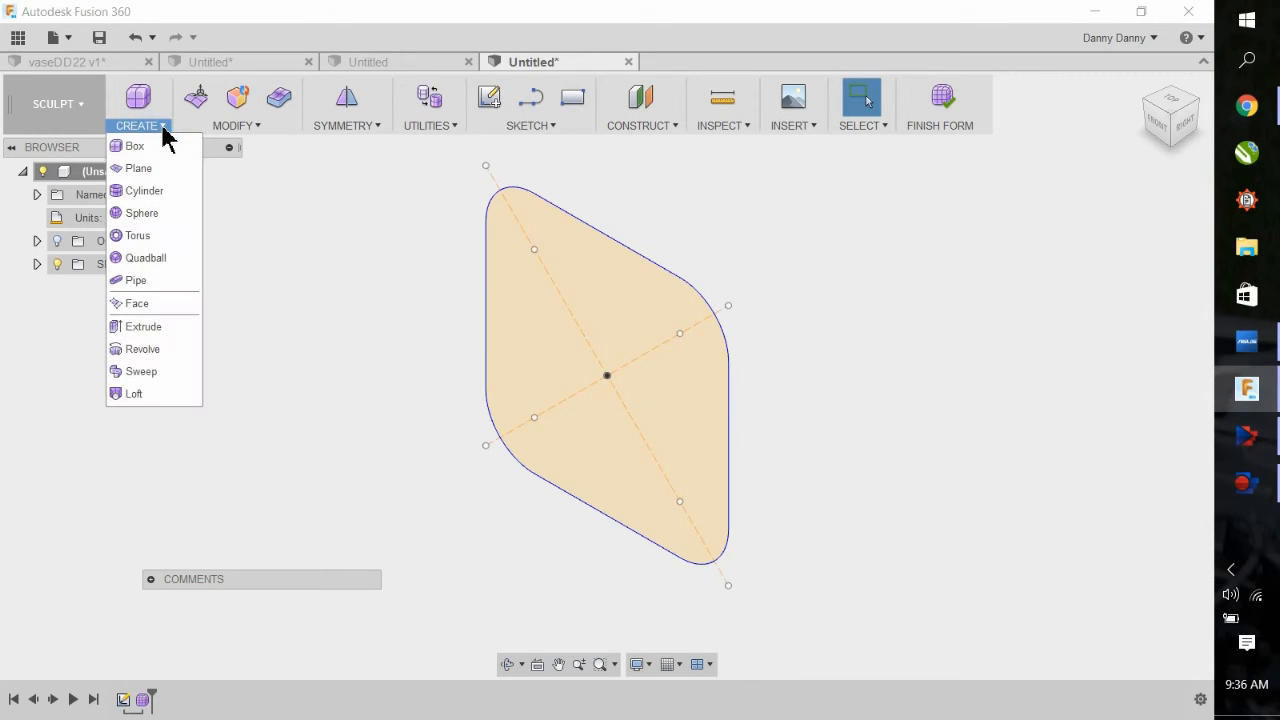
mouse_move(142, 326)
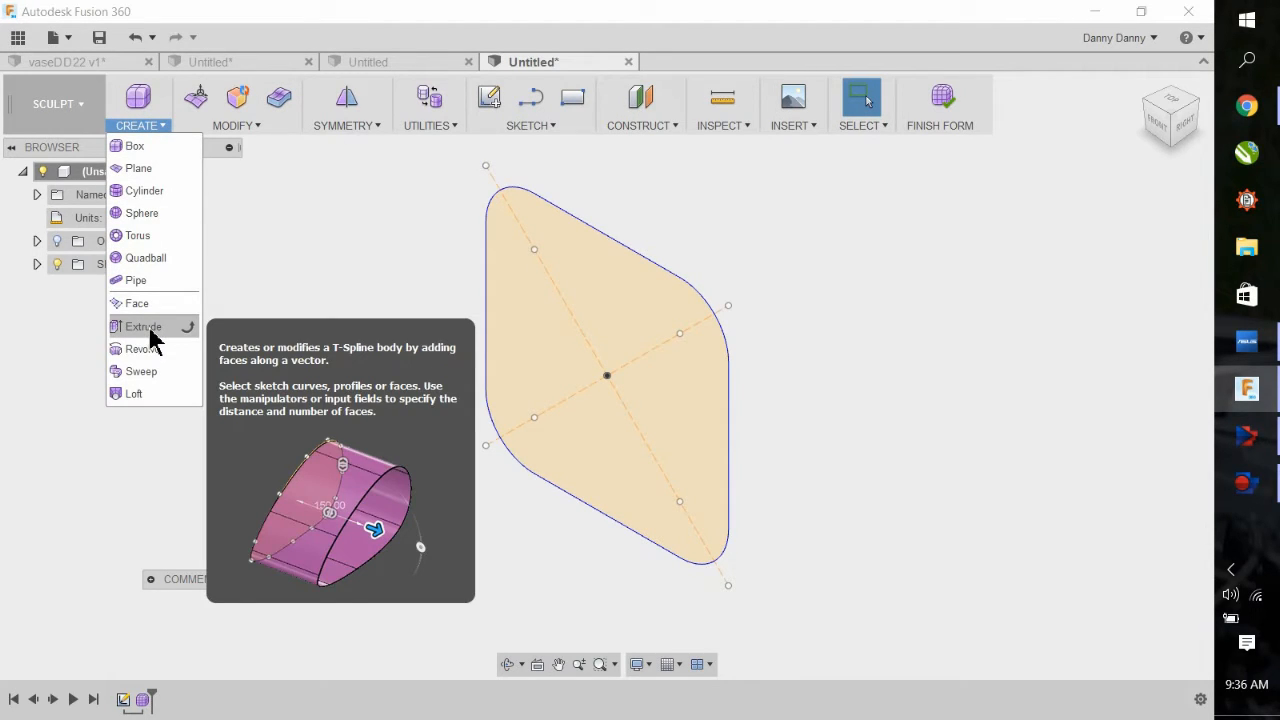
left_click(142, 326)
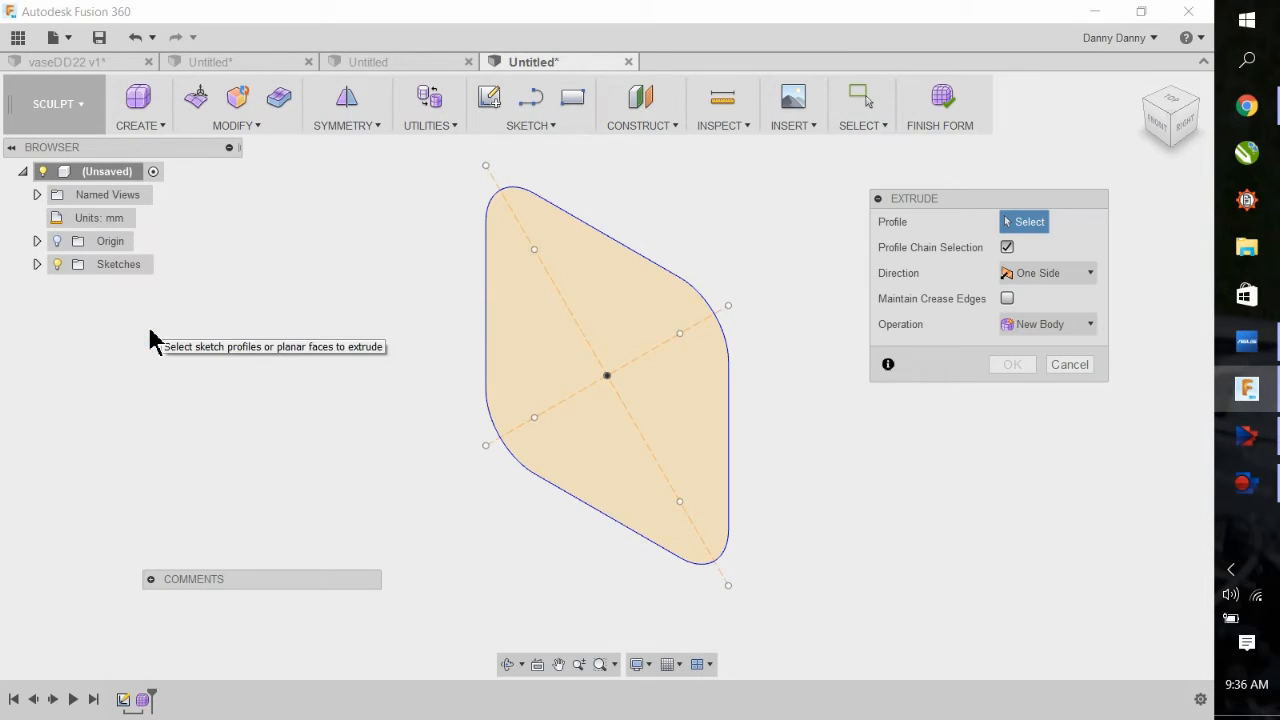
mouse_move(700, 410)
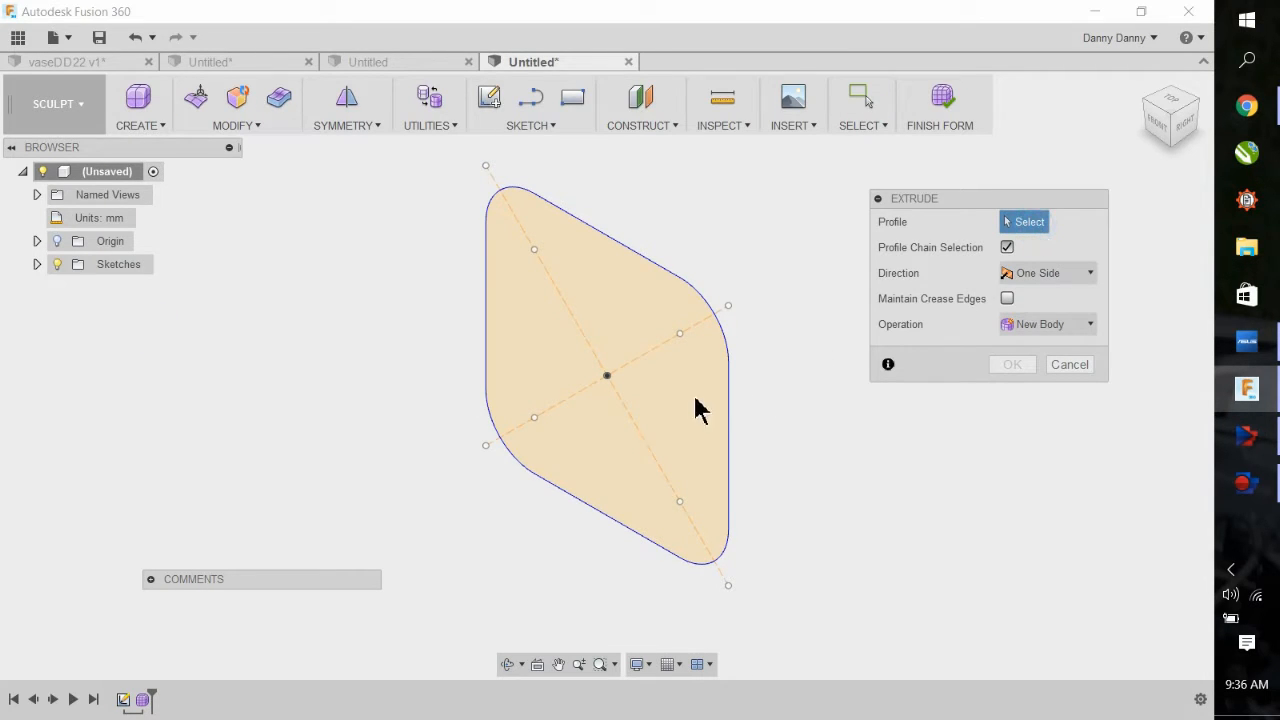
Extrude the rounded square 140 mm with 10 faces around and extra front faces, then confirm.
left_click(600, 390)
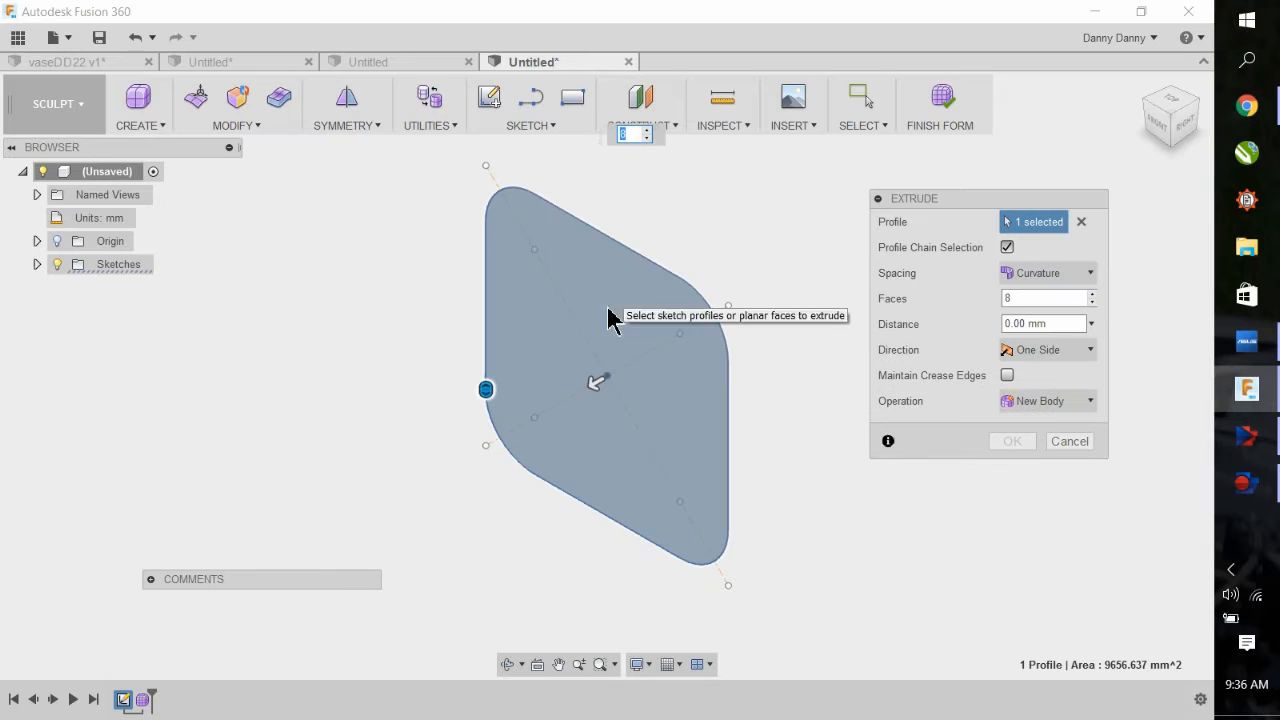
left_click_drag(596, 382, 570, 396)
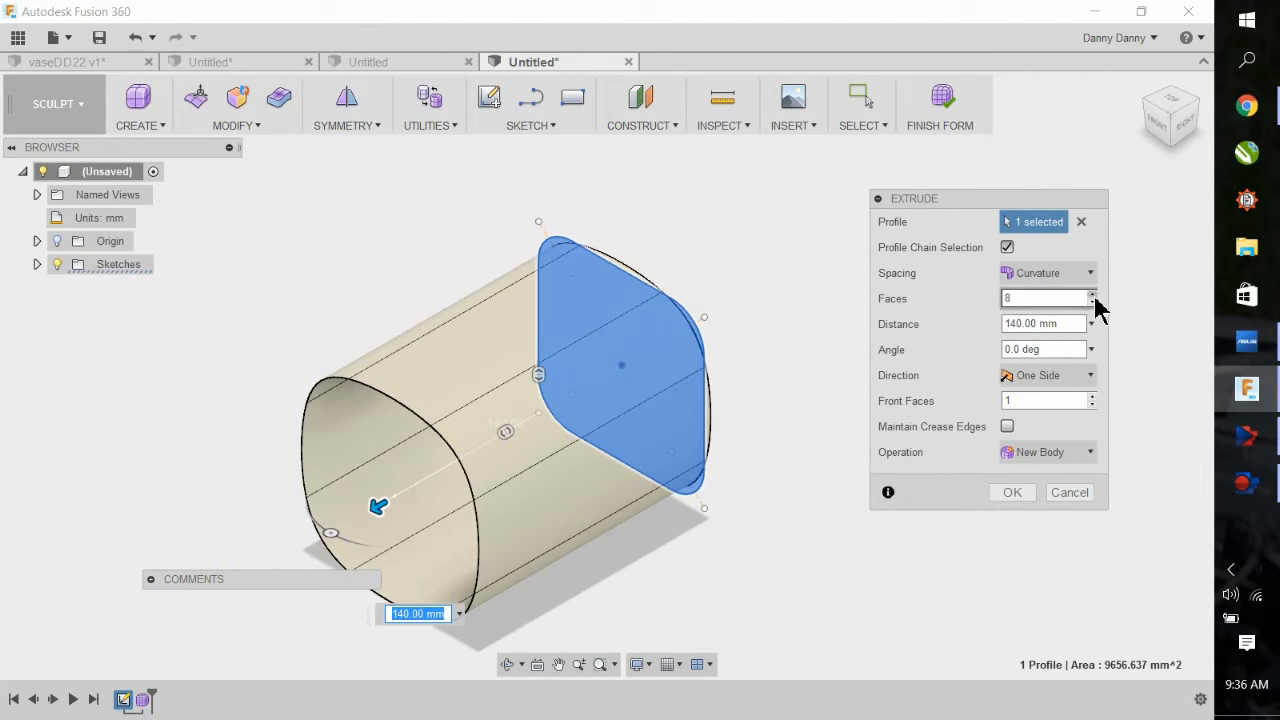
left_click(1092, 294)
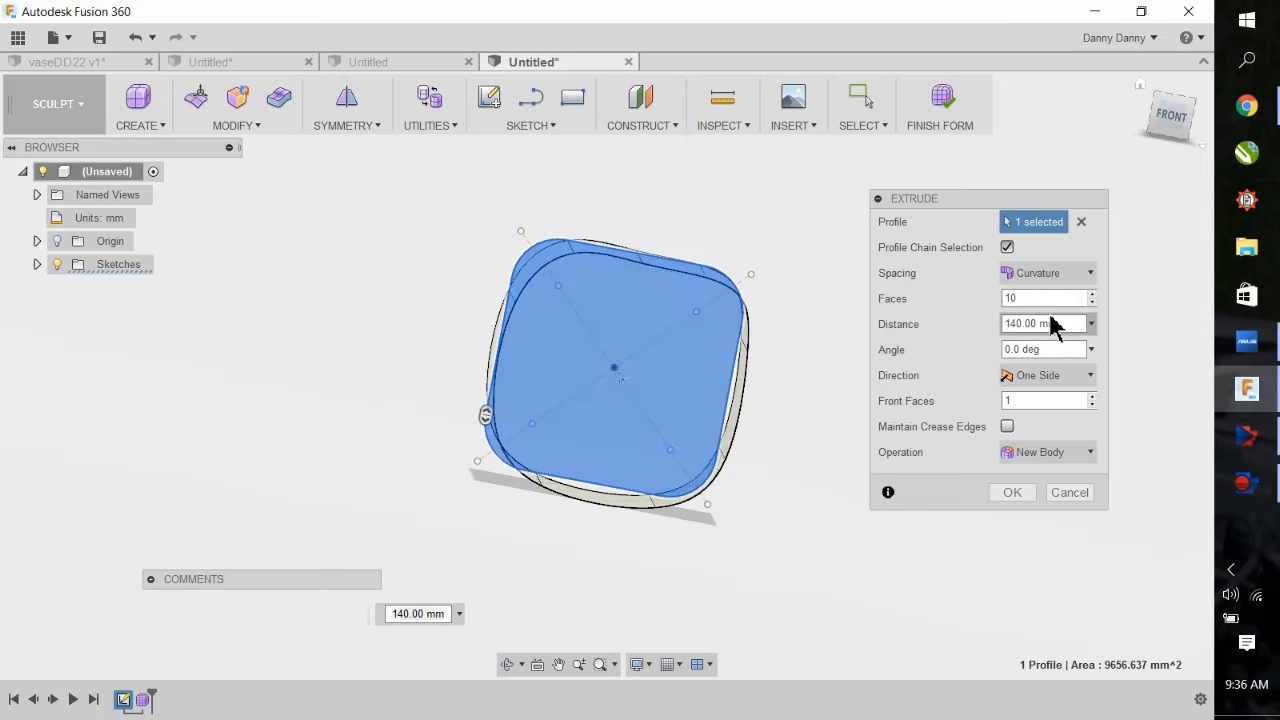
type("7")
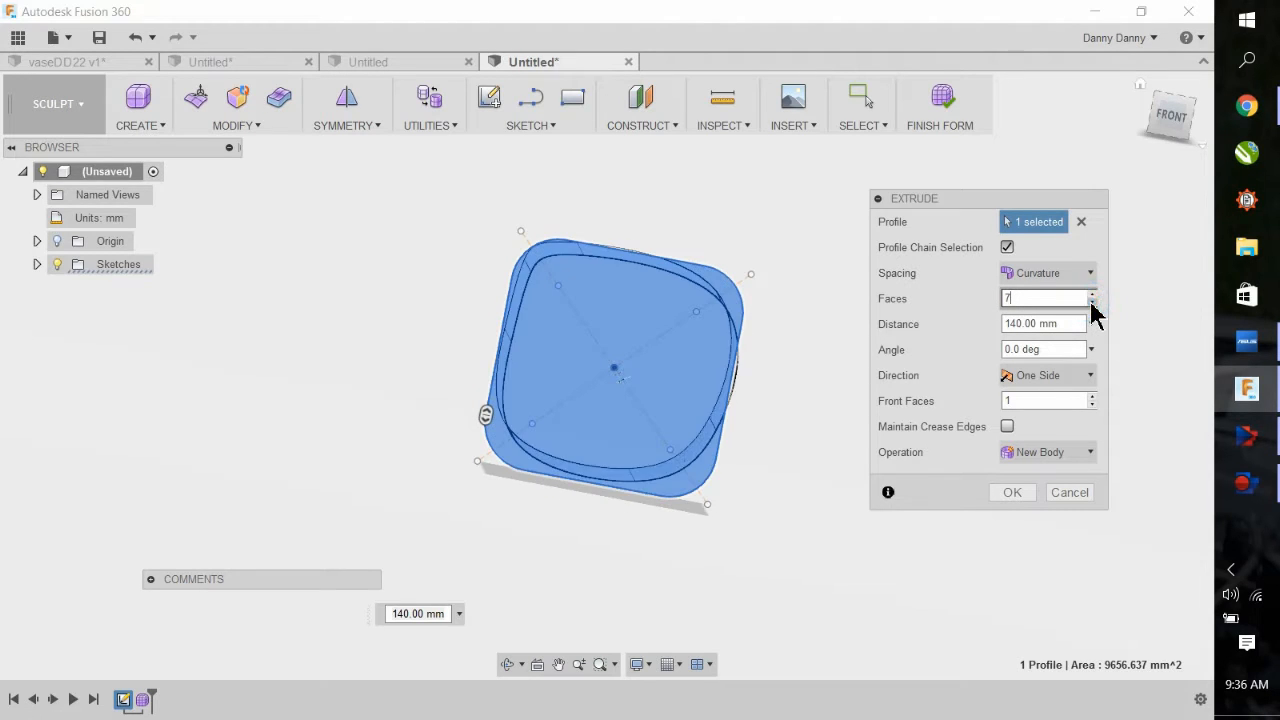
left_click(1092, 304)
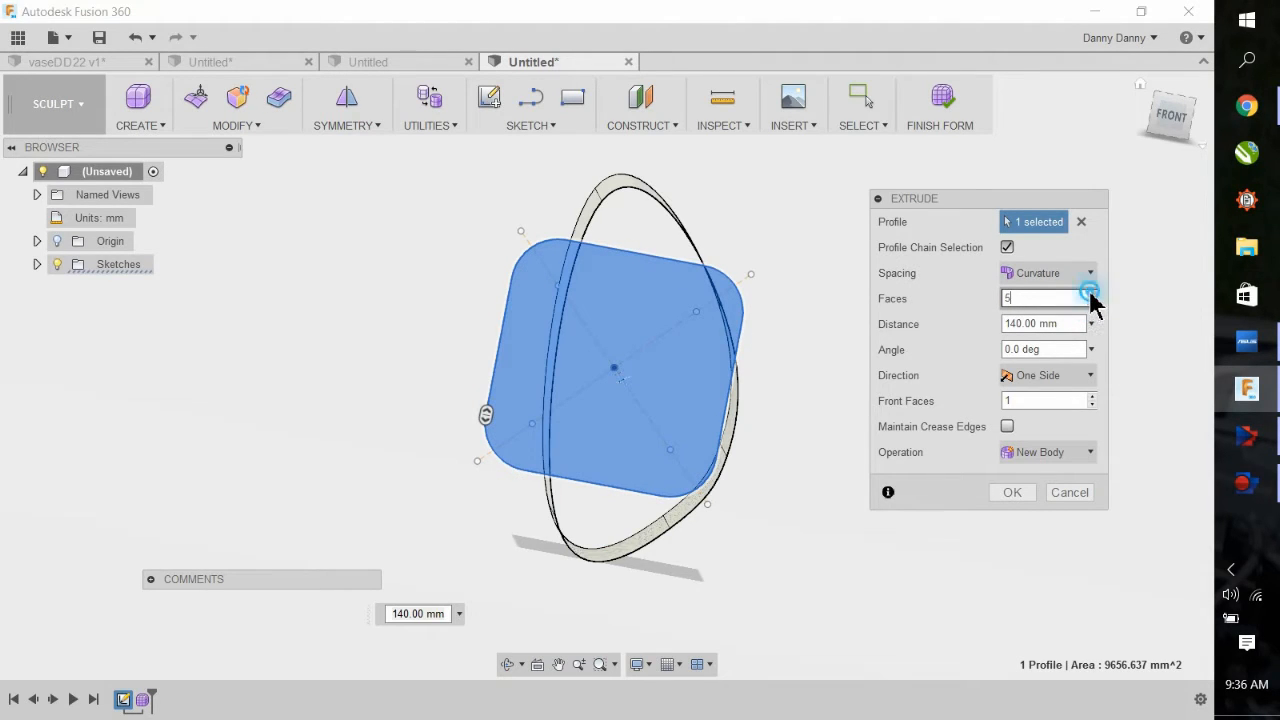
left_click(1092, 294)
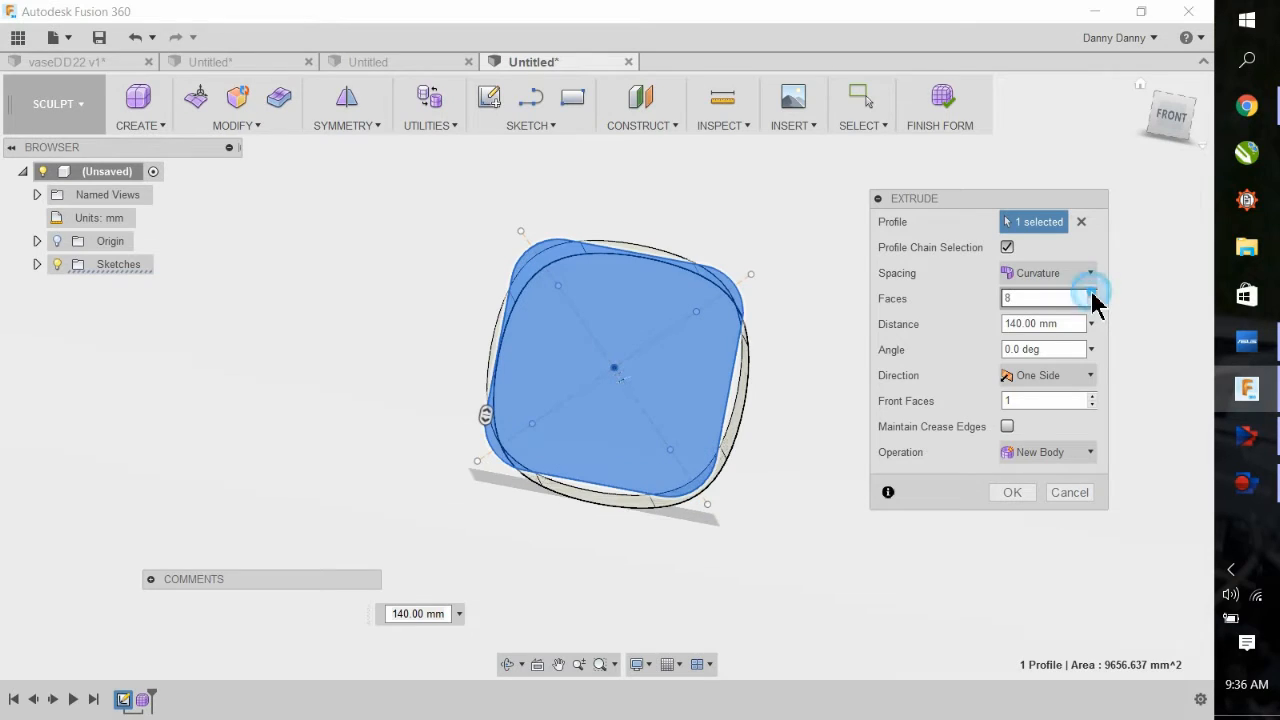
left_click(1092, 294)
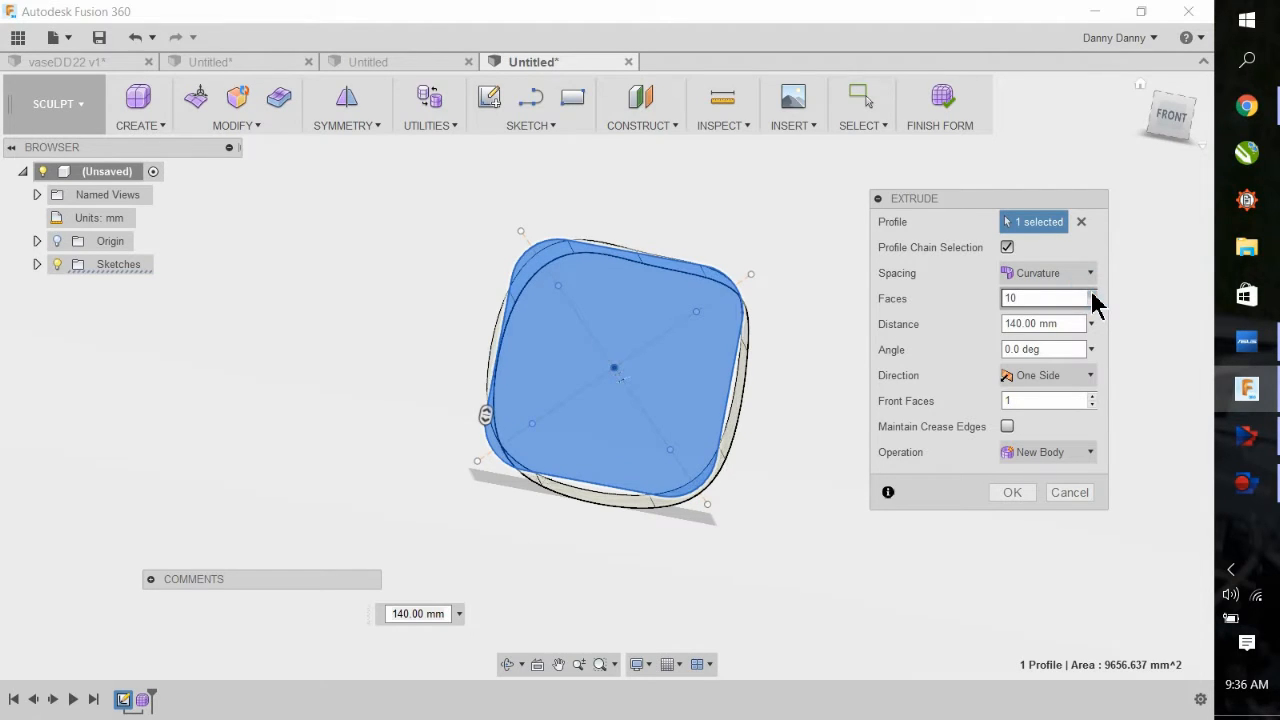
left_click(1092, 292)
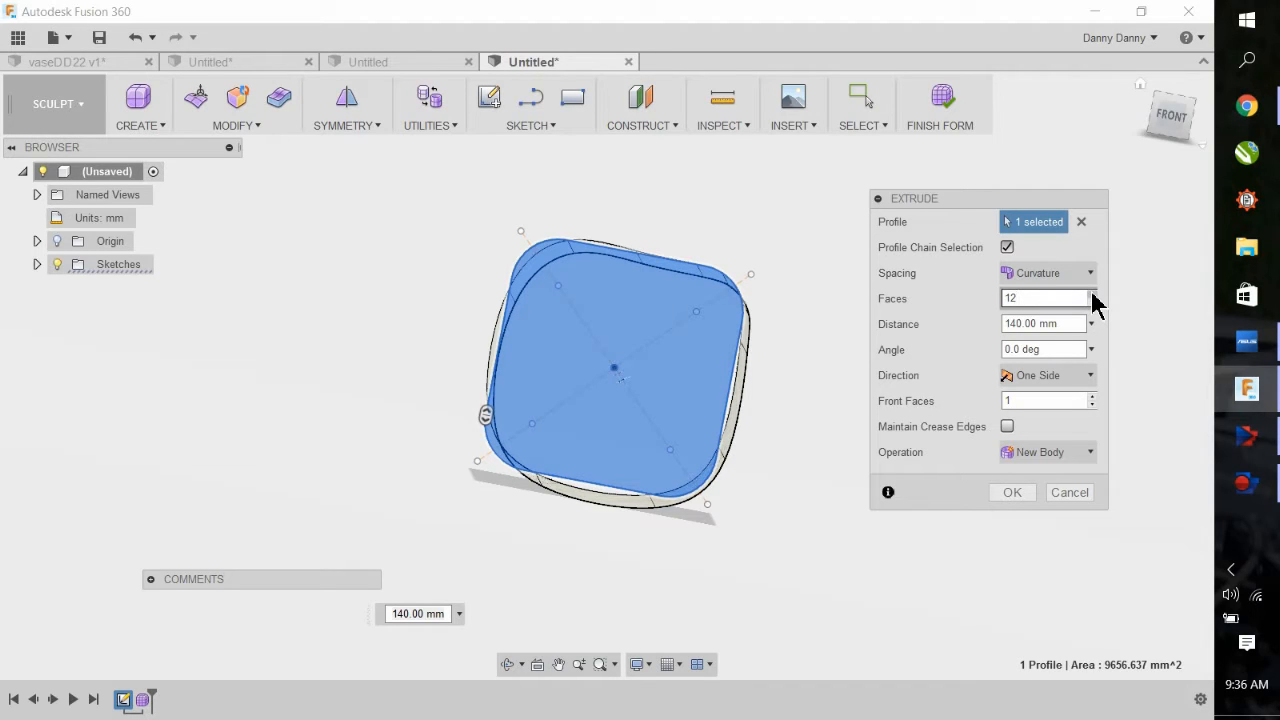
left_click(1092, 304)
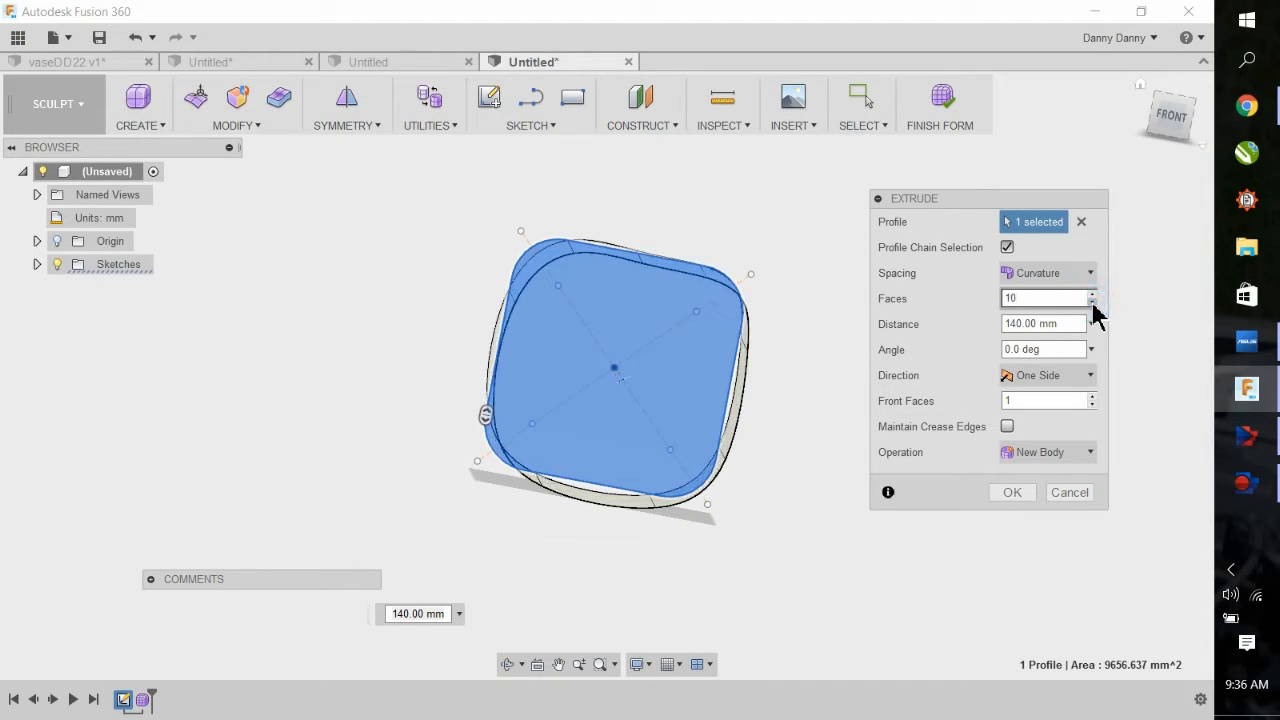
left_click(1044, 298)
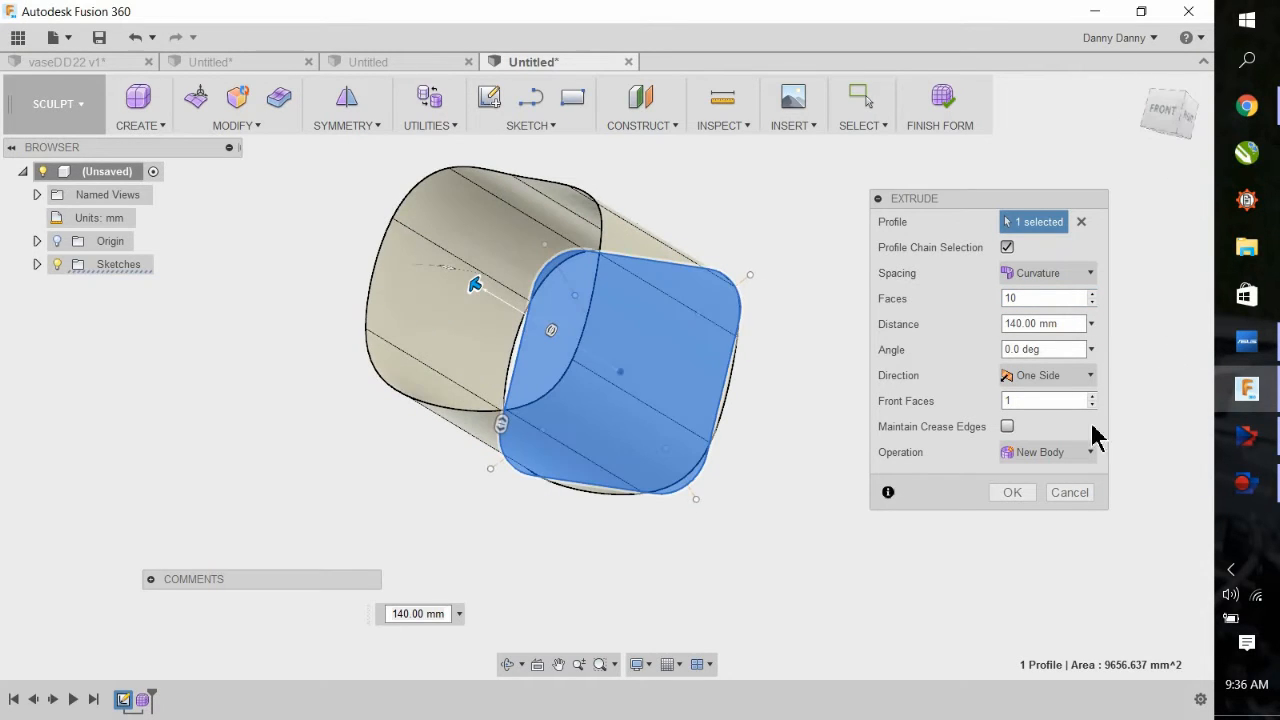
left_click(1092, 396)
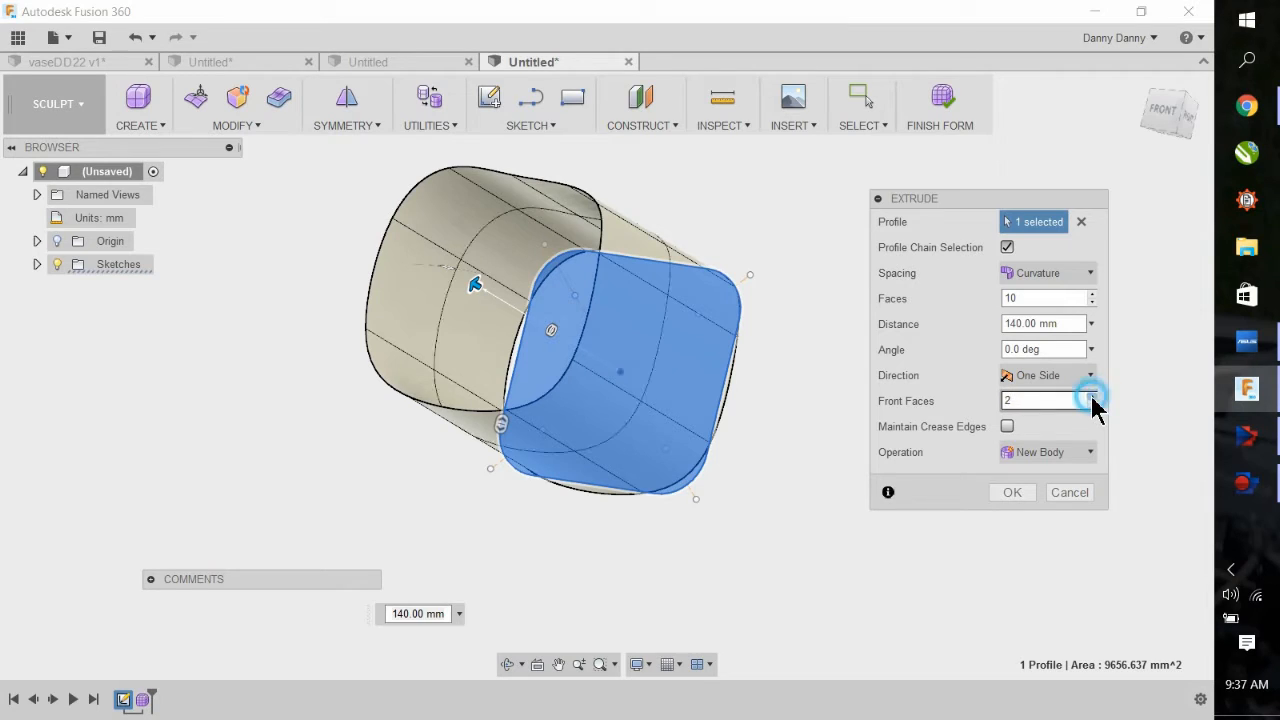
left_click(1092, 396)
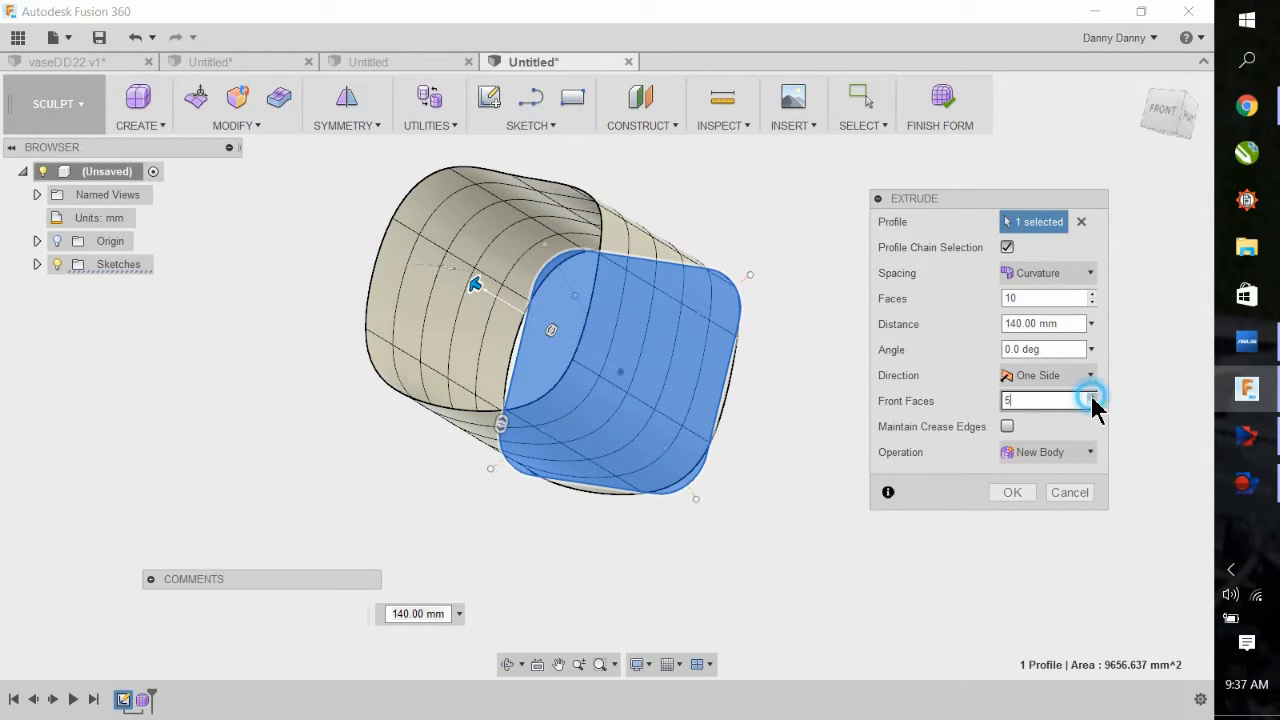
left_click(1092, 396)
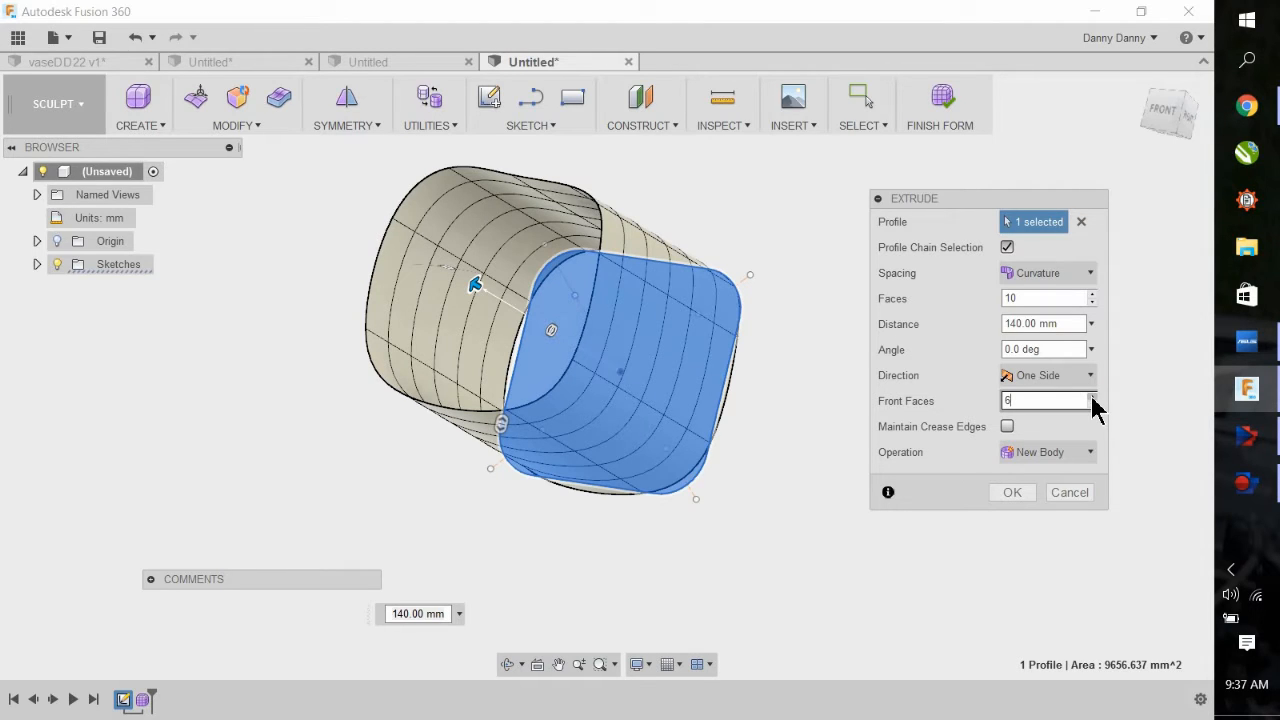
left_click(1012, 492)
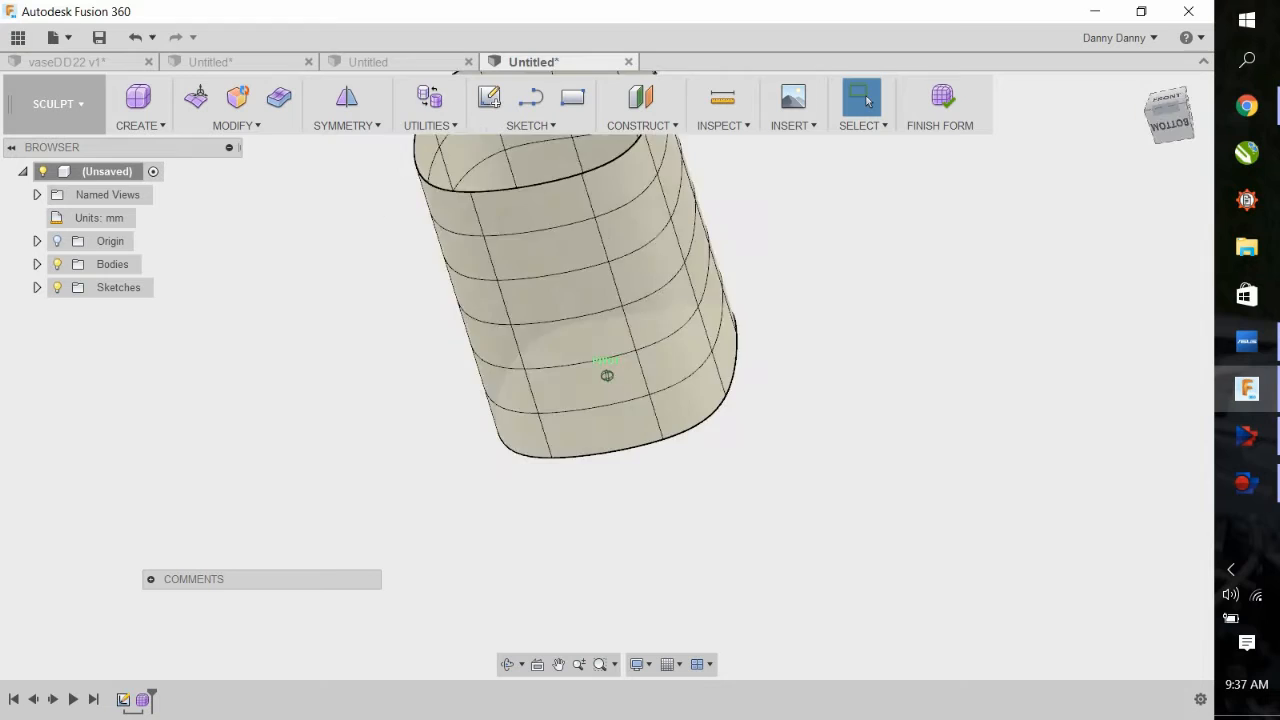
left_click_drag(604, 376, 660, 344)
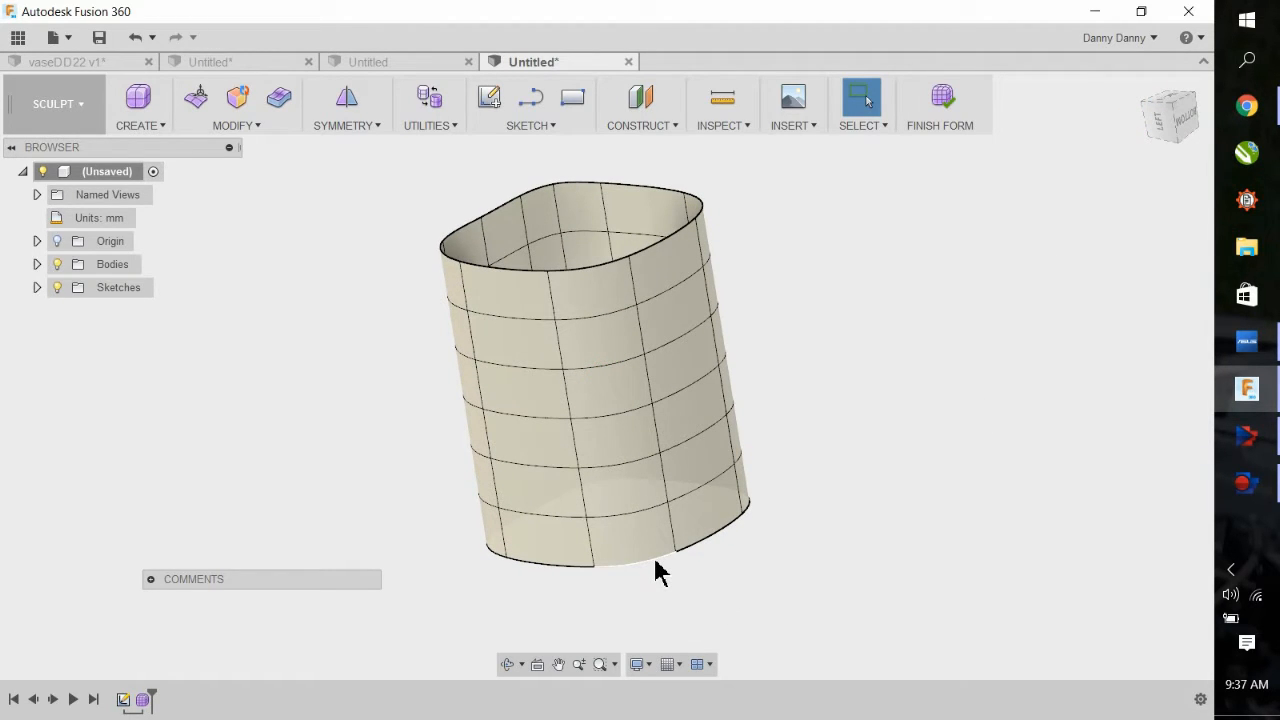
left_click(656, 558)
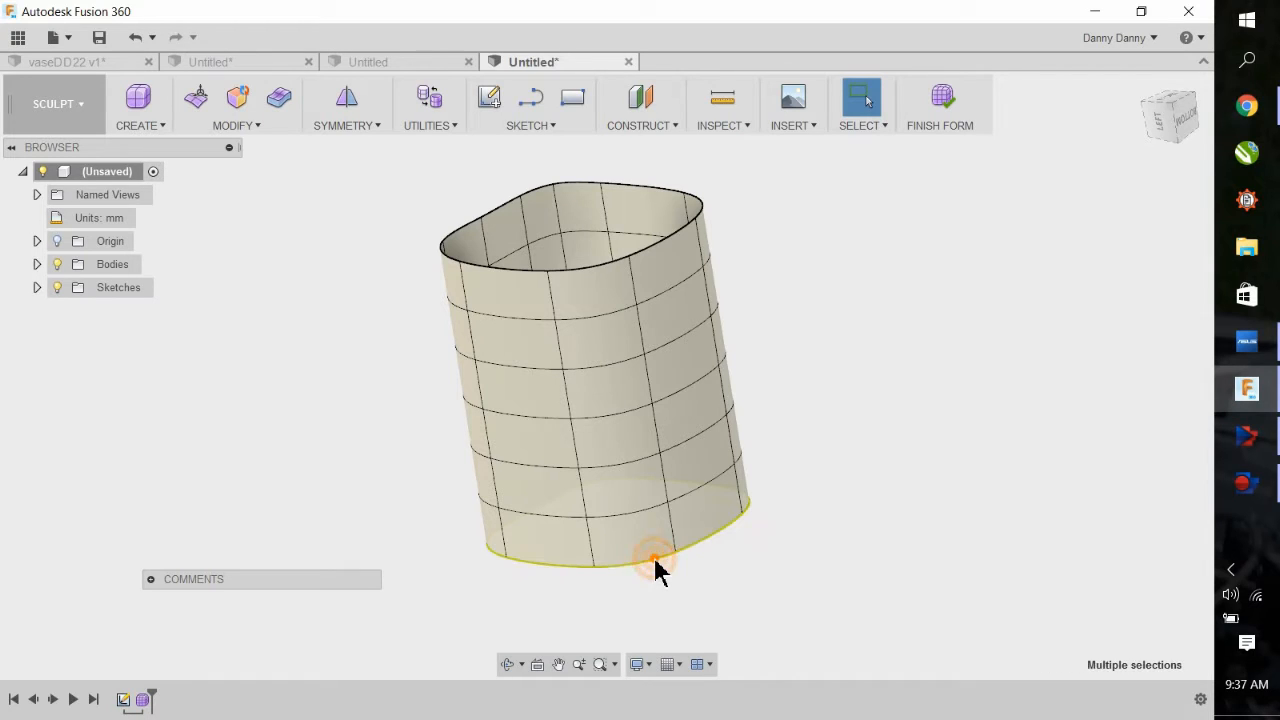
Flare the upper edge ring outward and pinch the mid-body ring inward, then confirm the form edit.
right_click(656, 564)
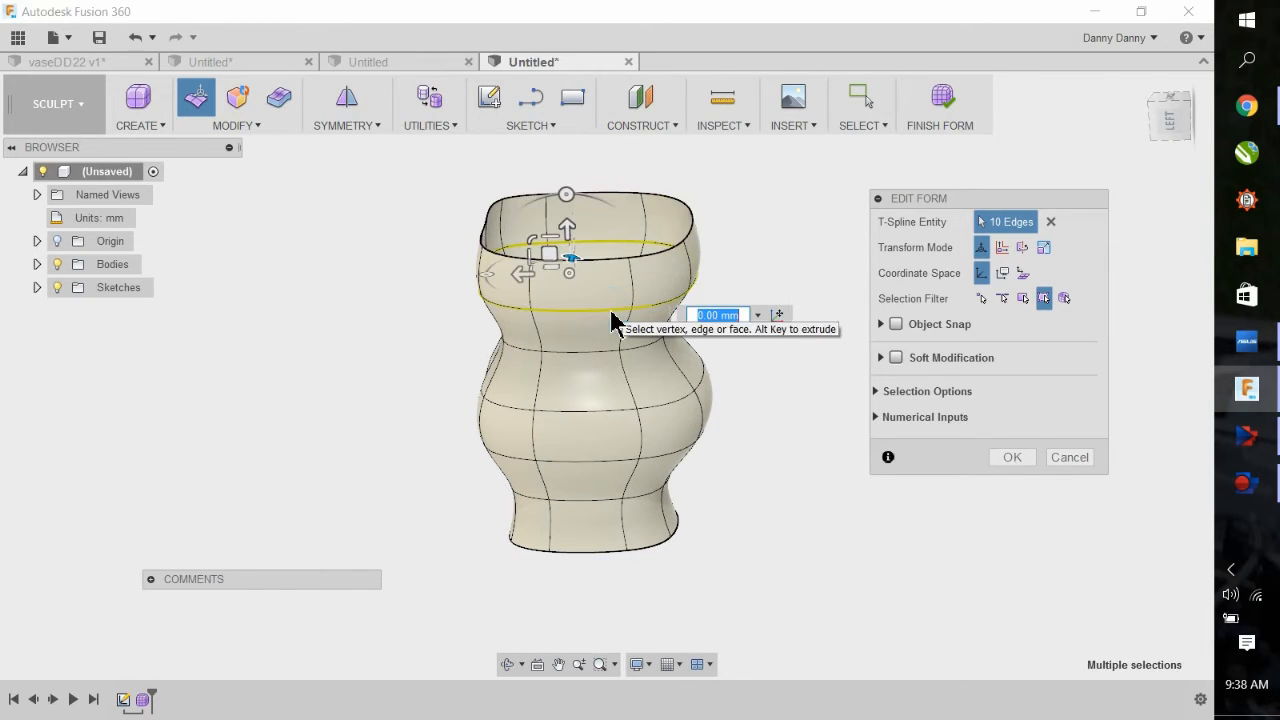
left_click_drag(568, 230, 568, 272)
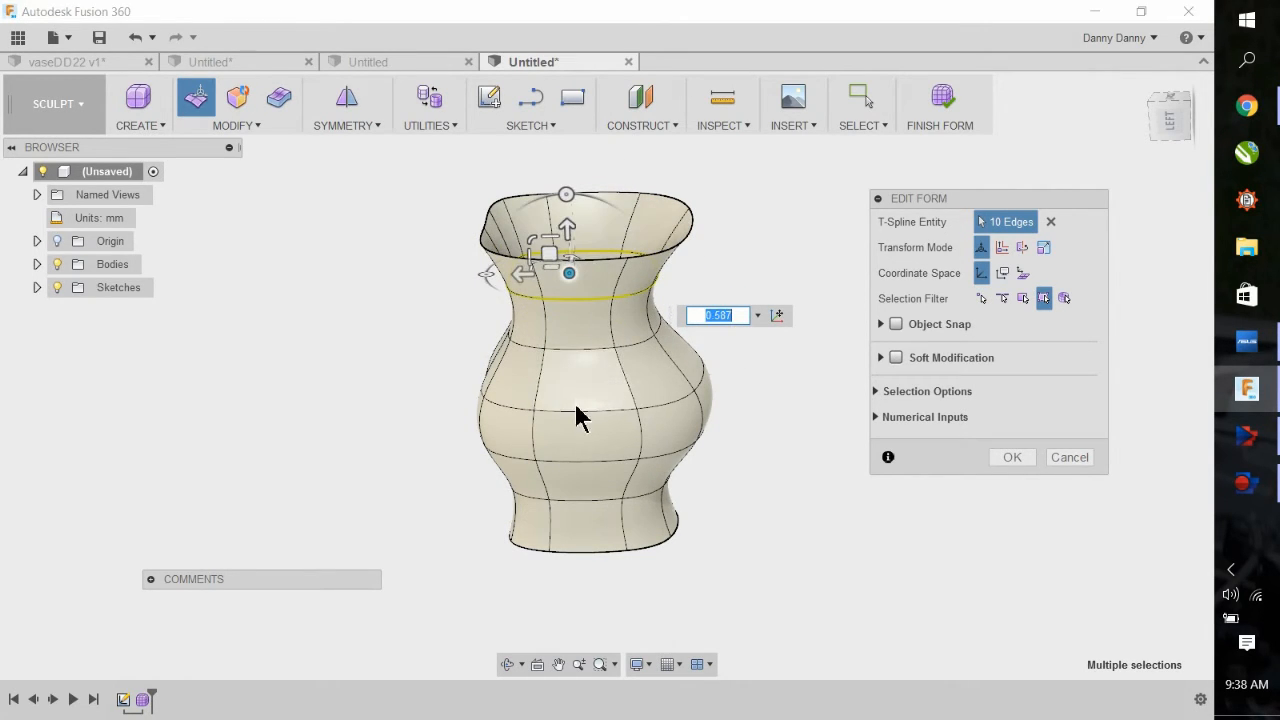
left_click(584, 410)
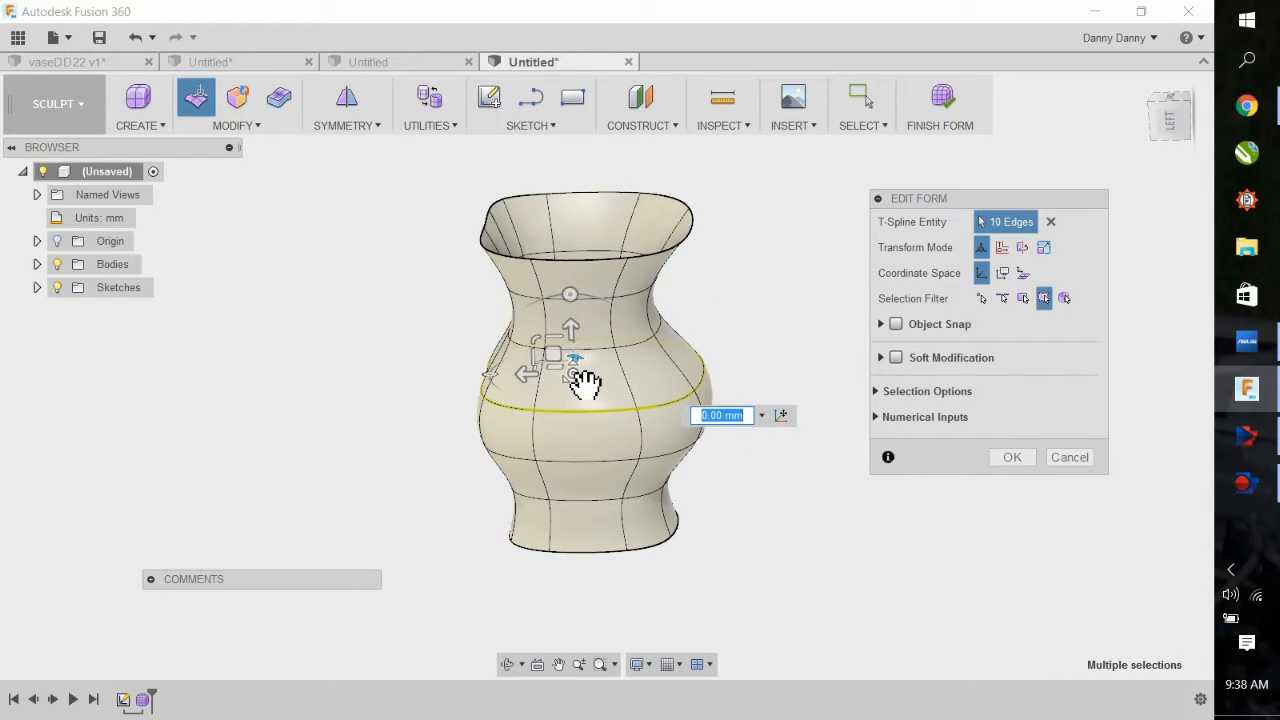
left_click_drag(544, 356, 584, 376)
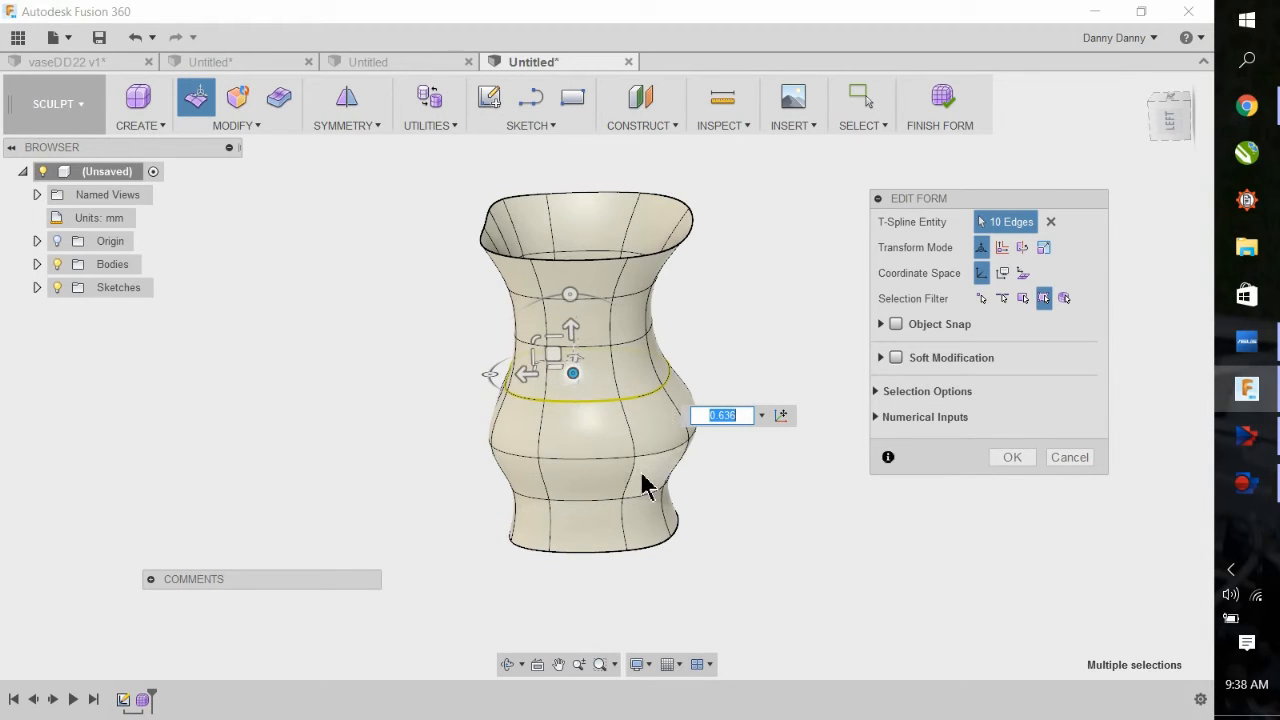
mouse_move(744, 390)
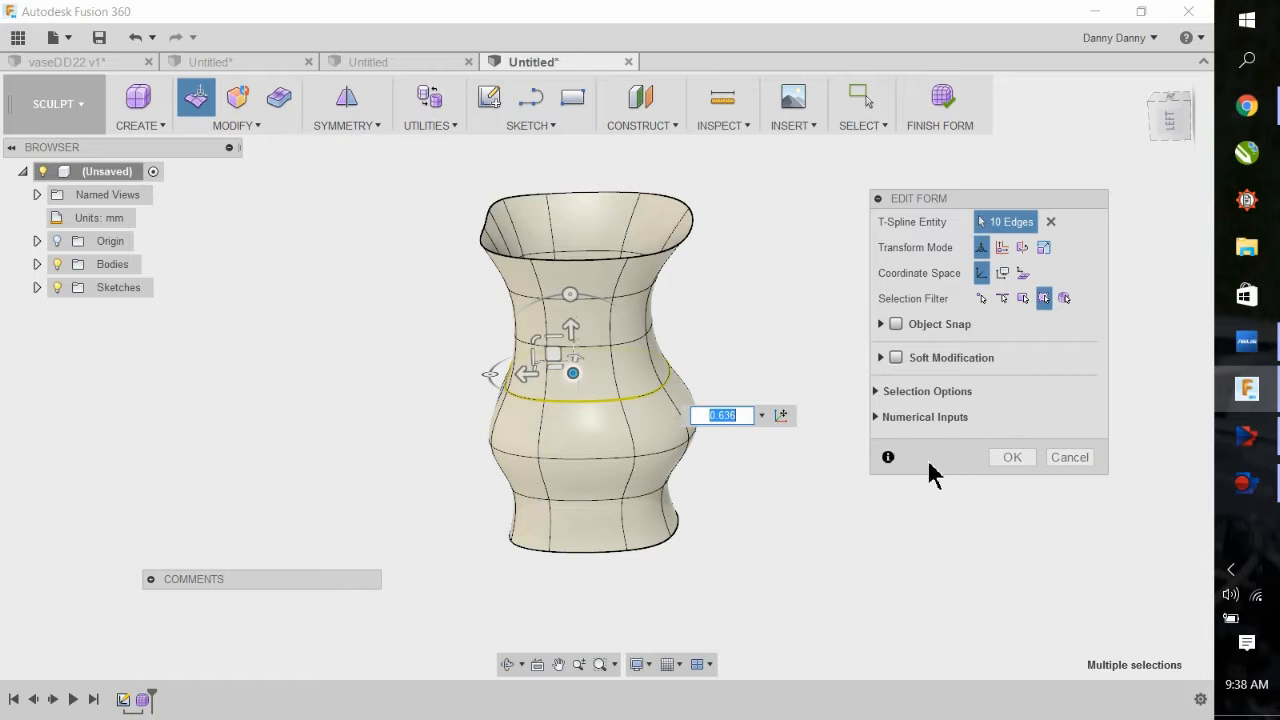
left_click(1012, 456)
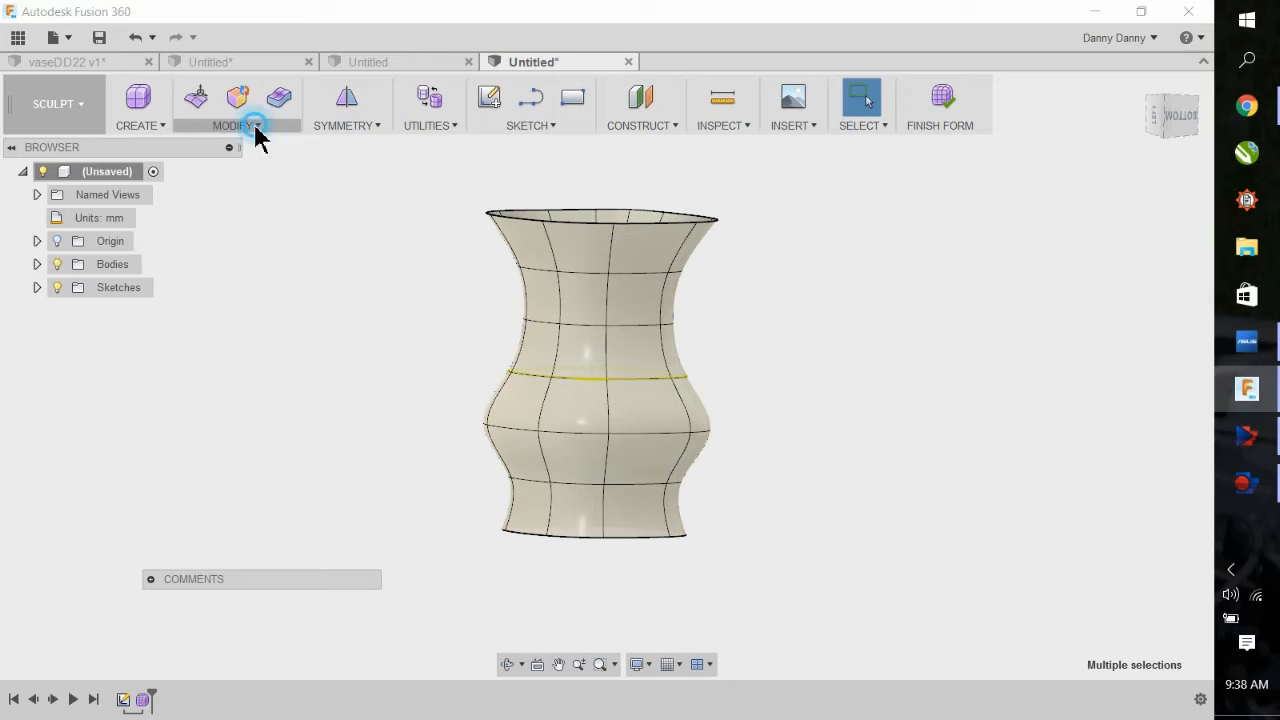
Start Edit Form again from the Modify menu.
left_click(236, 108)
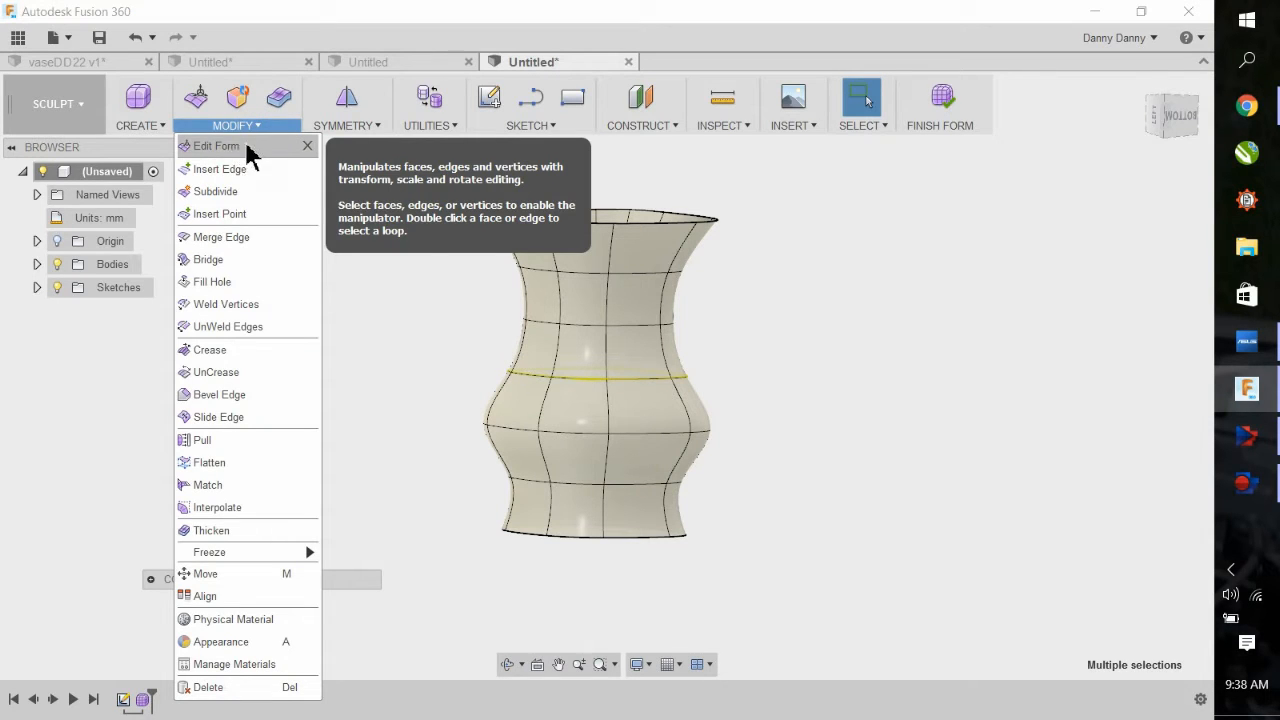
left_click(216, 146)
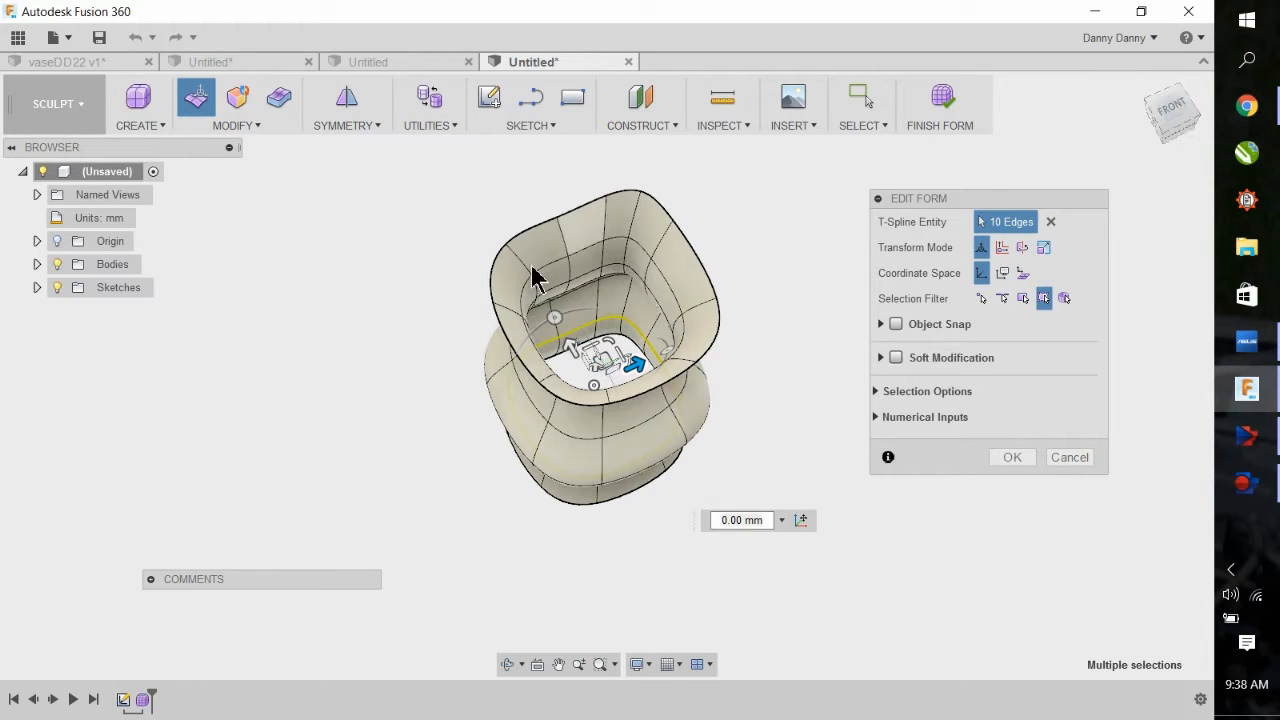
Twist an inner edge ring 55 degrees about the vase axis so the ribs spiral.
left_click(556, 316)
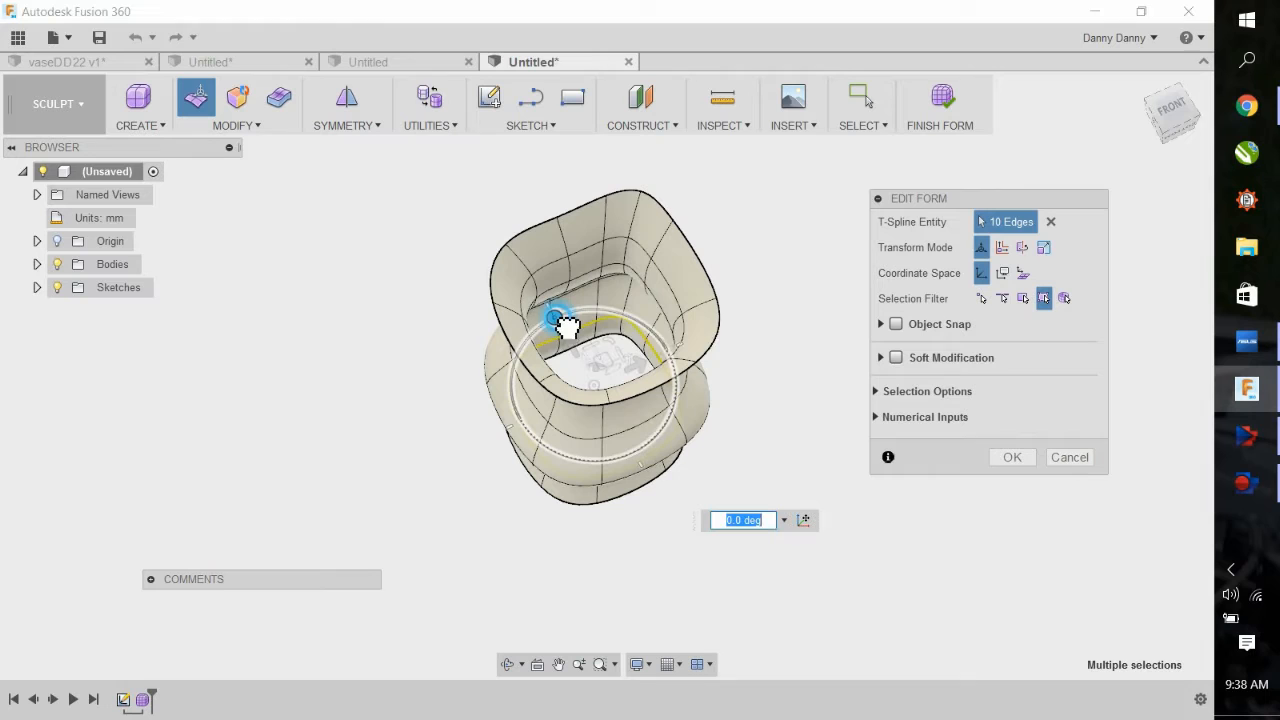
left_click_drag(564, 320, 520, 350)
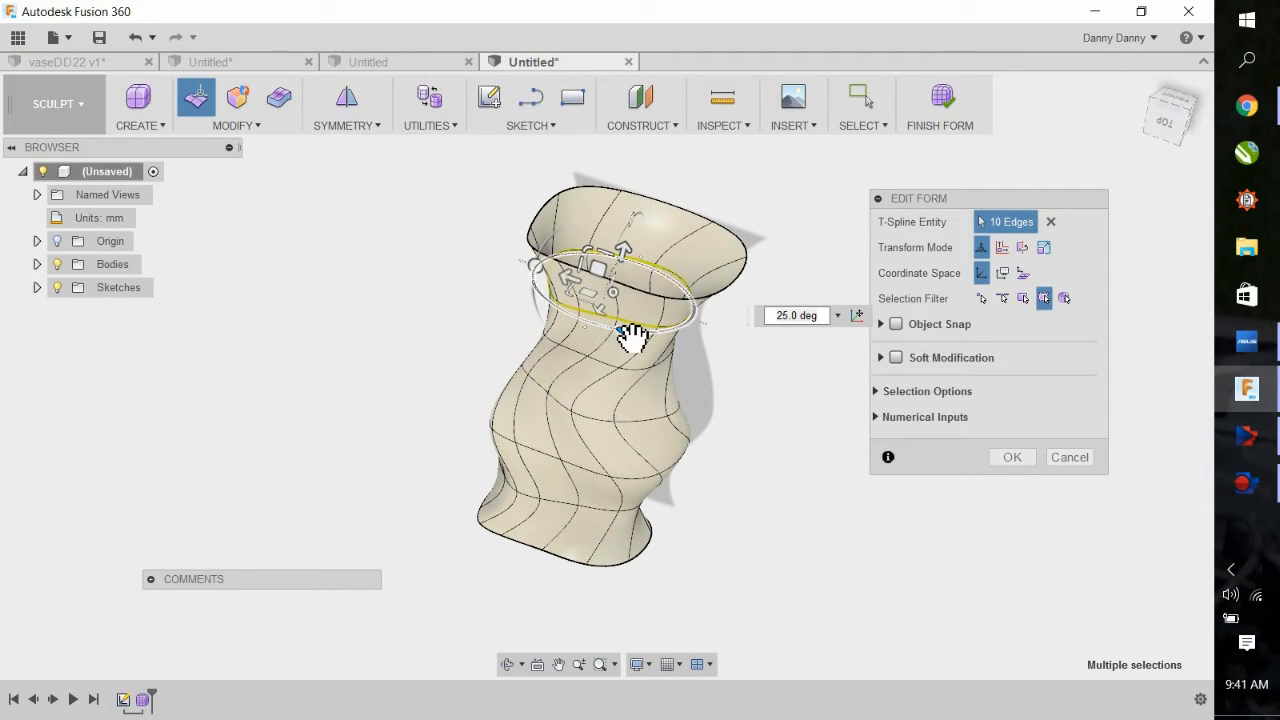
left_click_drag(624, 336, 676, 340)
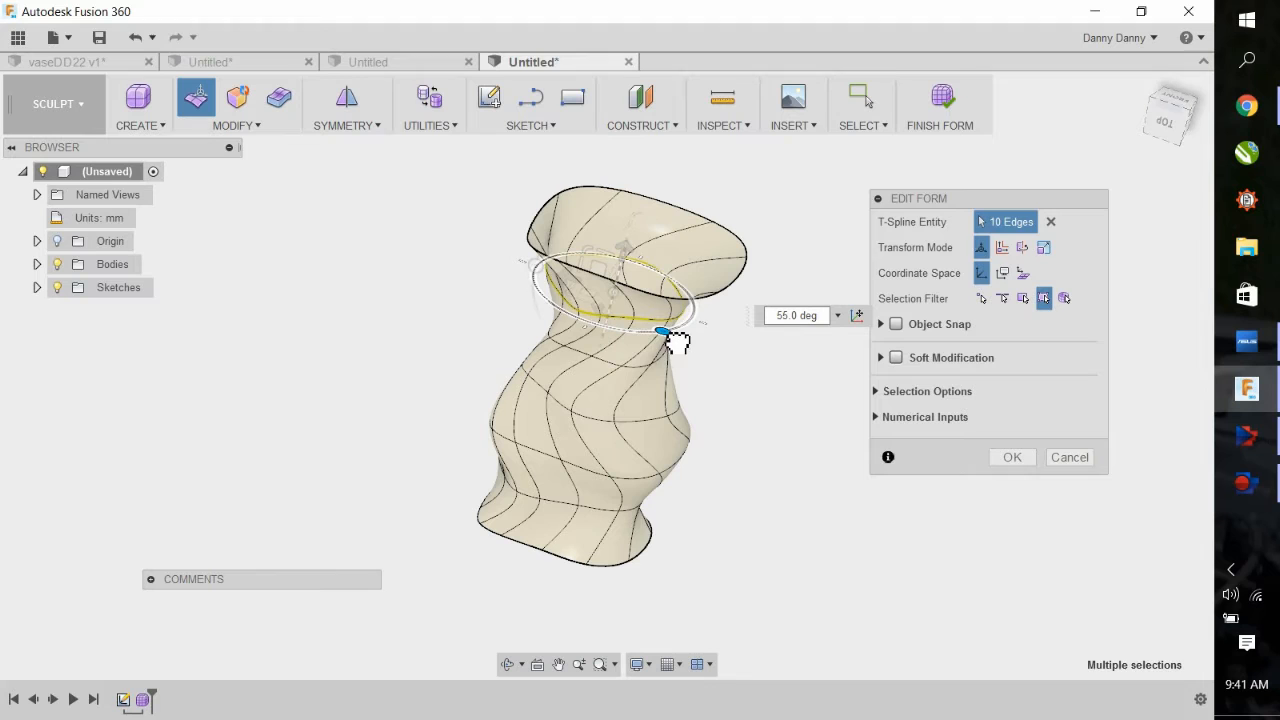
left_click_drag(664, 330, 680, 344)
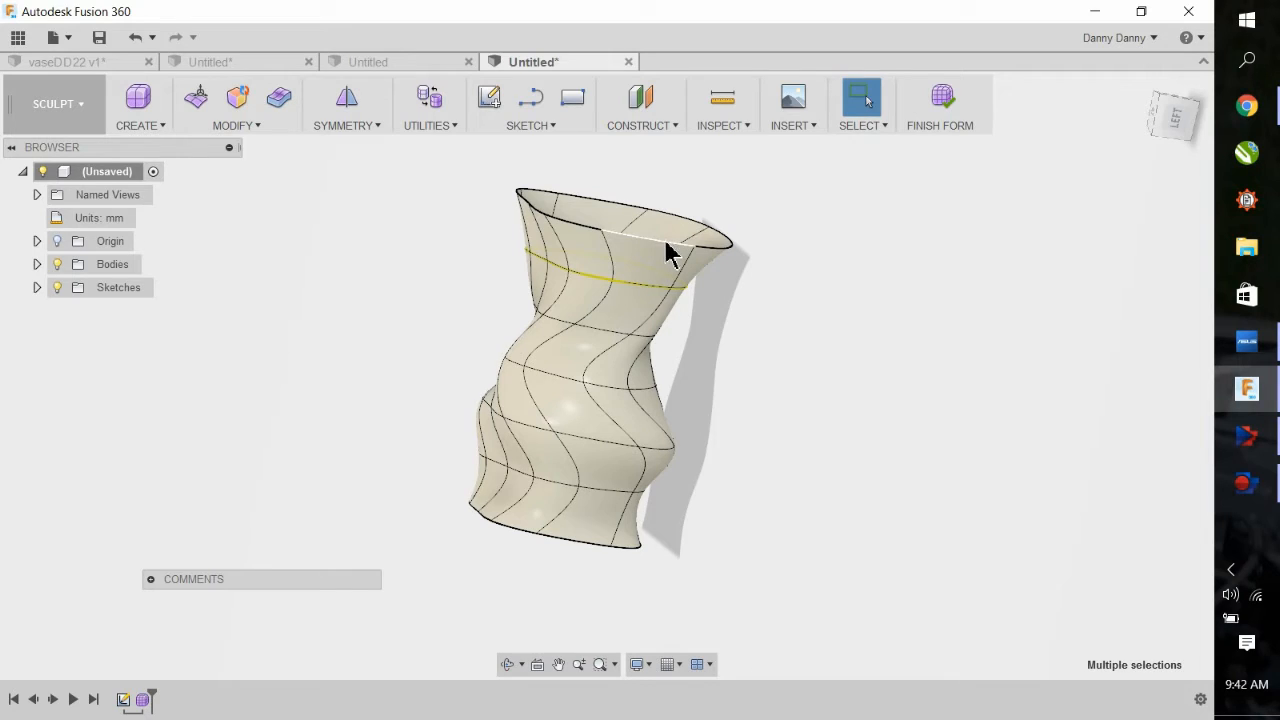
Insert a new edge loop just below the lip using Insert Edge on the rim loop.
left_click(670, 250)
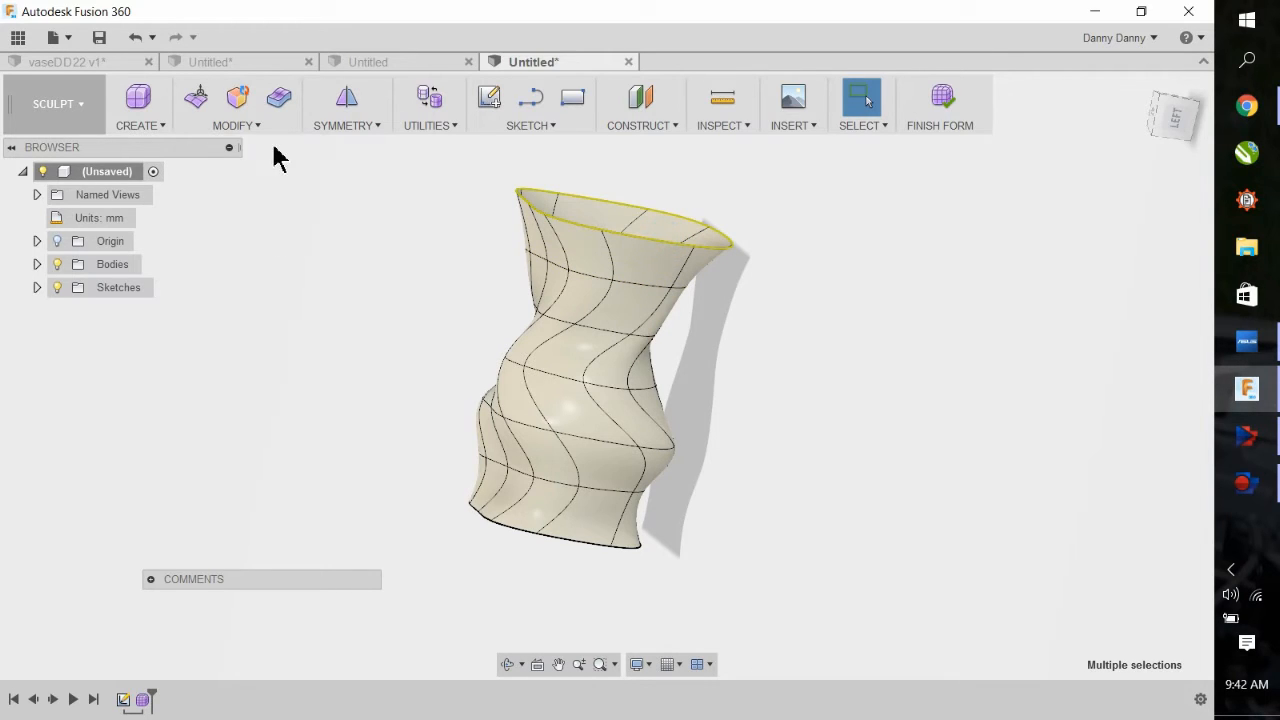
mouse_move(236, 124)
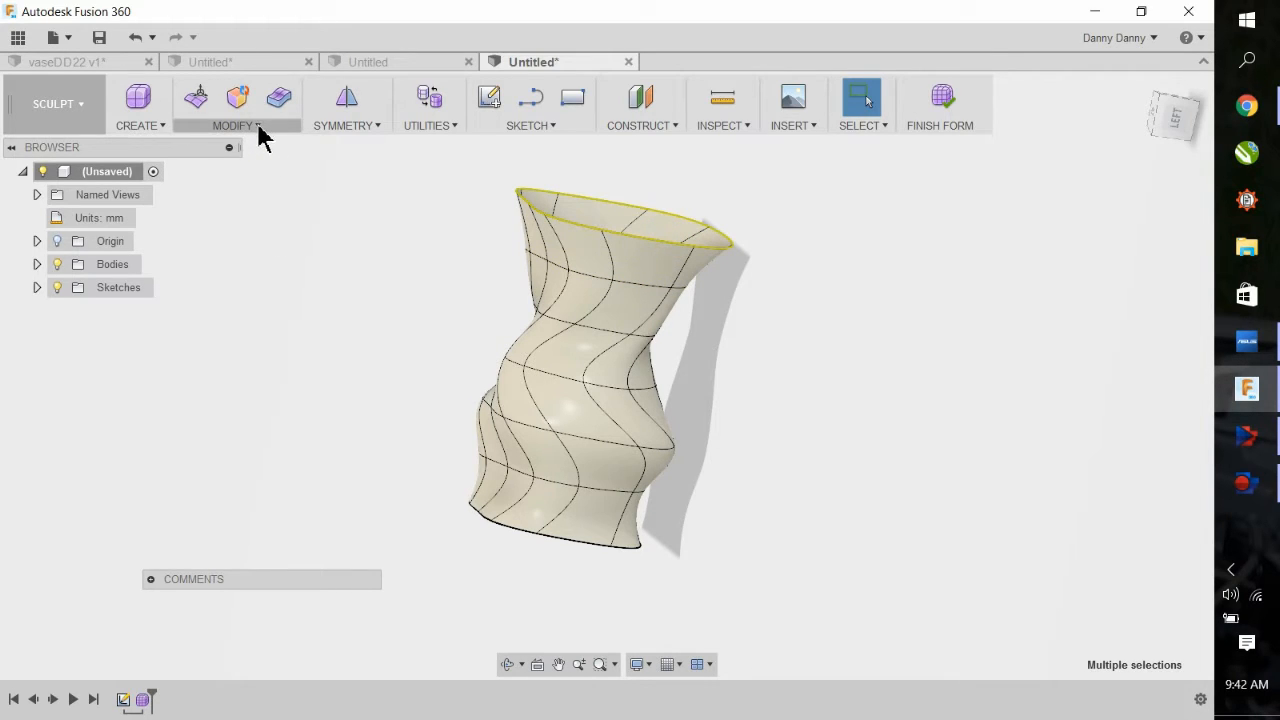
left_click(236, 108)
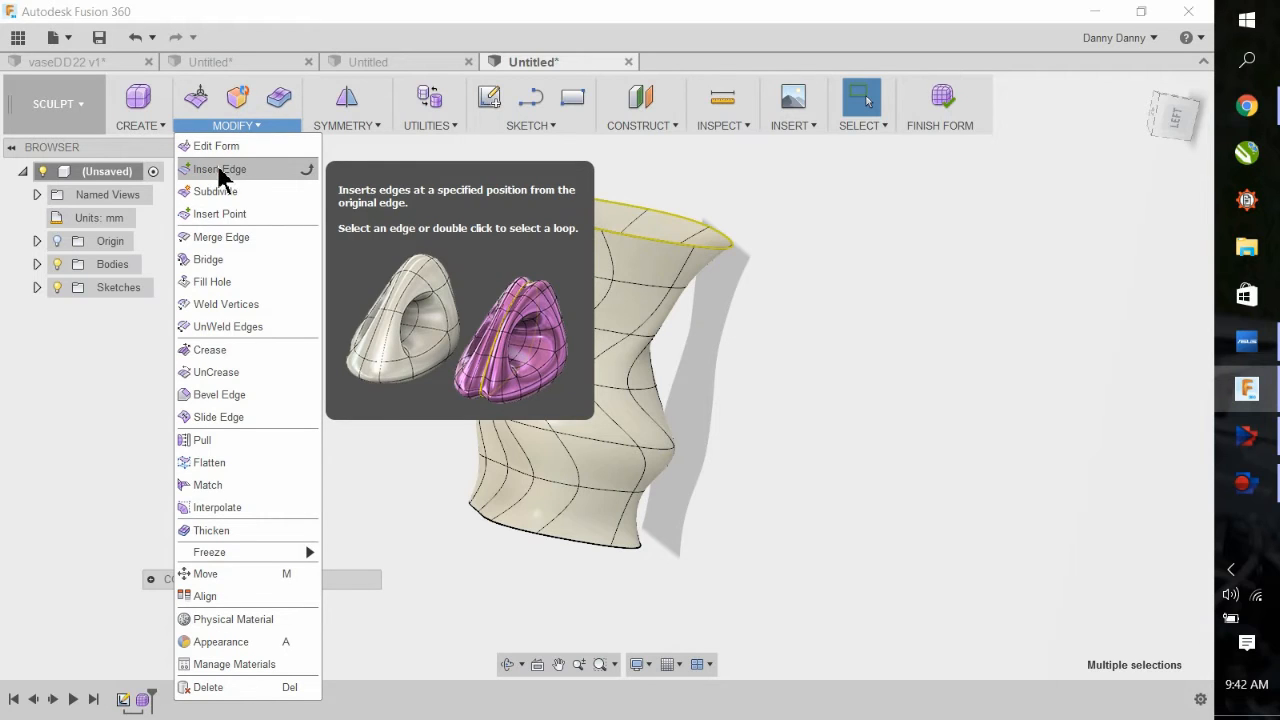
mouse_move(244, 176)
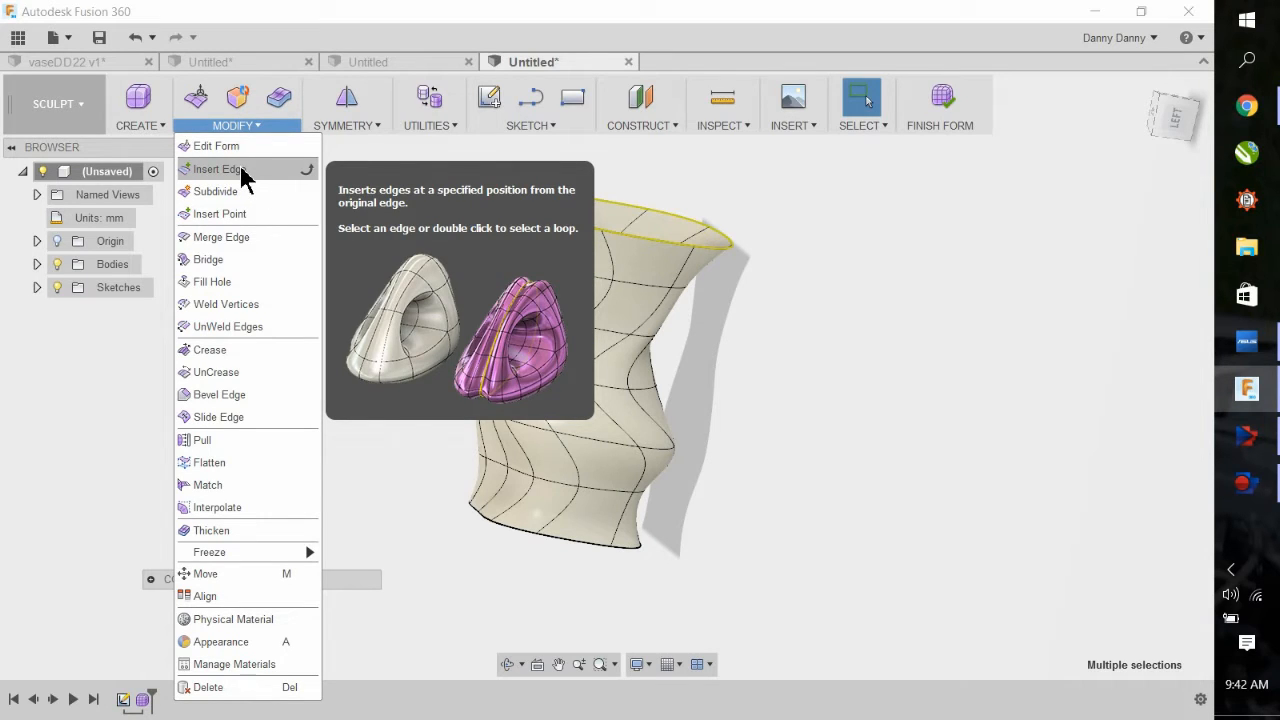
left_click(218, 168)
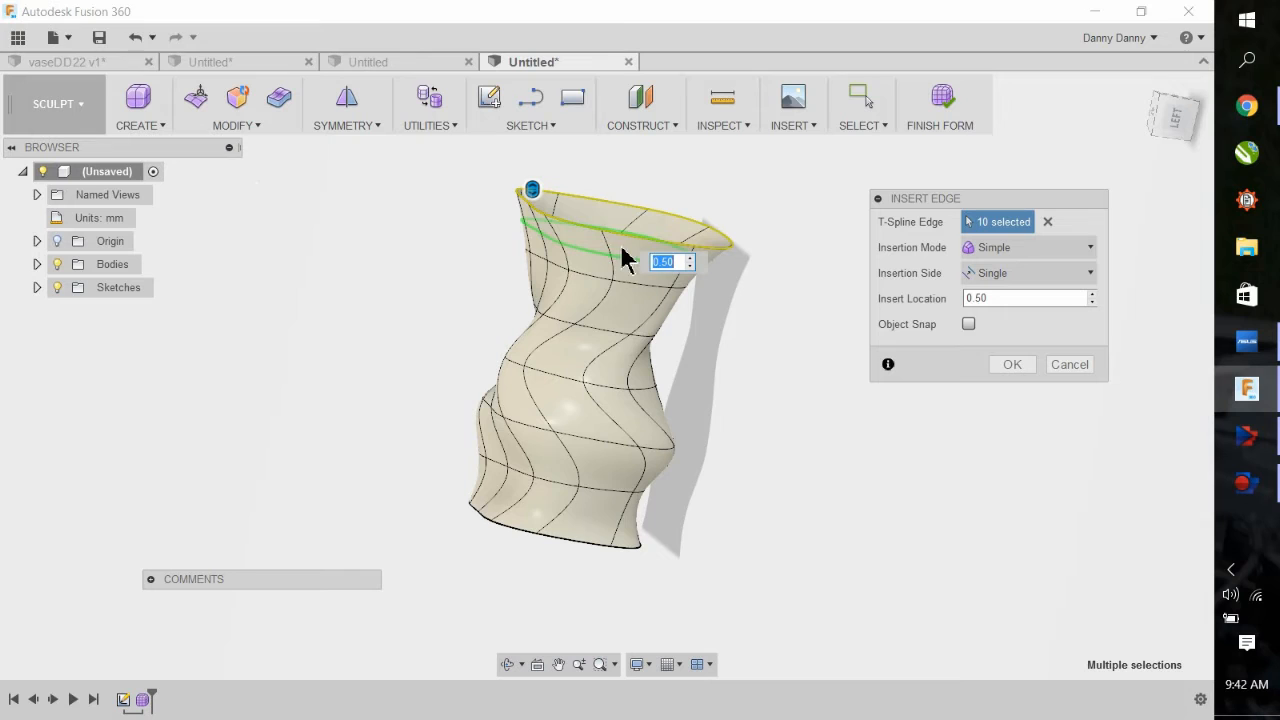
left_click_drag(630, 260, 540, 200)
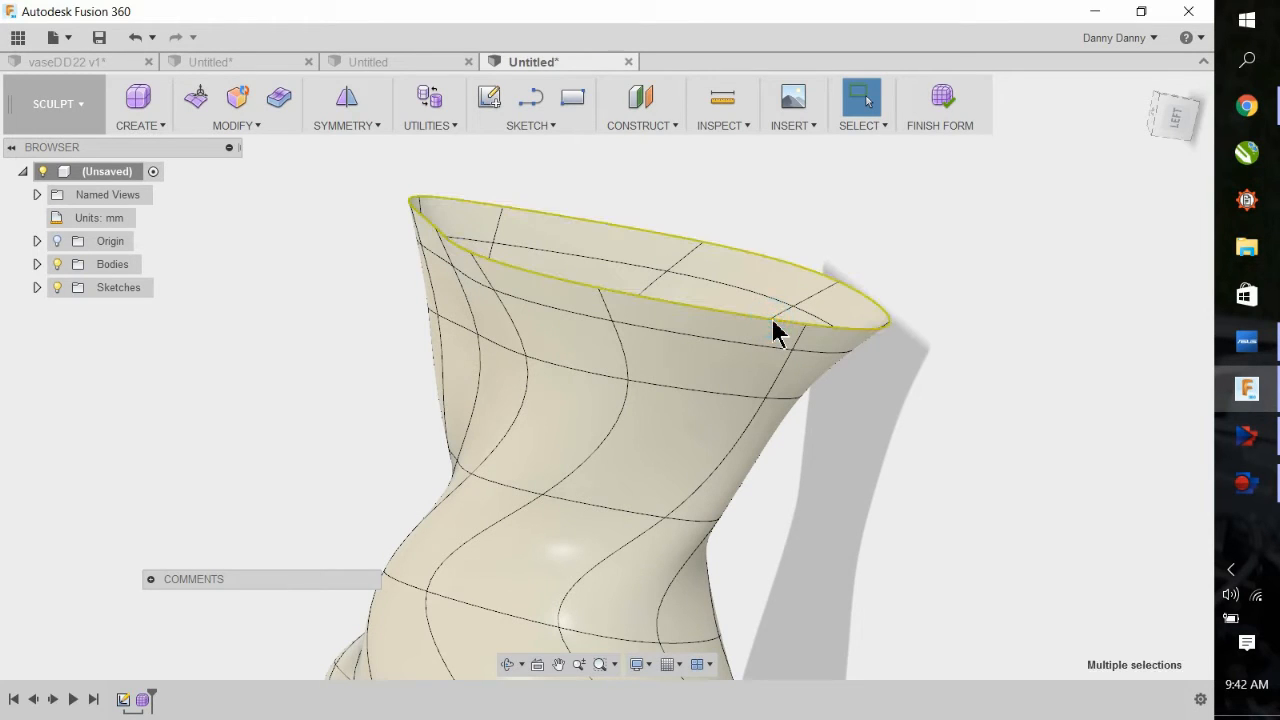
Scale the lip edge ring outward into a wide, even rim and confirm.
left_click(236, 108)
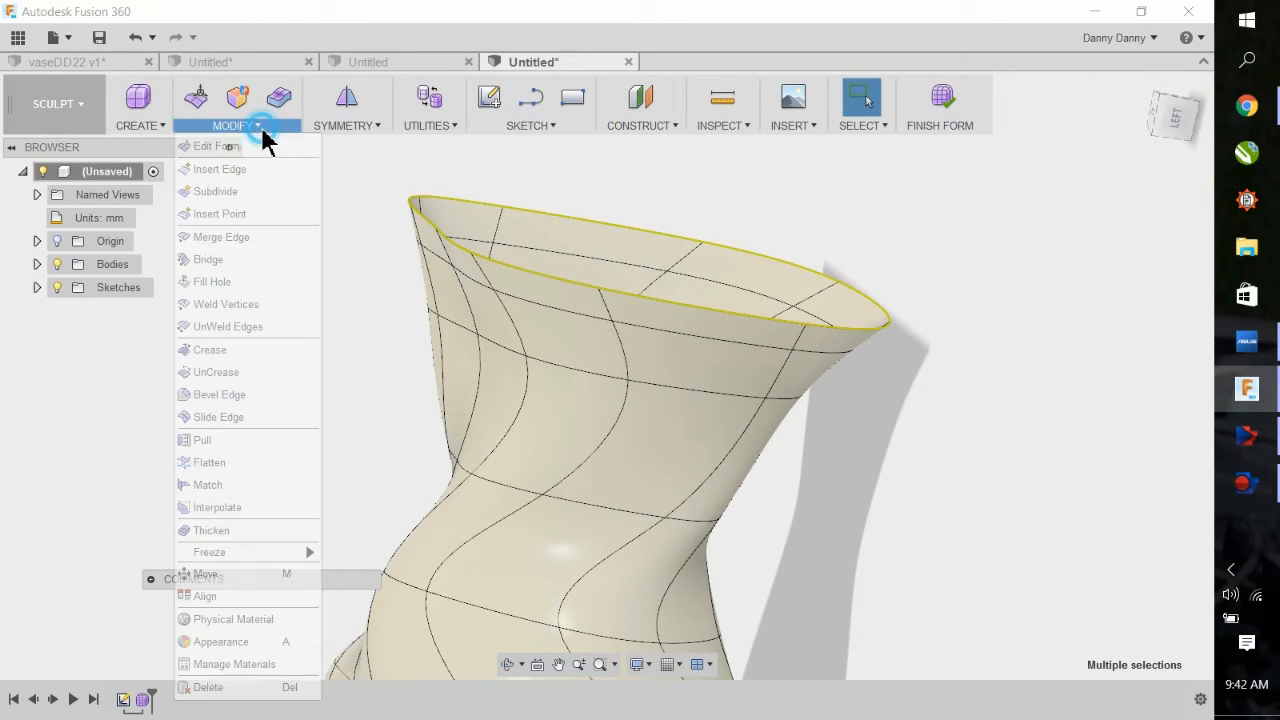
left_click(212, 146)
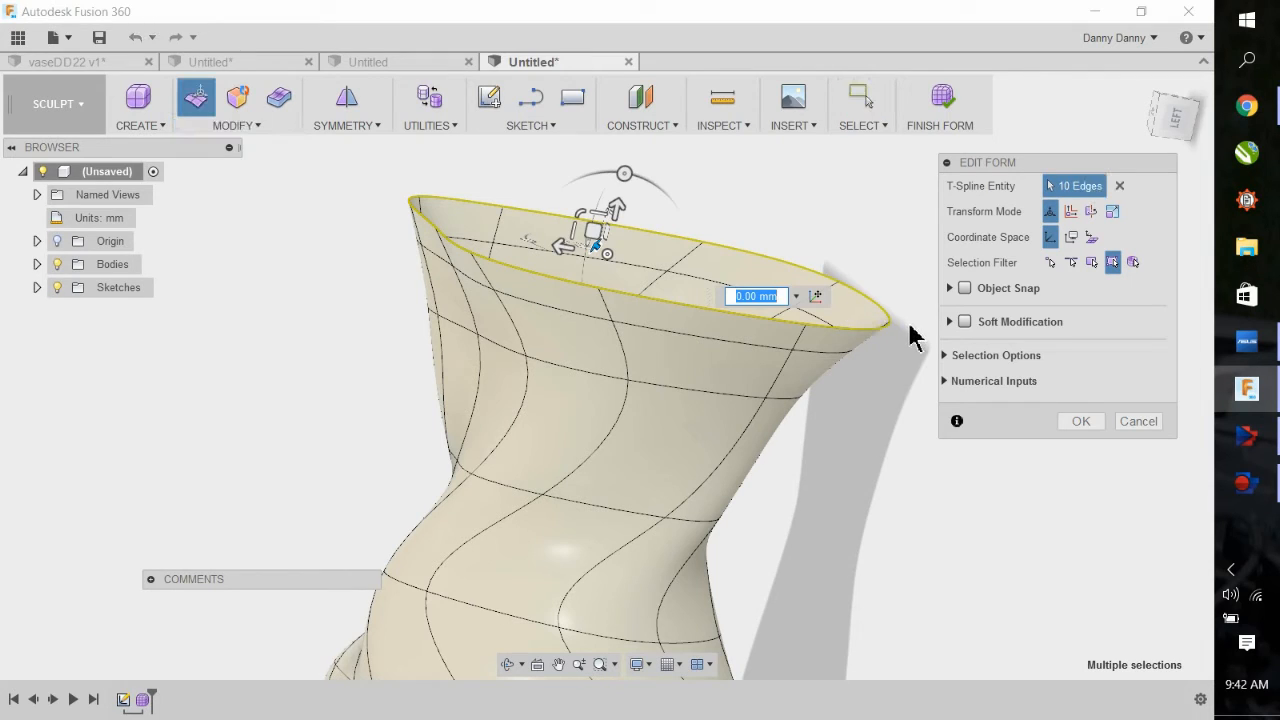
mouse_move(620, 280)
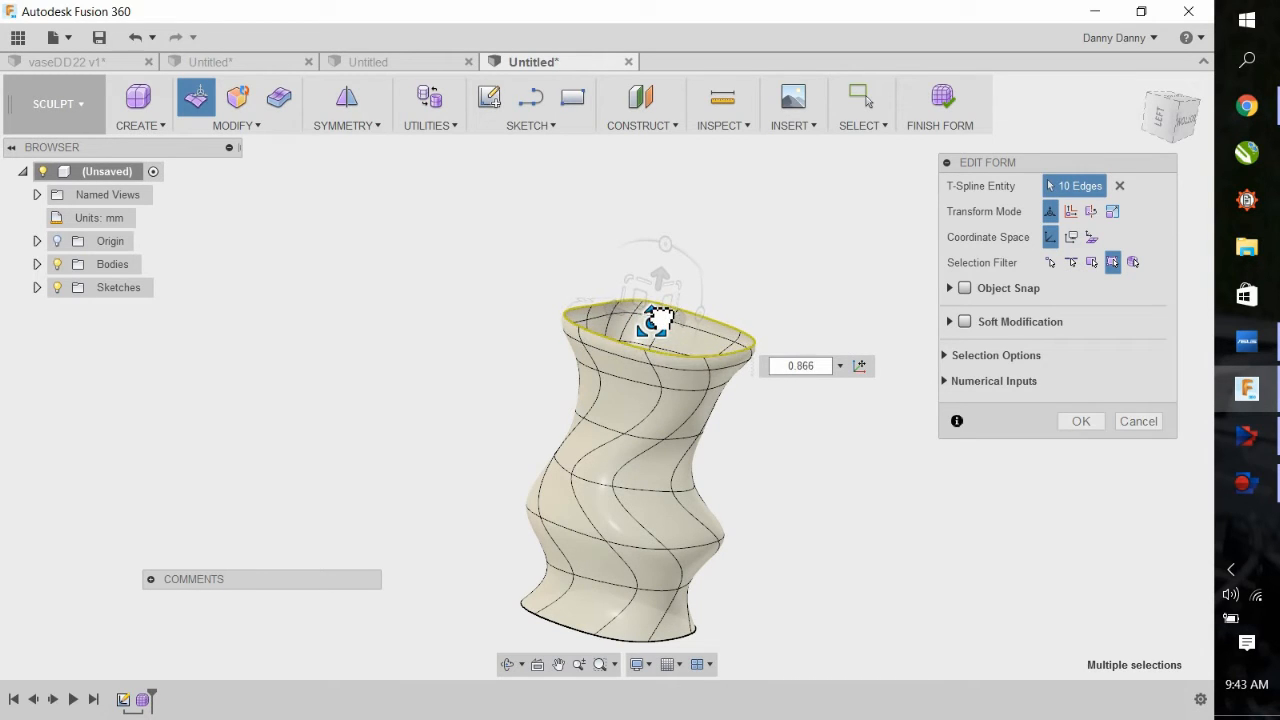
left_click_drag(656, 320, 664, 284)
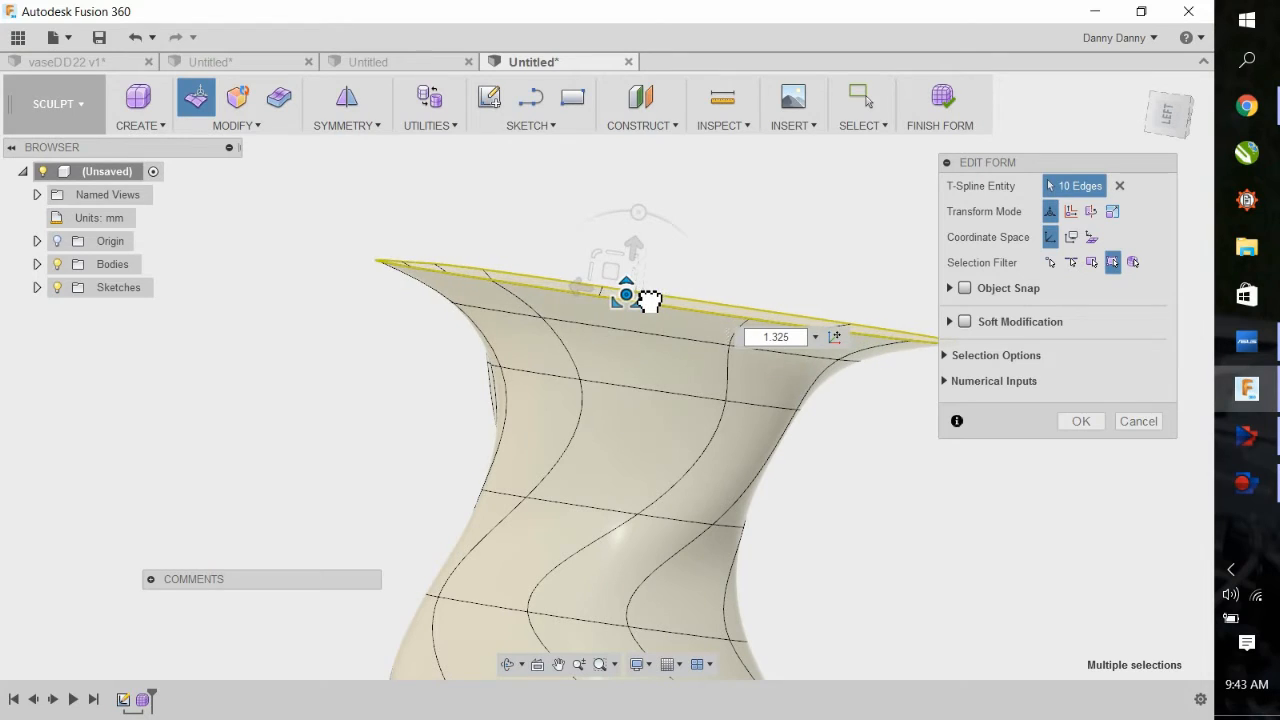
left_click_drag(650, 300, 636, 318)
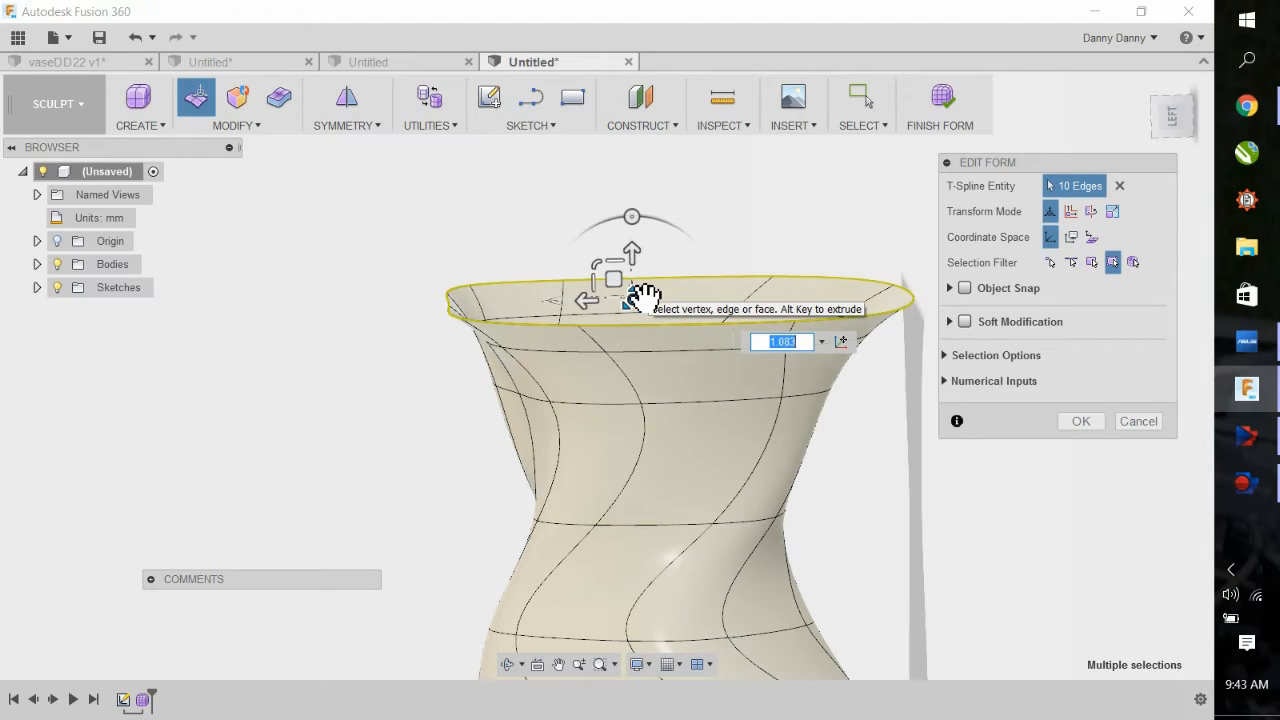
left_click(1080, 420)
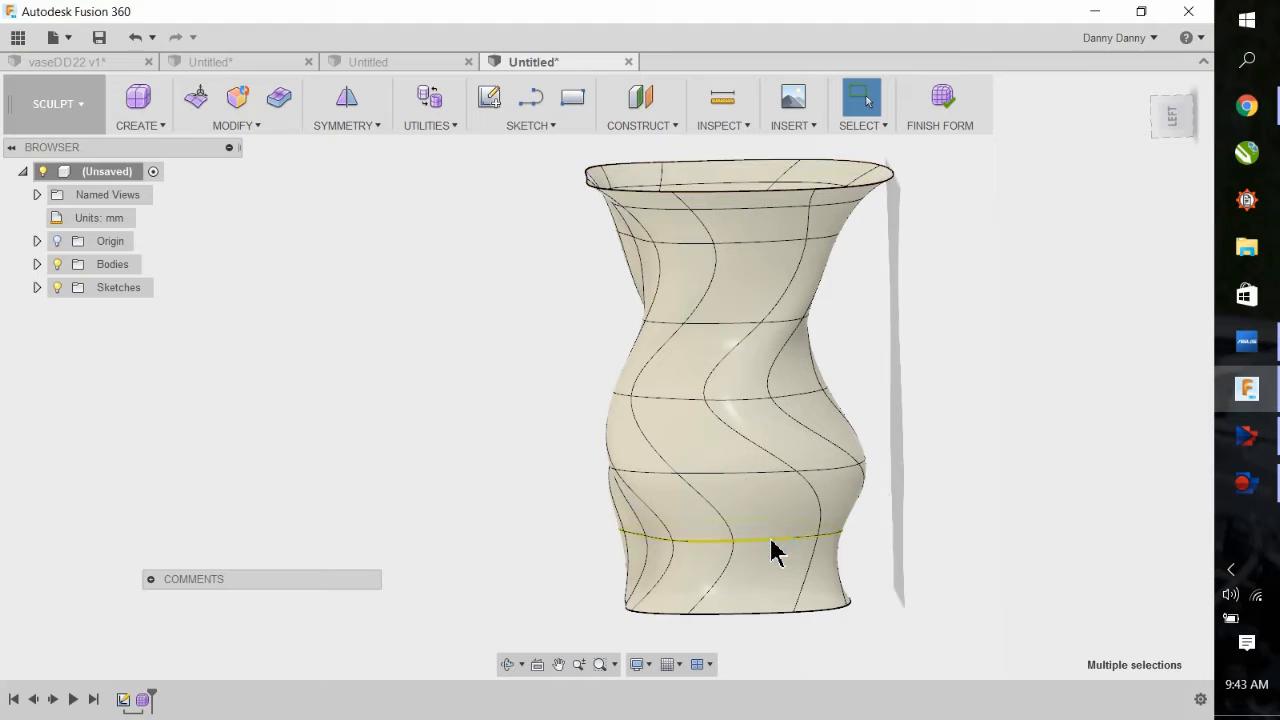
Scale the lower ring inward in Edit Form so the base narrows above a flared foot.
right_click(776, 540)
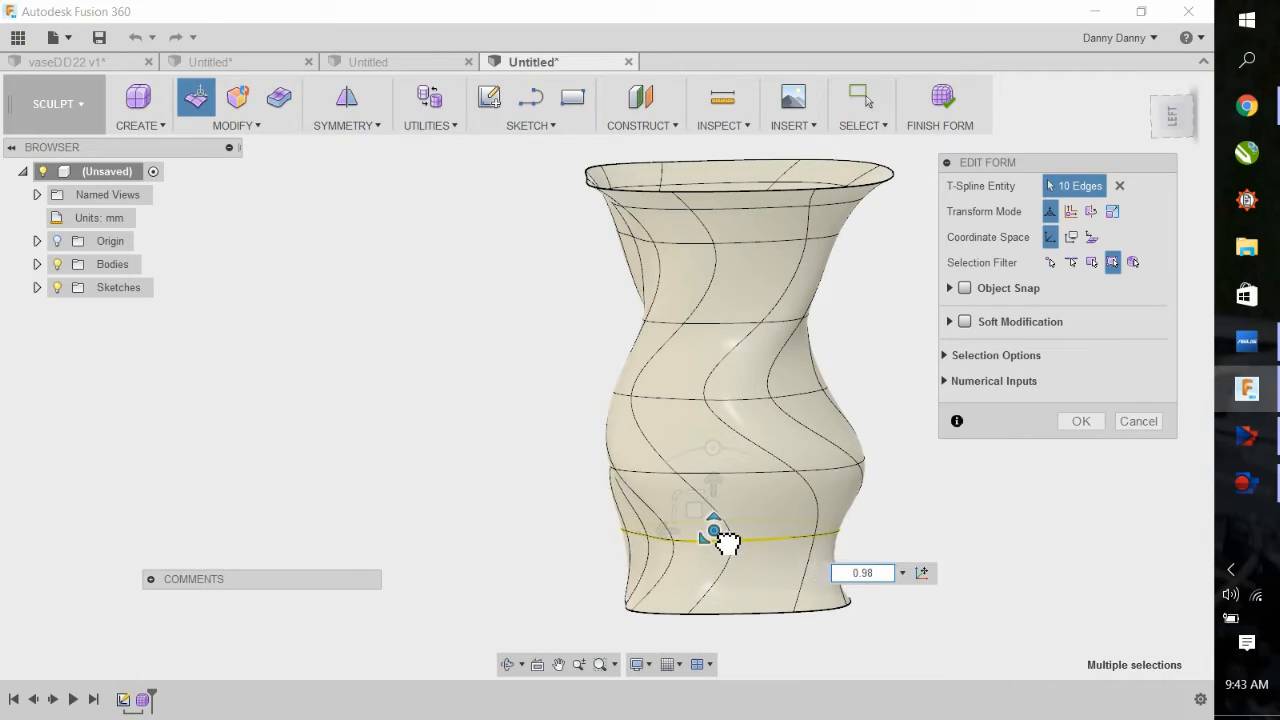
left_click_drag(718, 536, 712, 528)
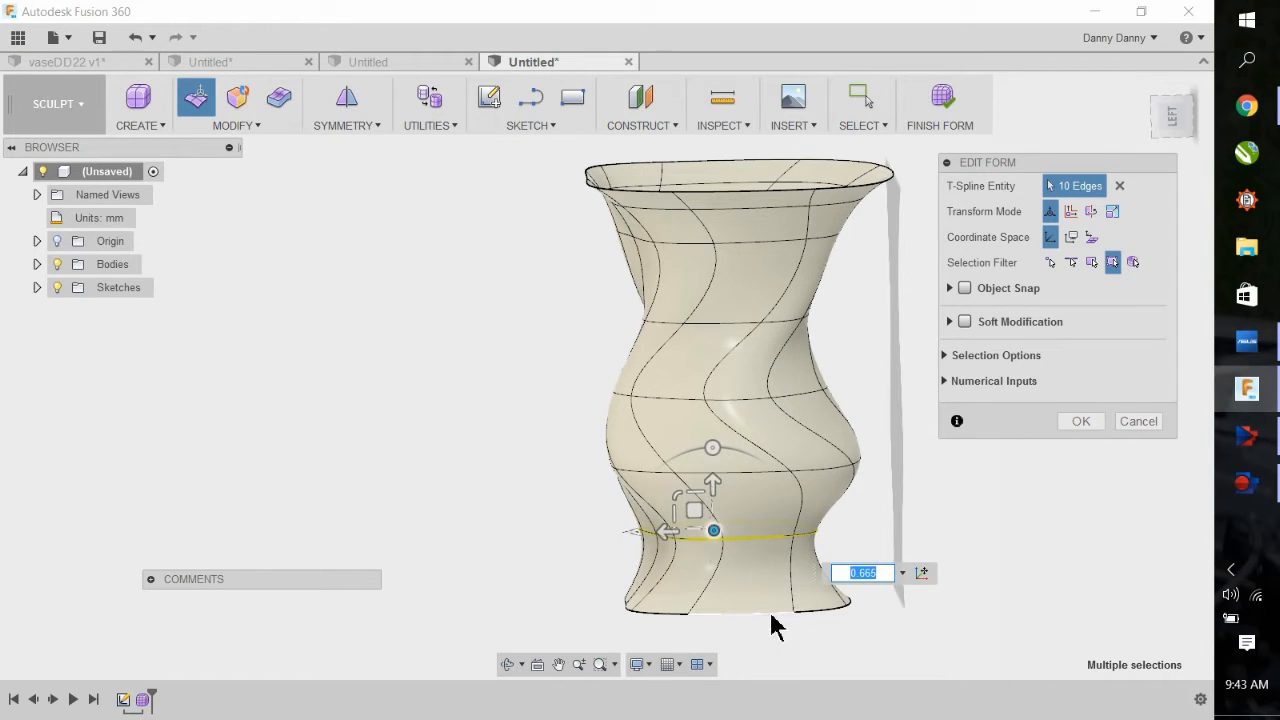
mouse_move(1050, 448)
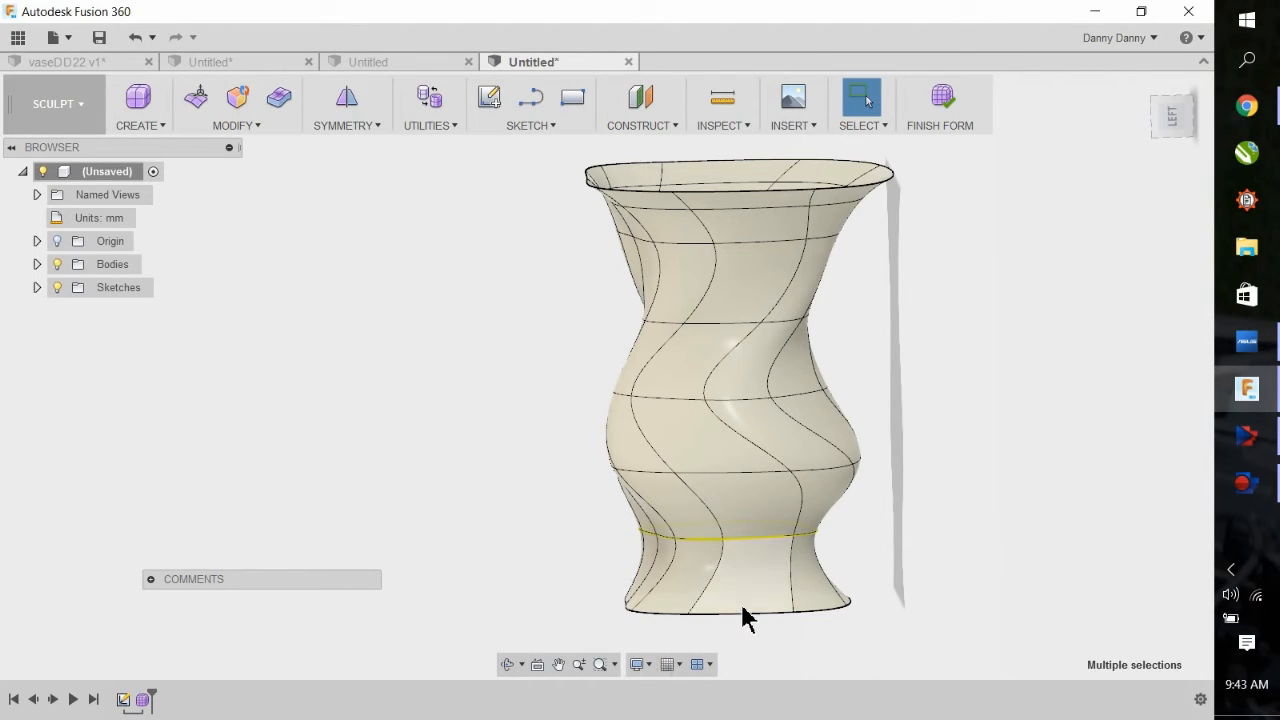
Insert an edge loop at 0.146 just above the vase's bottom edge.
left_click(744, 610)
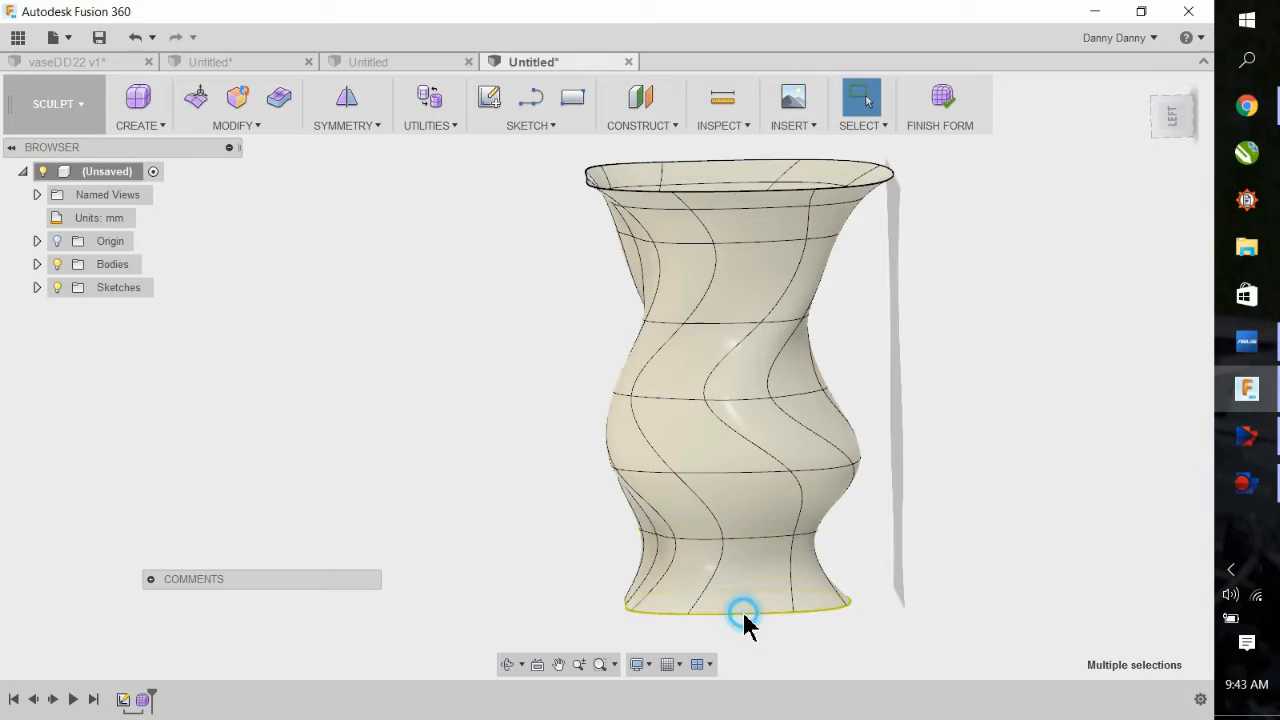
left_click(236, 108)
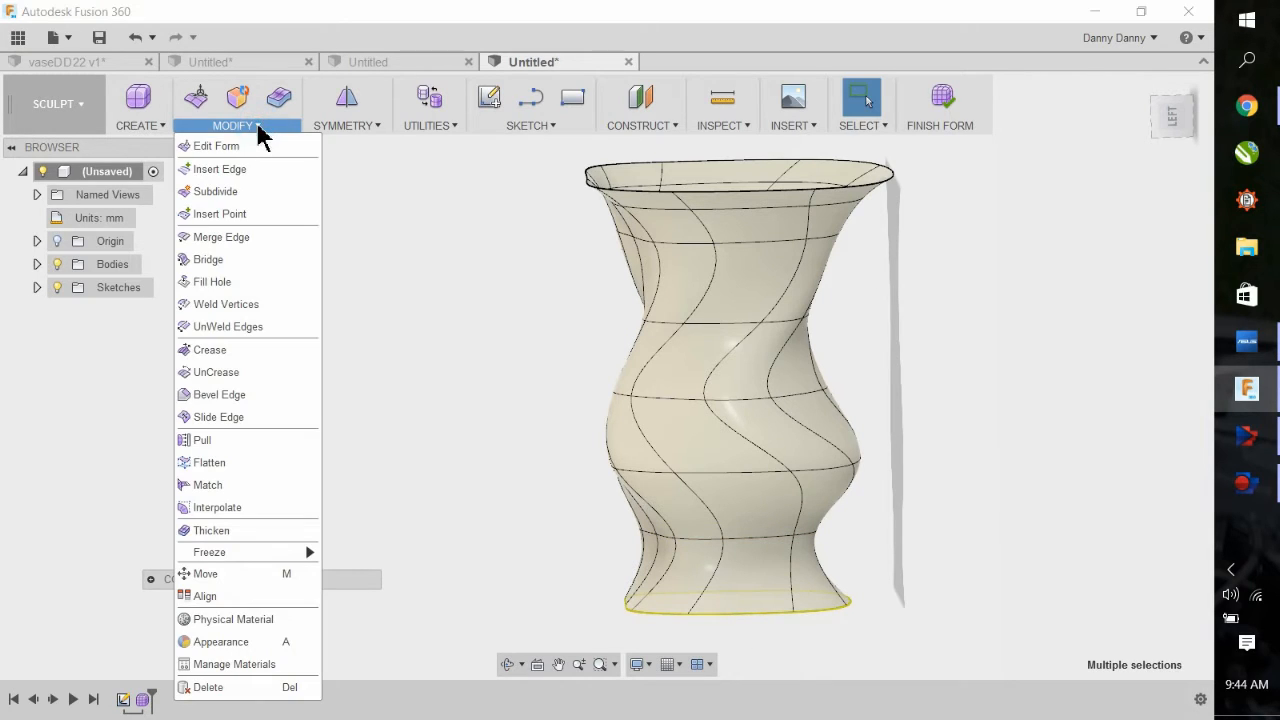
left_click(220, 168)
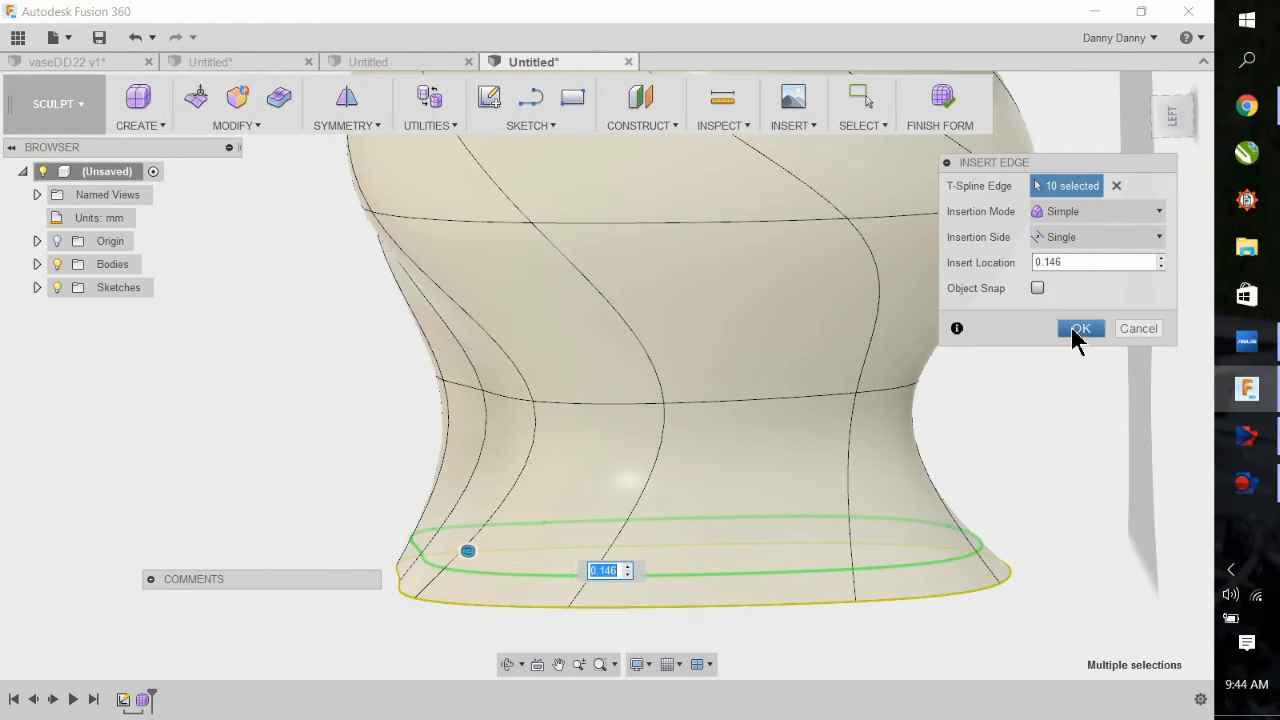
left_click(1080, 328)
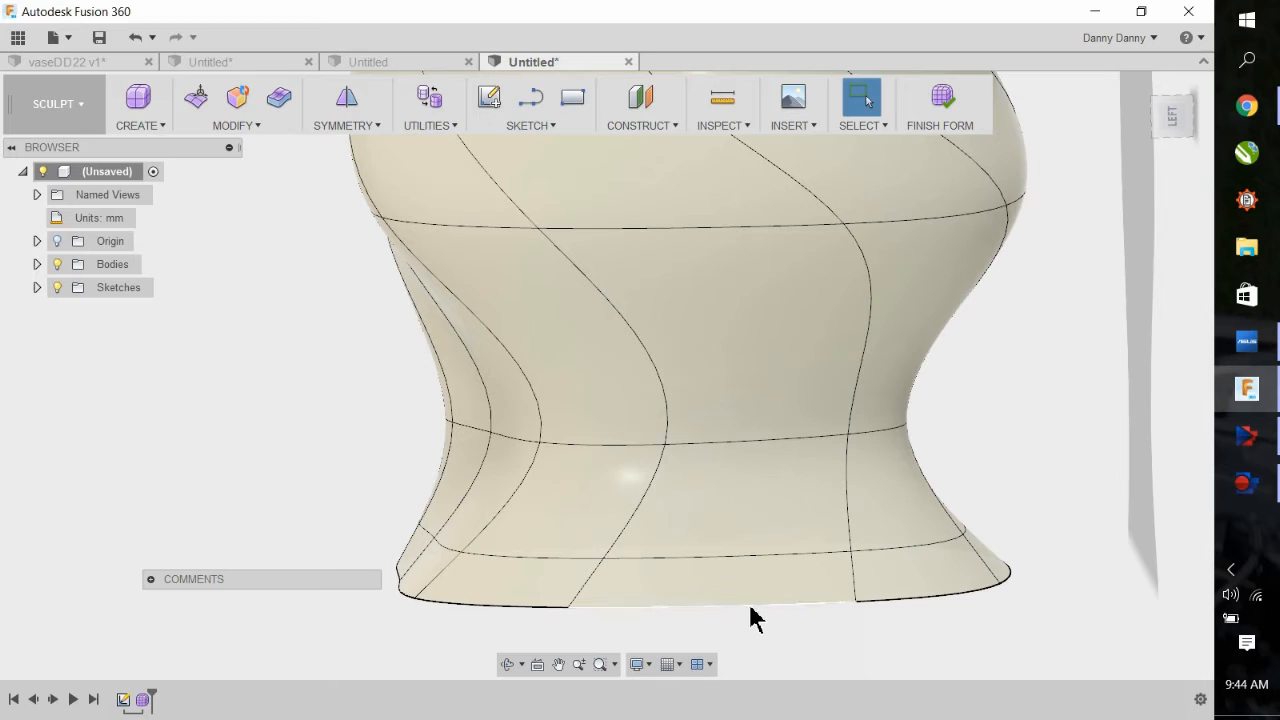
Scale the bottom edge loop inward to 0.873 in Edit Form and finish the form.
right_click(756, 618)
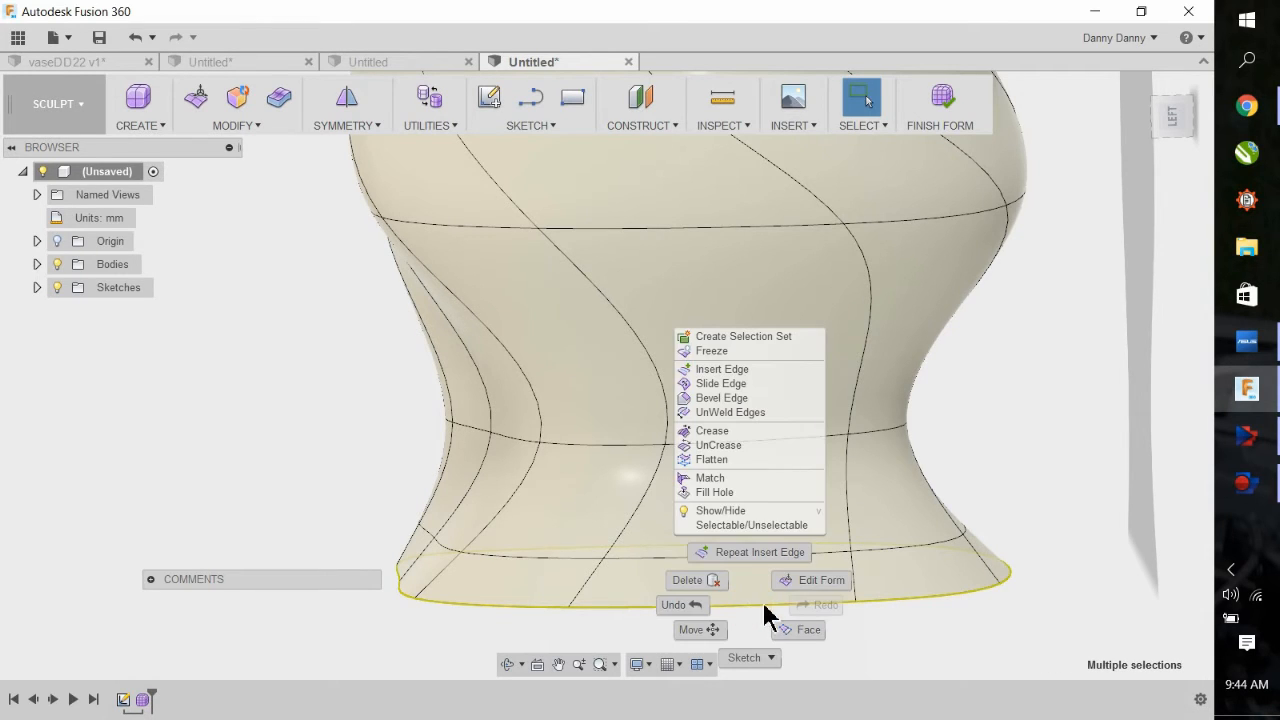
left_click(820, 580)
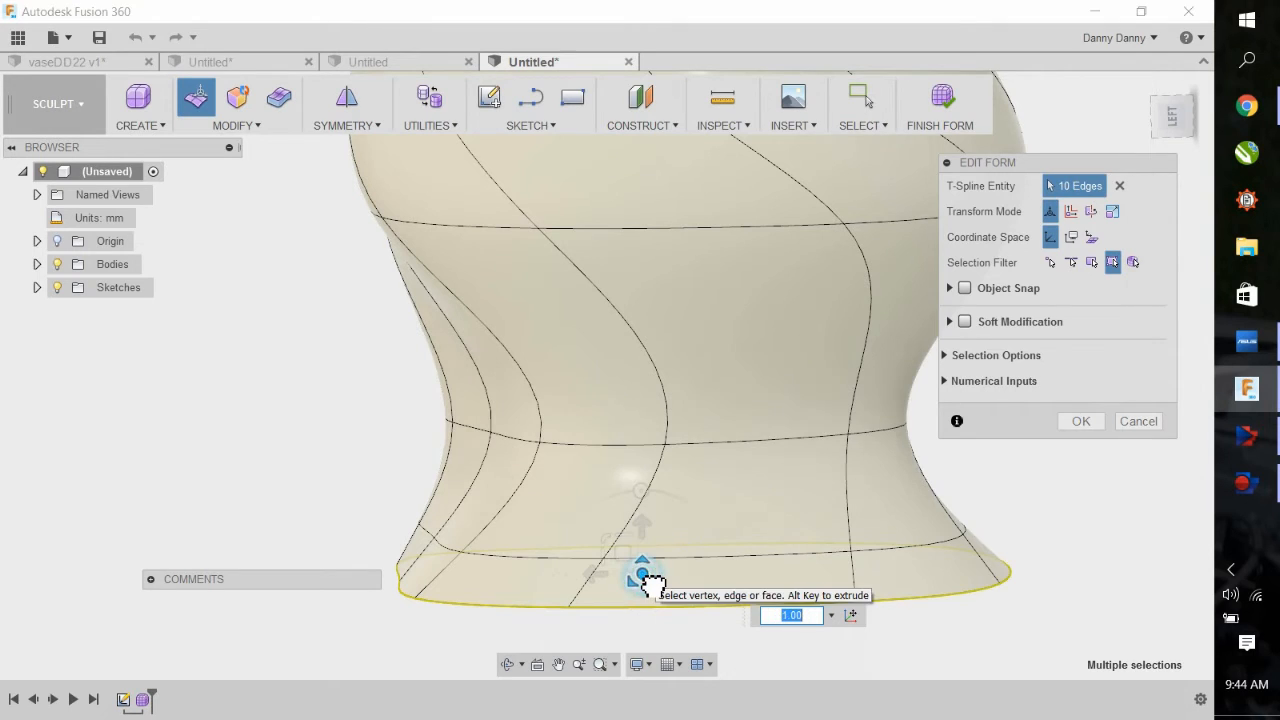
left_click_drag(642, 572, 642, 560)
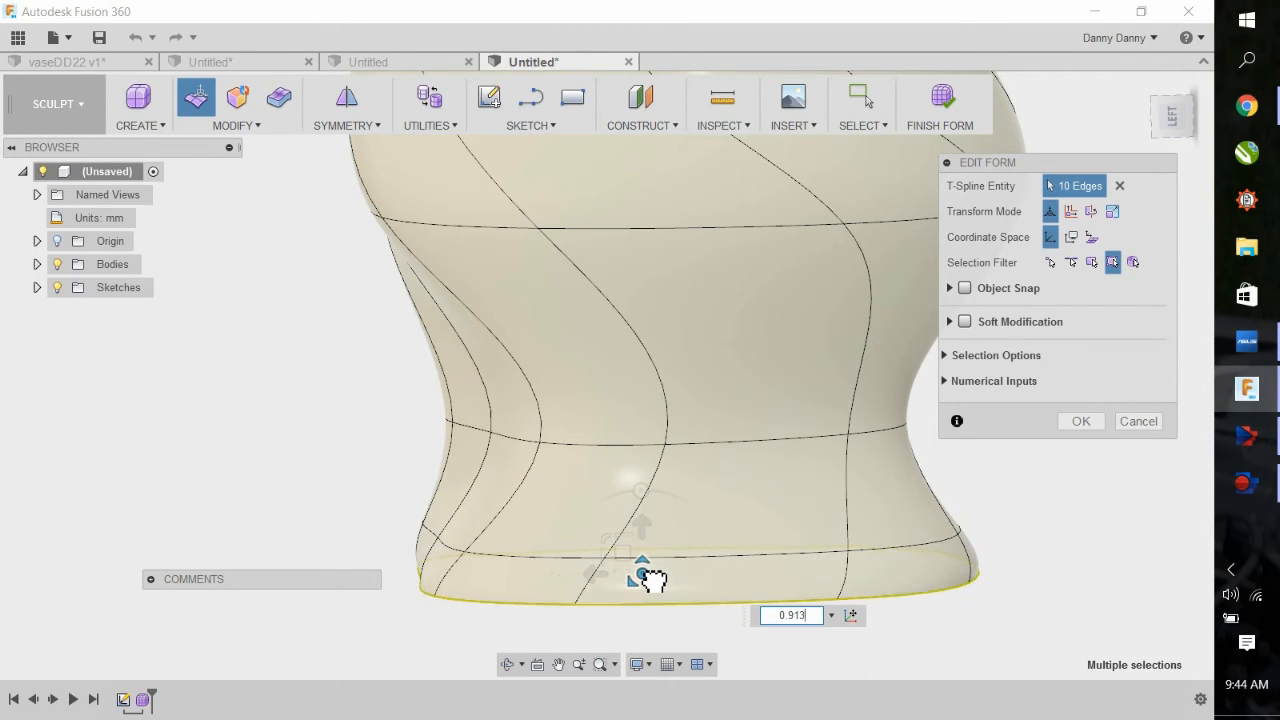
left_click_drag(640, 560, 640, 576)
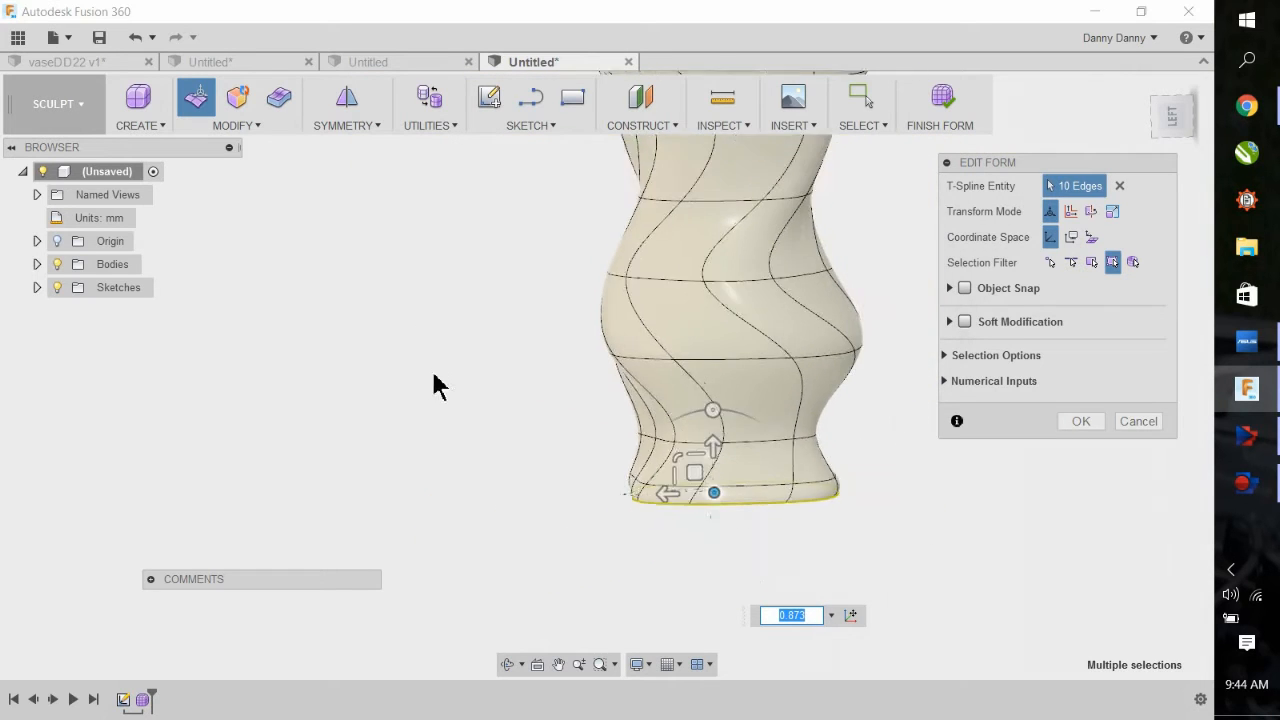
scroll("down", 3)
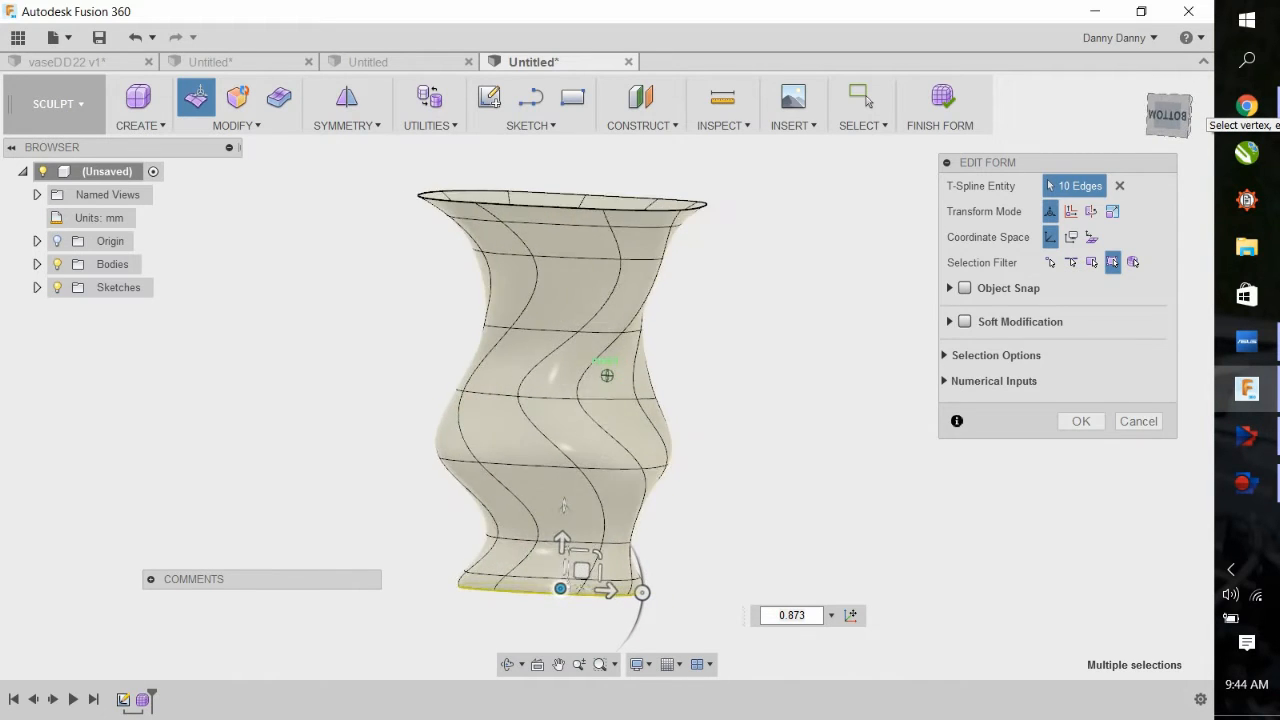
left_click_drag(560, 400, 616, 400)
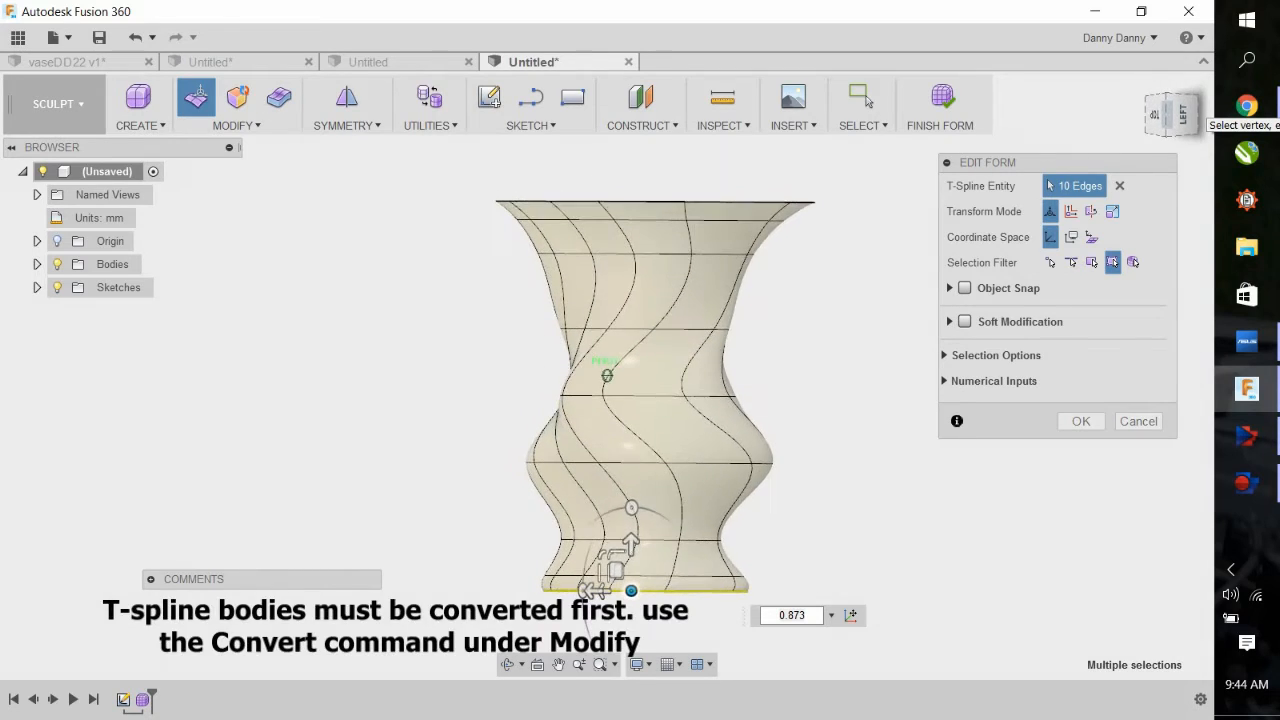
left_click(1080, 420)
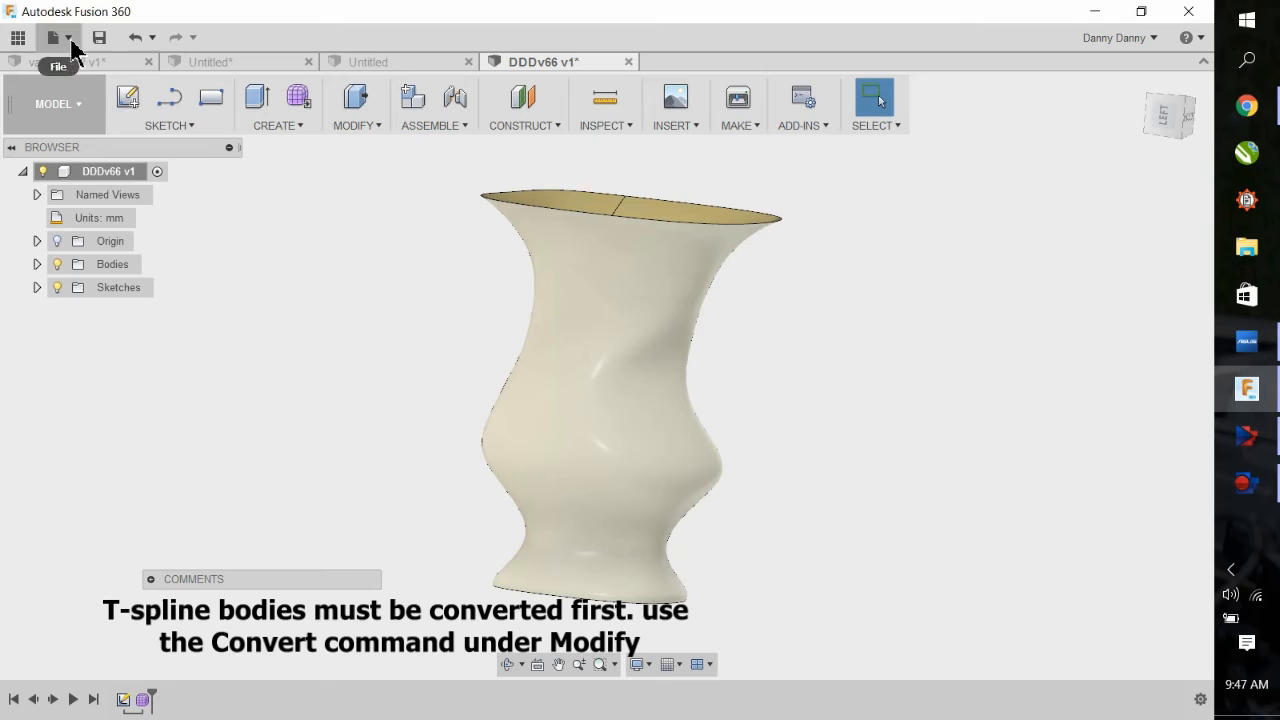
Save the design as DDDv66 v1 and send its mesh to Simplify3D via 3D Print with Custom utility.
left_click(738, 96)
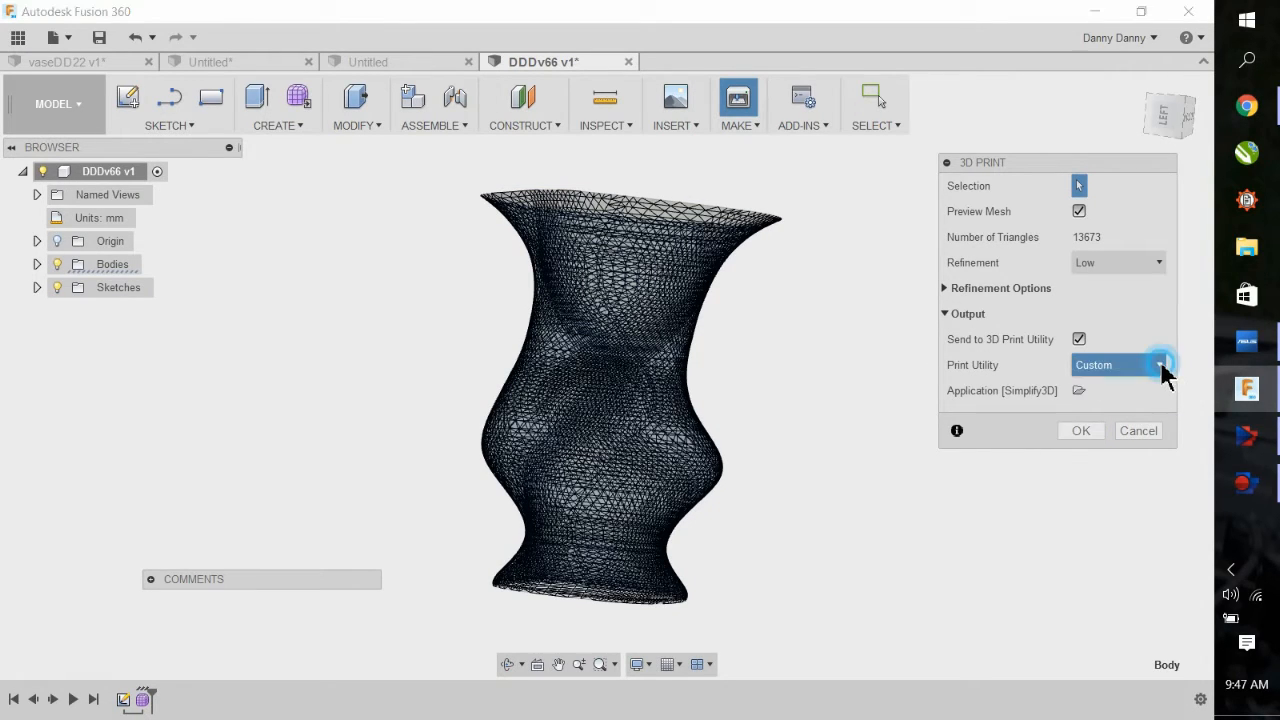
left_click(1158, 364)
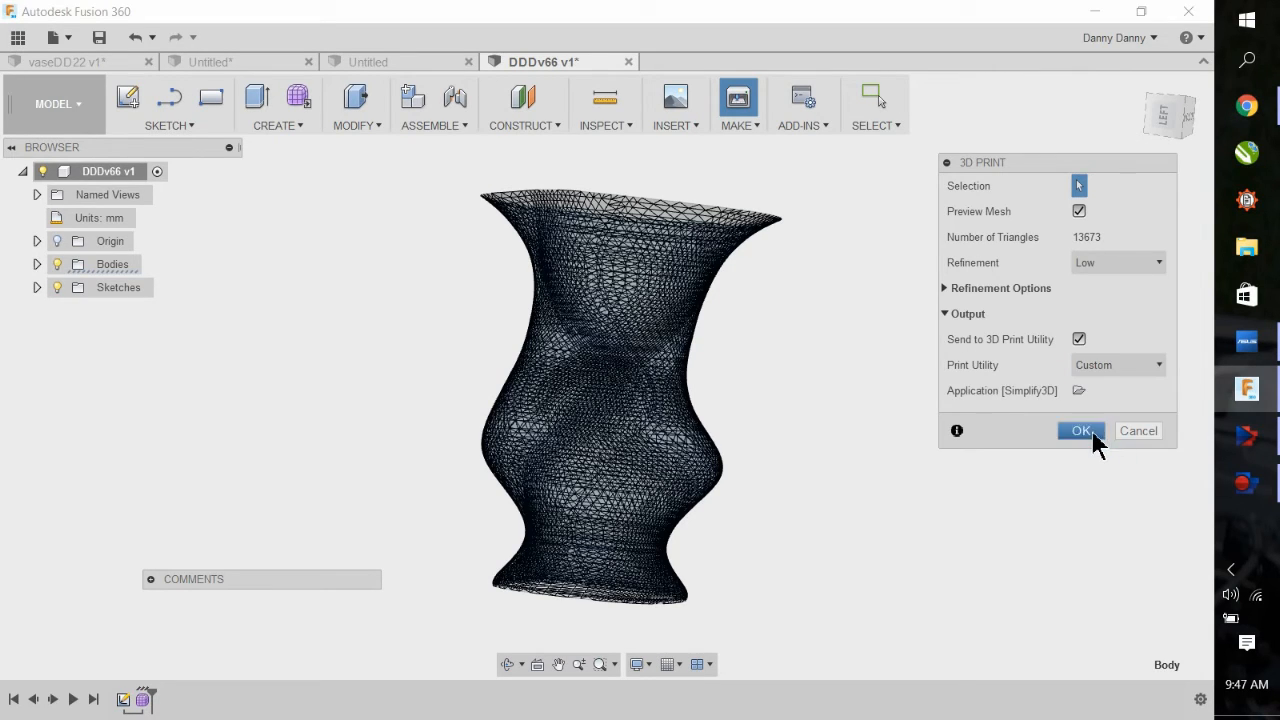
left_click(1080, 430)
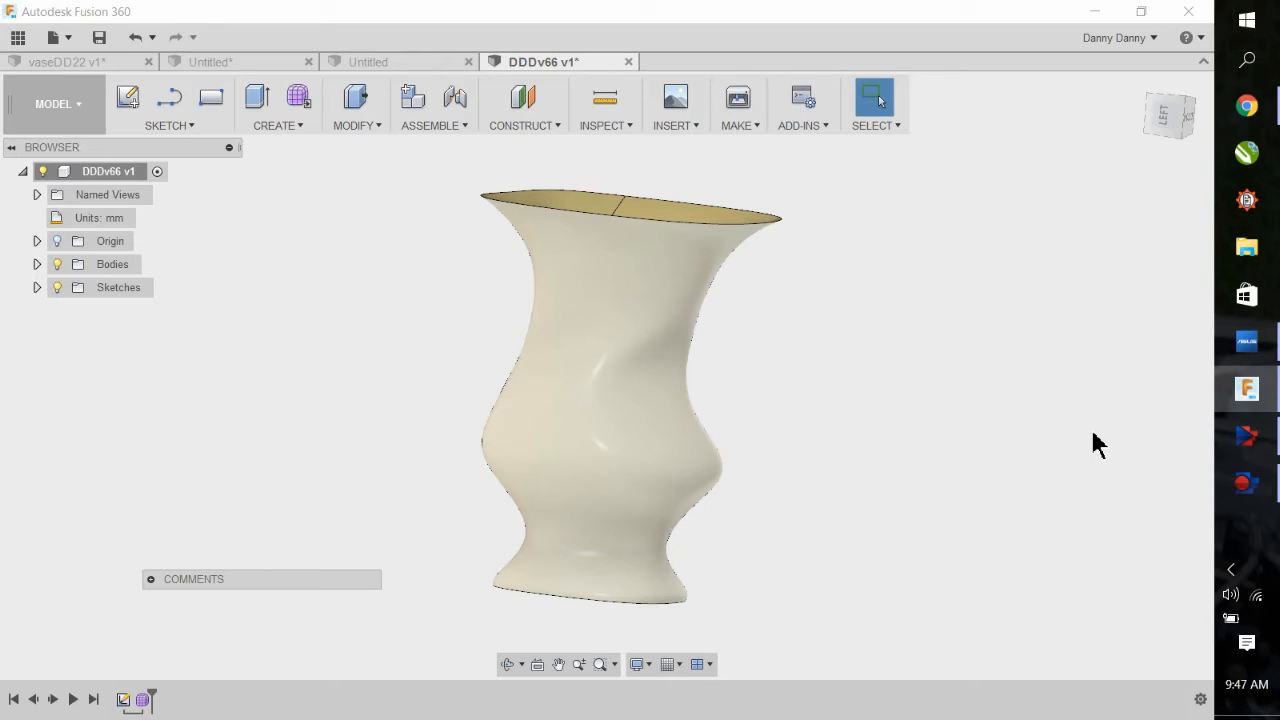
mouse_move(1056, 432)
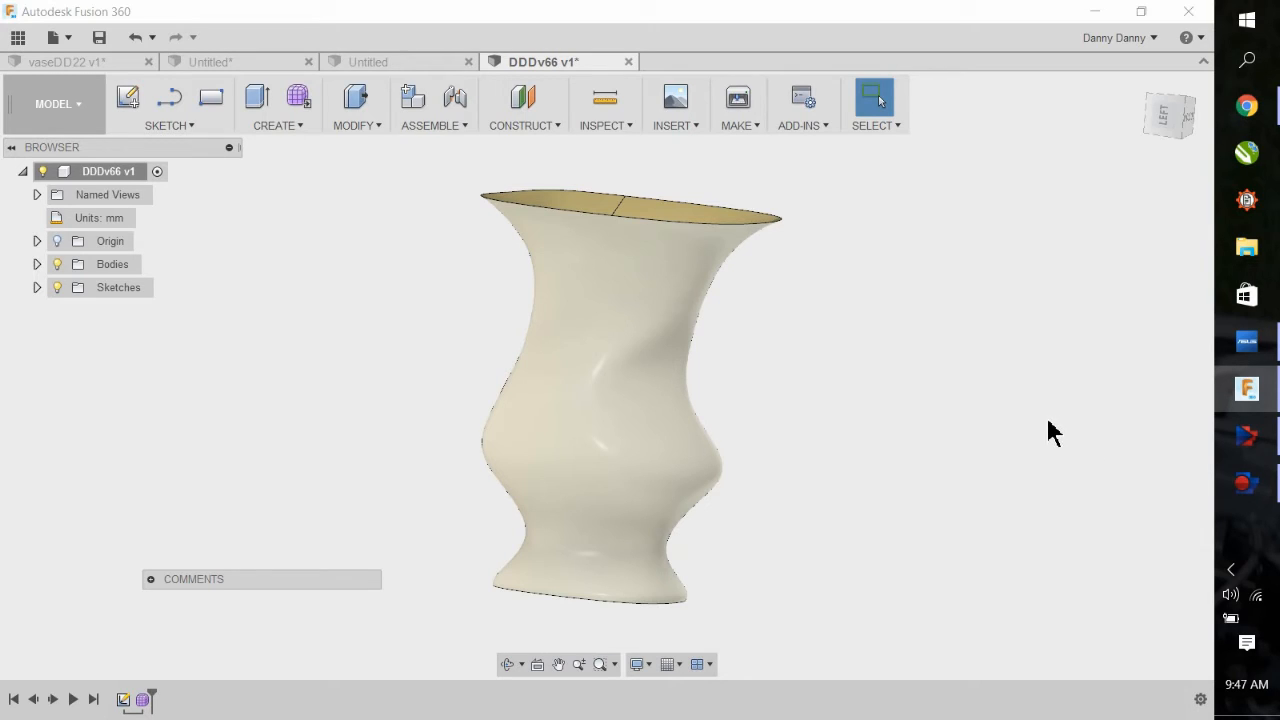
mouse_move(840, 316)
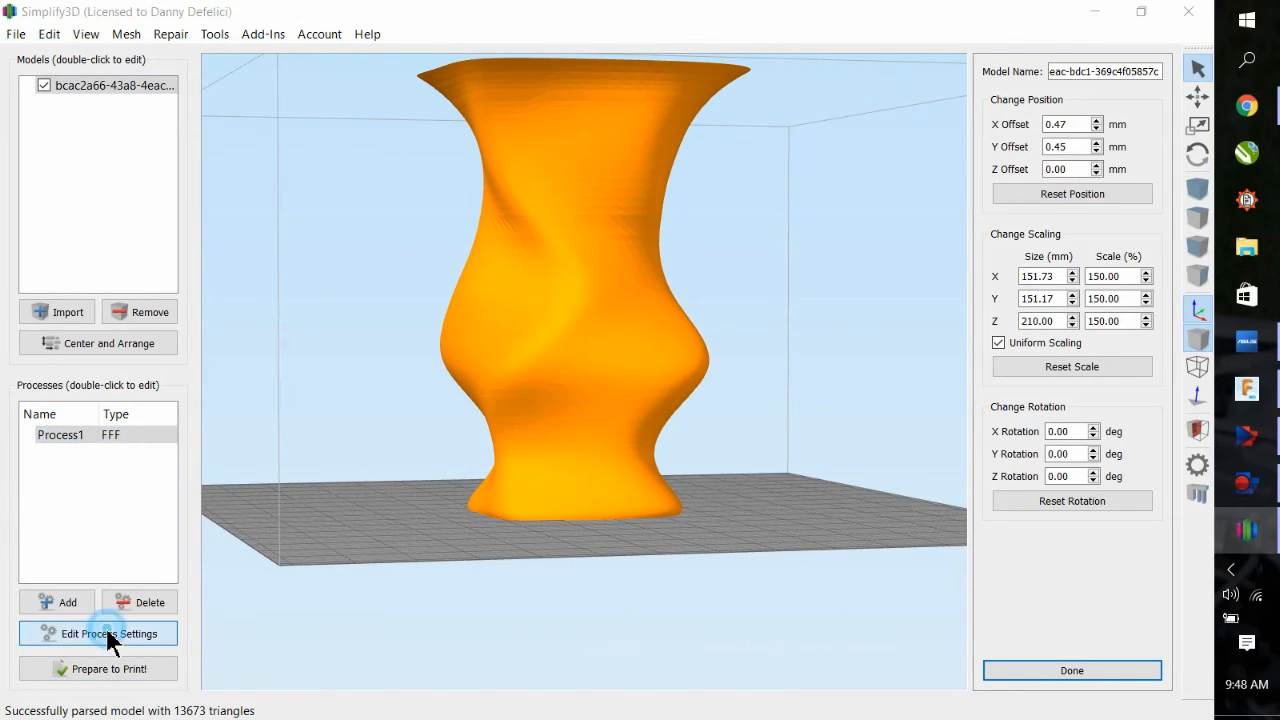
With the vase imported at 150% scale, start editing the print process settings.
left_click(98, 632)
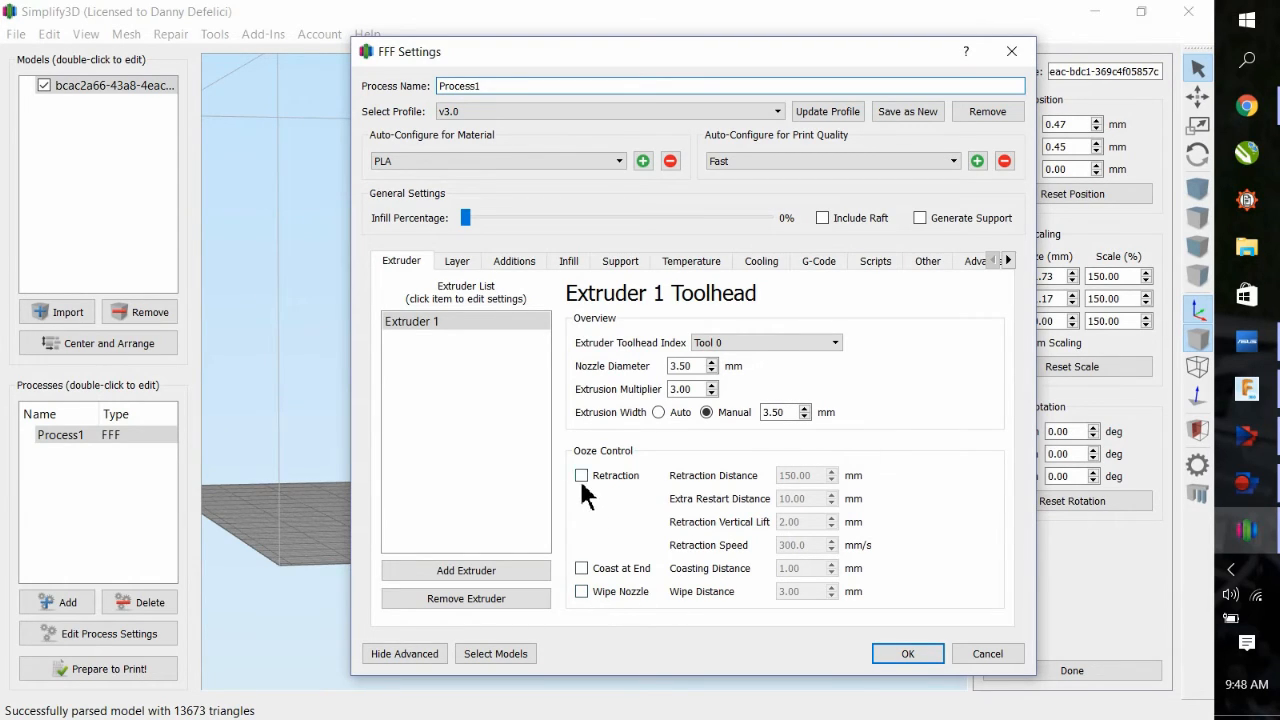
Set Primary Layer Height to 1.2 mm and lower the Bottom Solid Layers count.
left_click(456, 260)
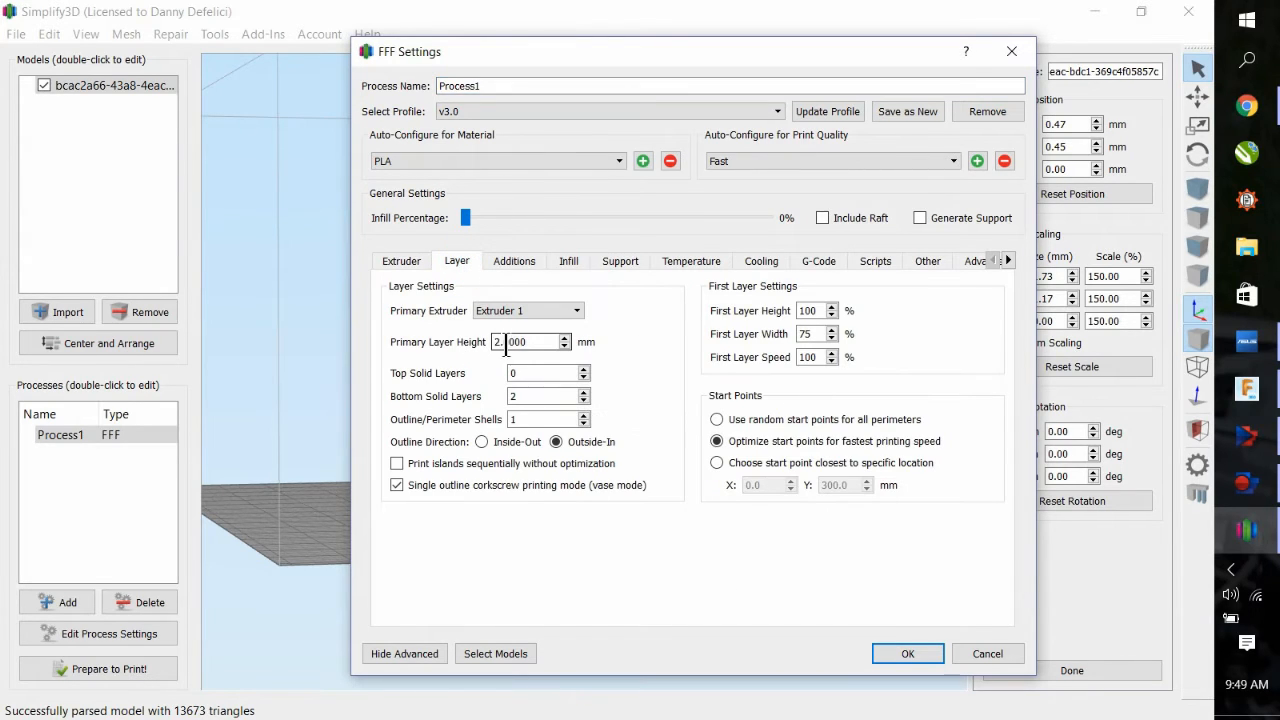
triple_click(528, 342)
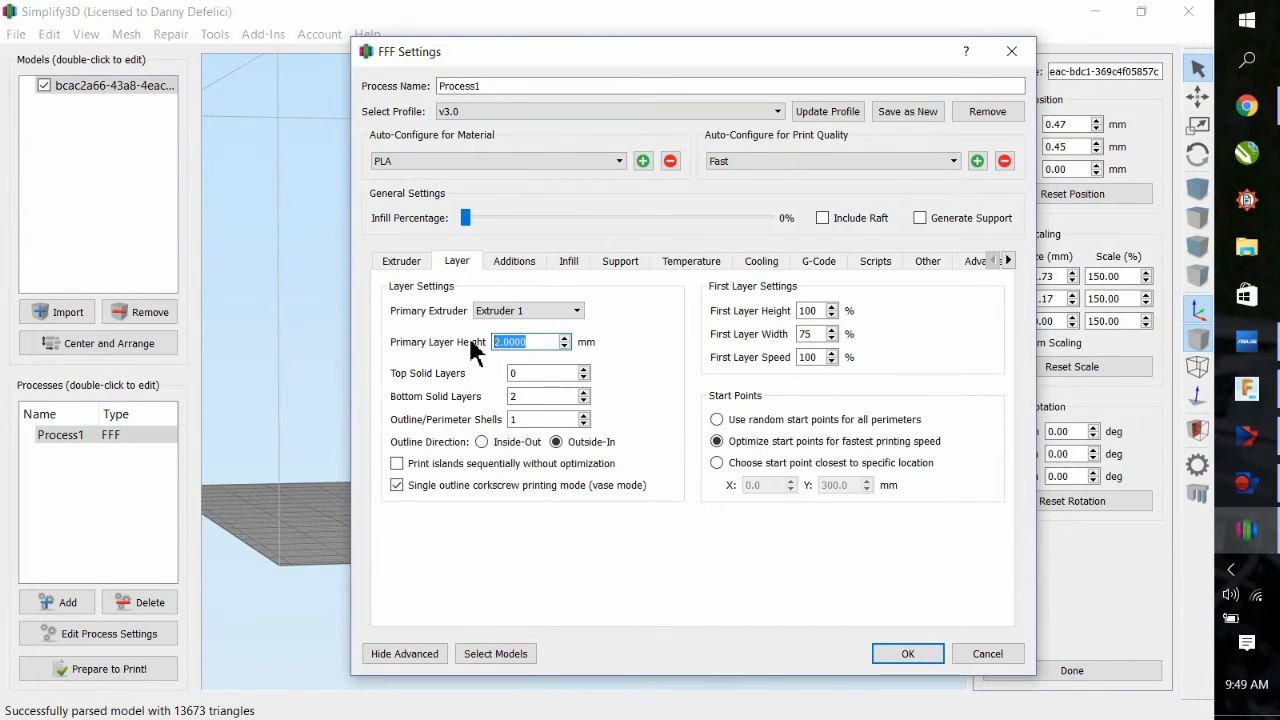
type("1.2")
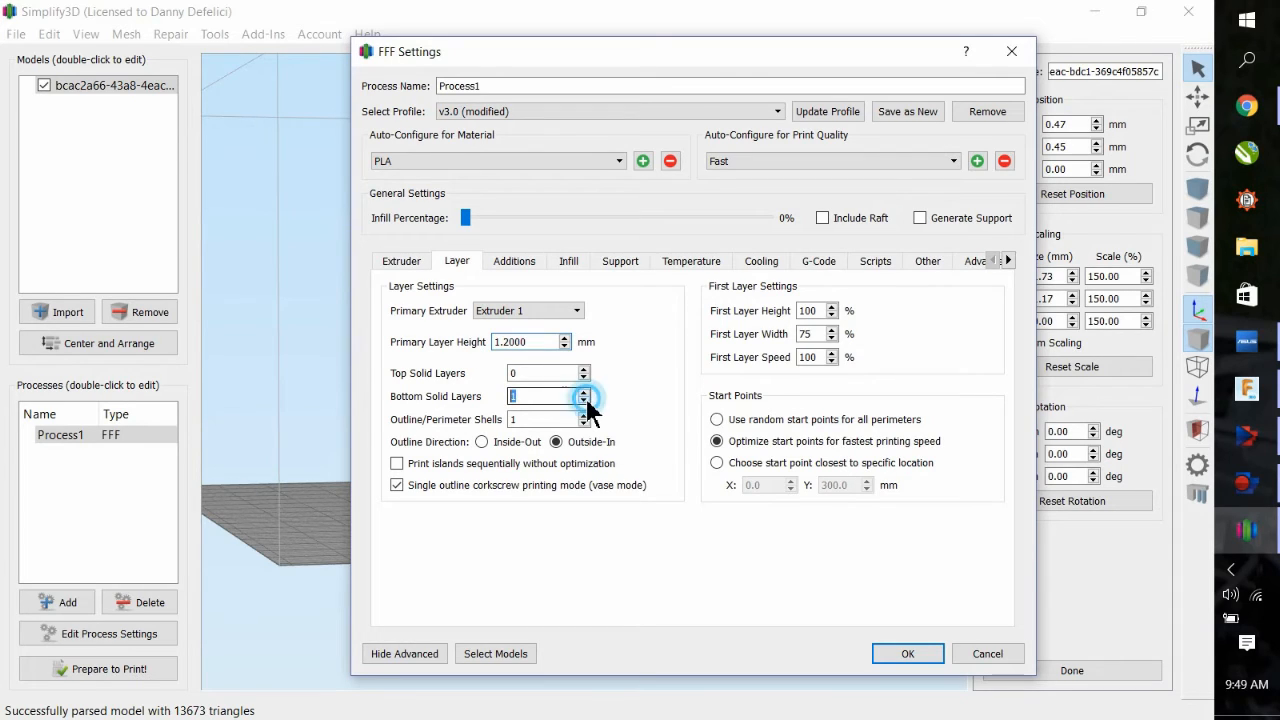
left_click(584, 398)
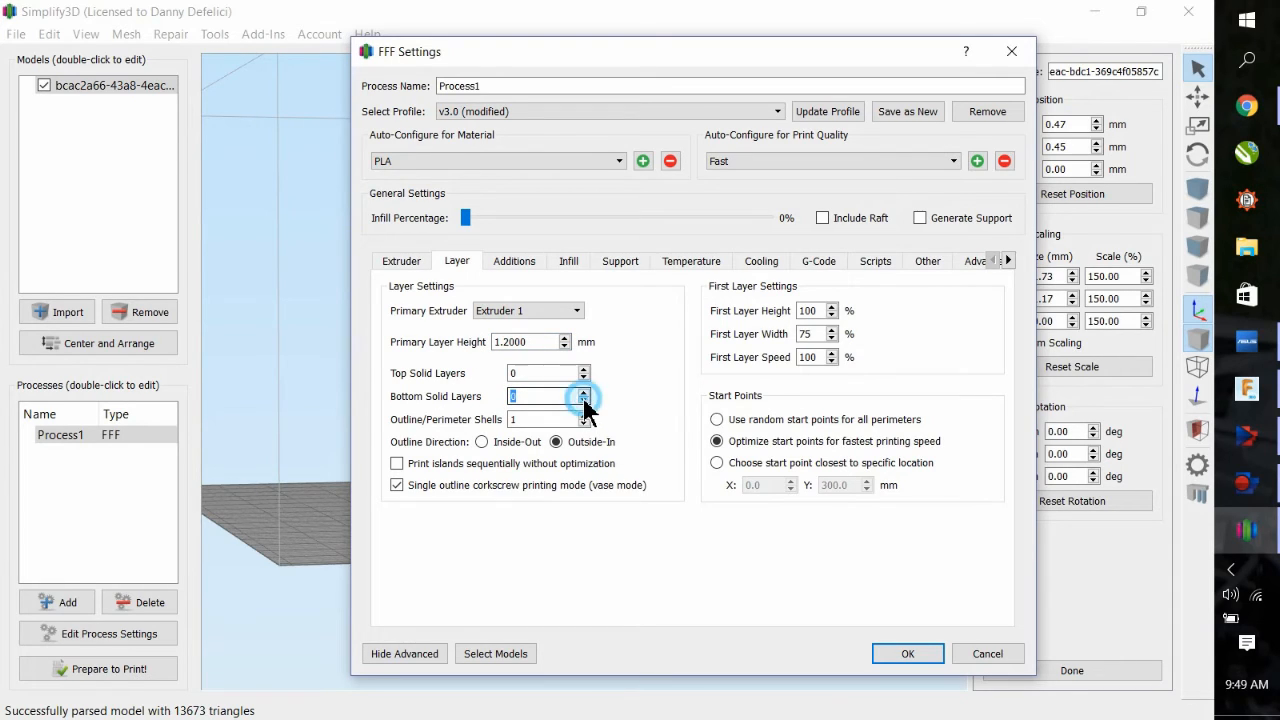
left_click(512, 260)
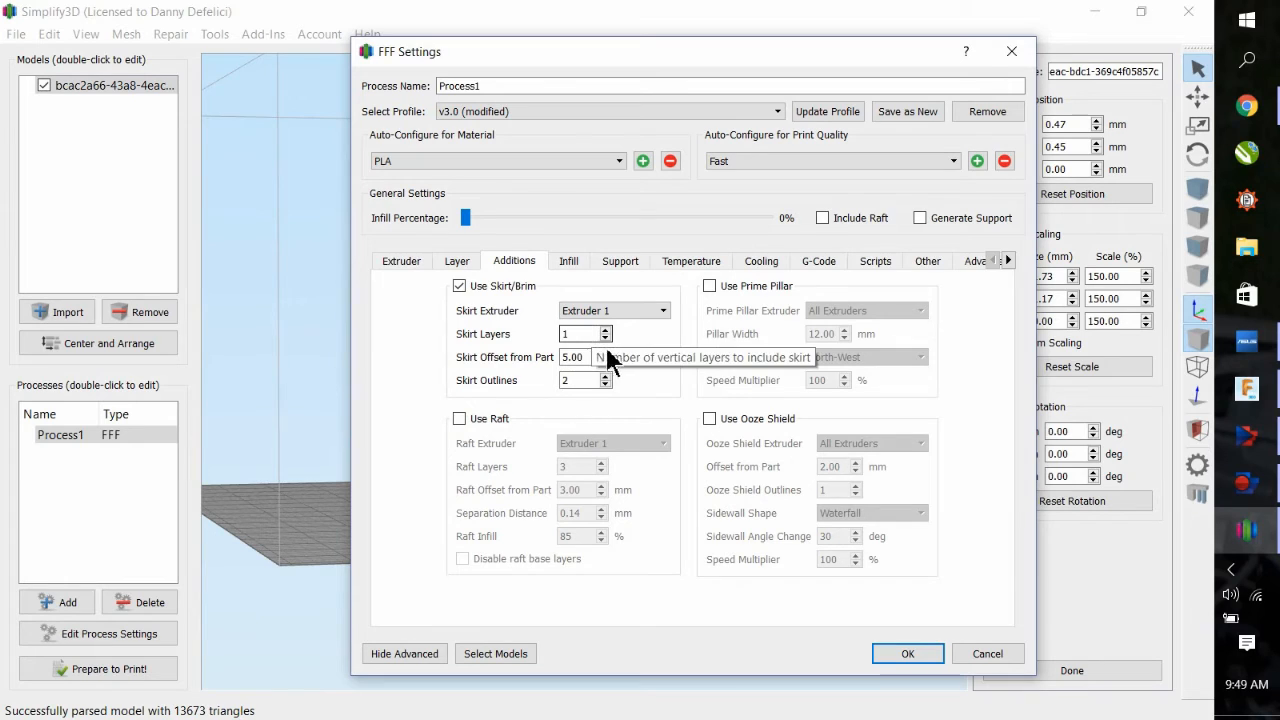
Review the Infill, Support, Temperature, Cooling, G-Code and Scripts settings, including the ending script.
left_click(568, 260)
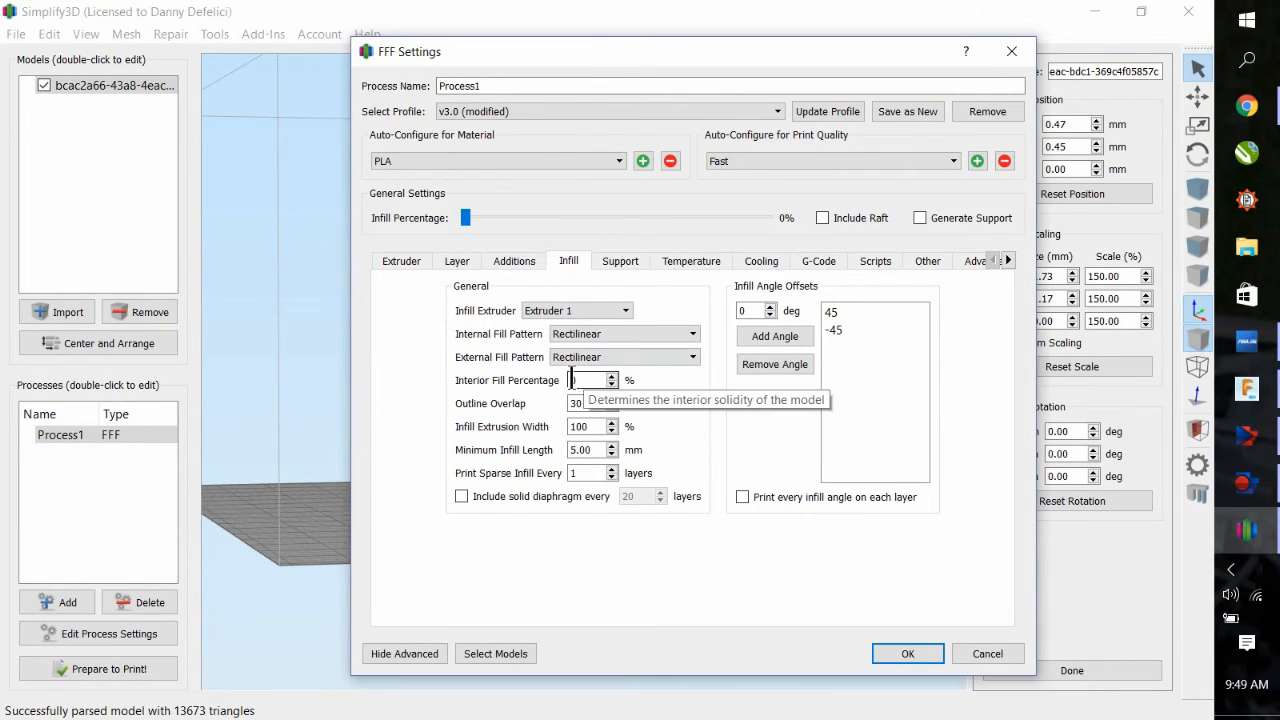
left_click(620, 260)
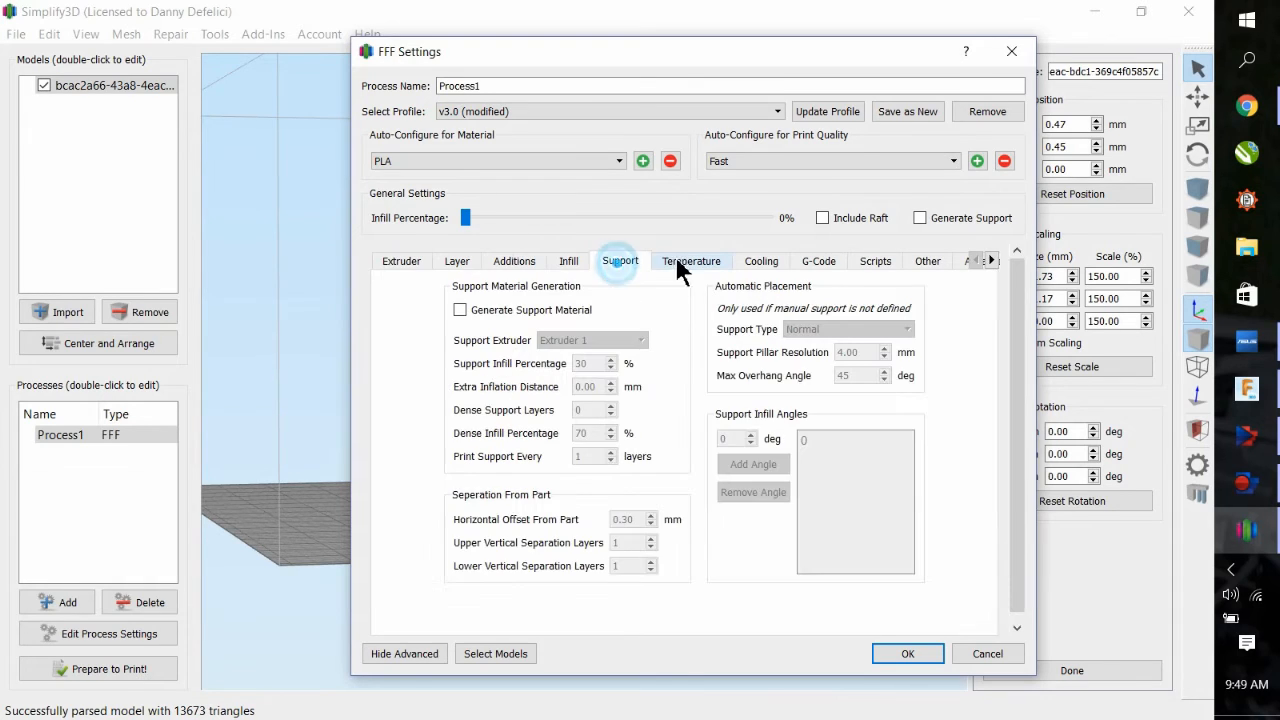
left_click(692, 260)
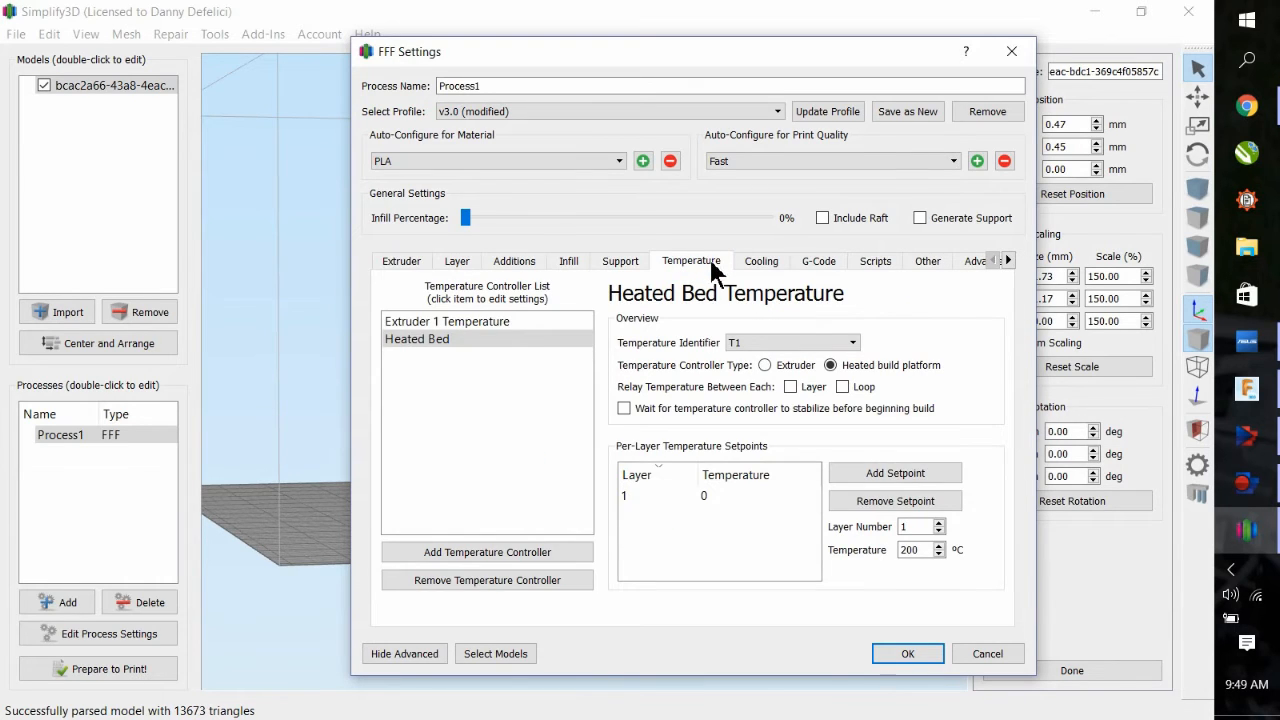
left_click(760, 260)
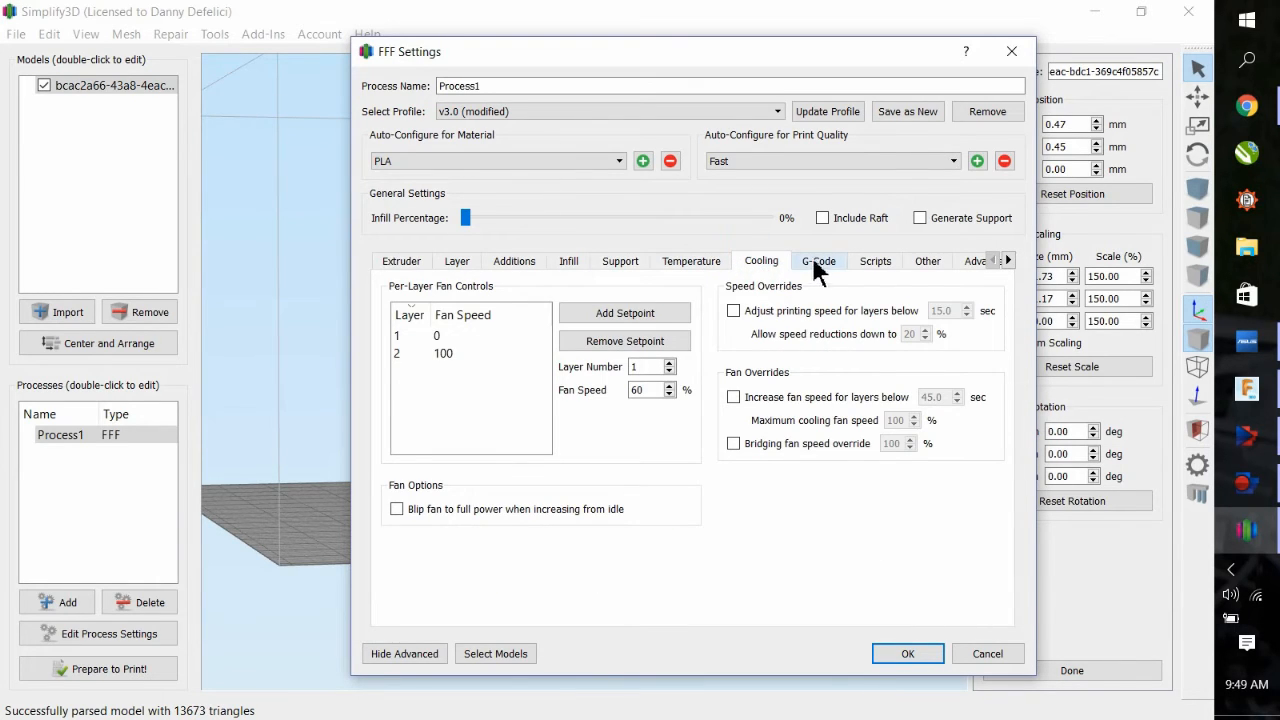
left_click(818, 260)
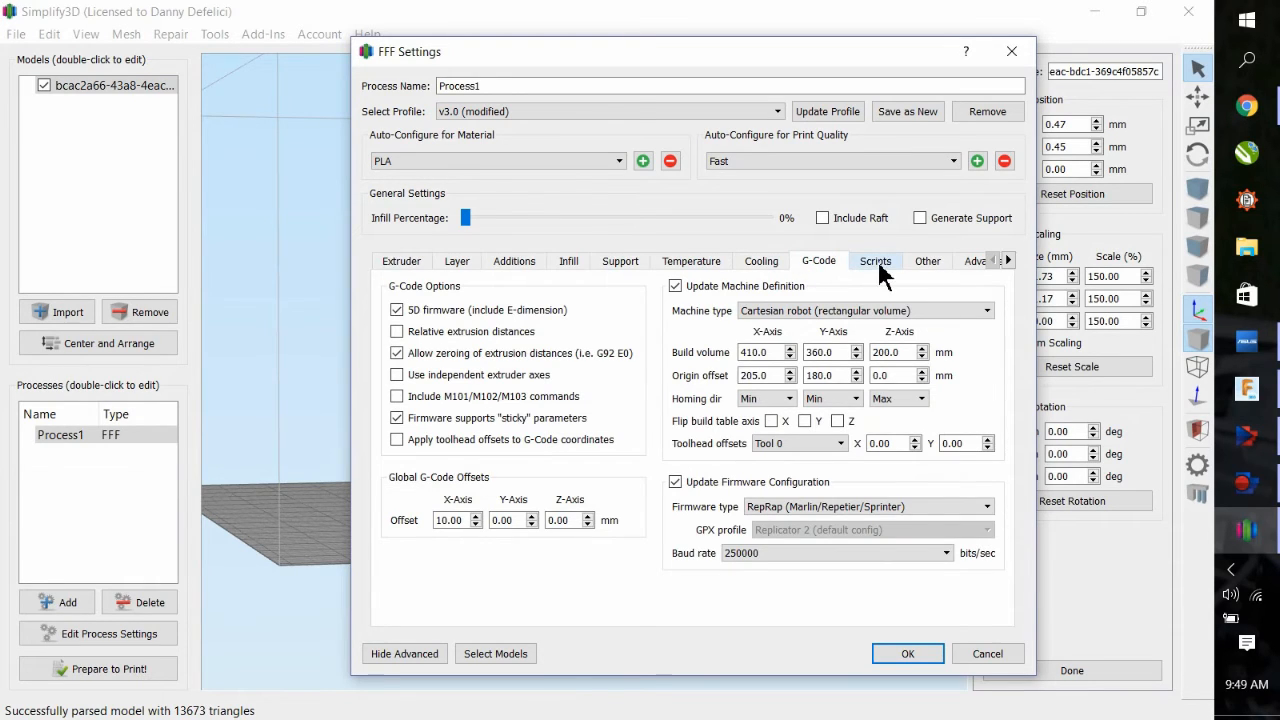
left_click(876, 260)
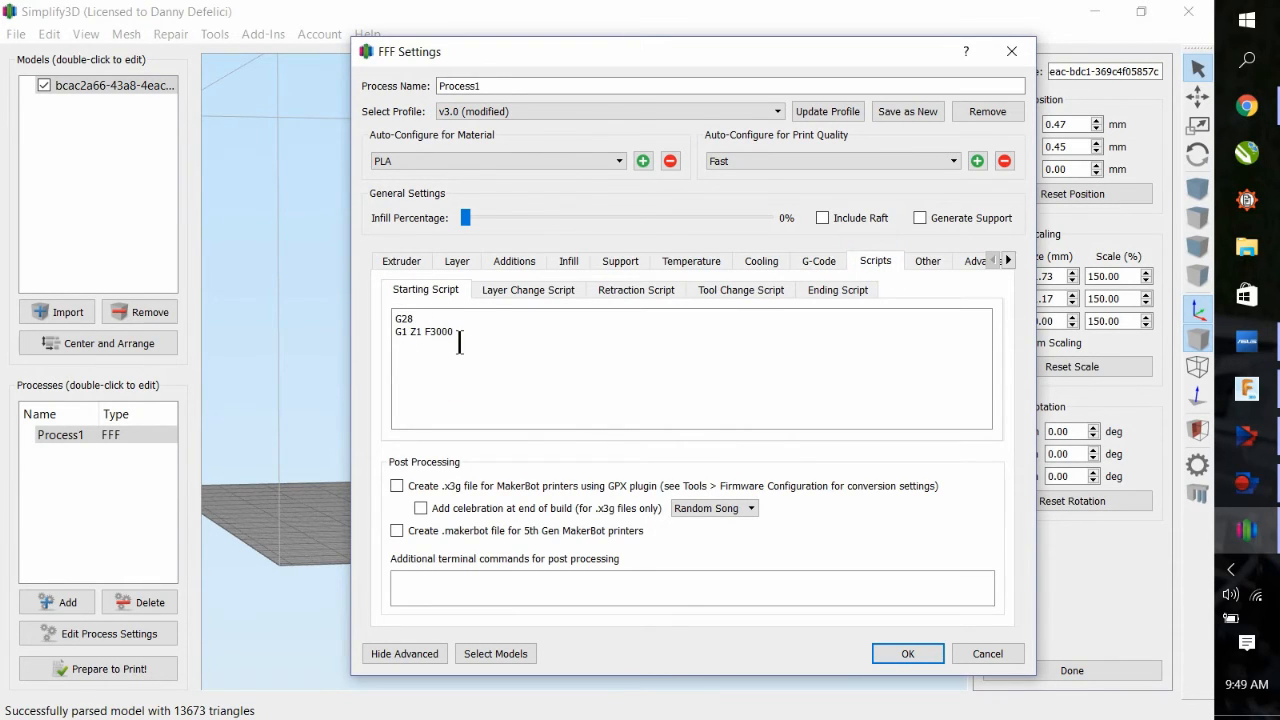
left_click(836, 288)
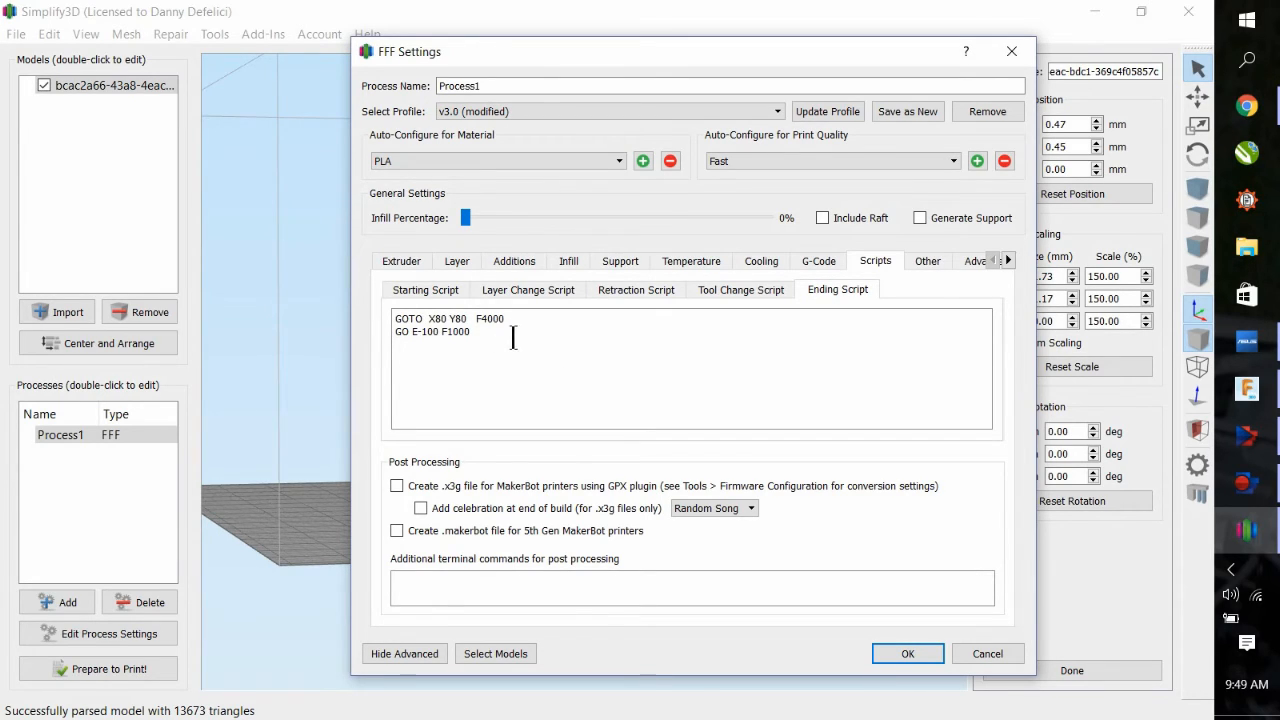
Set Default Printing Speed to 55 mm/s on the Other tab and save the process.
left_click(928, 260)
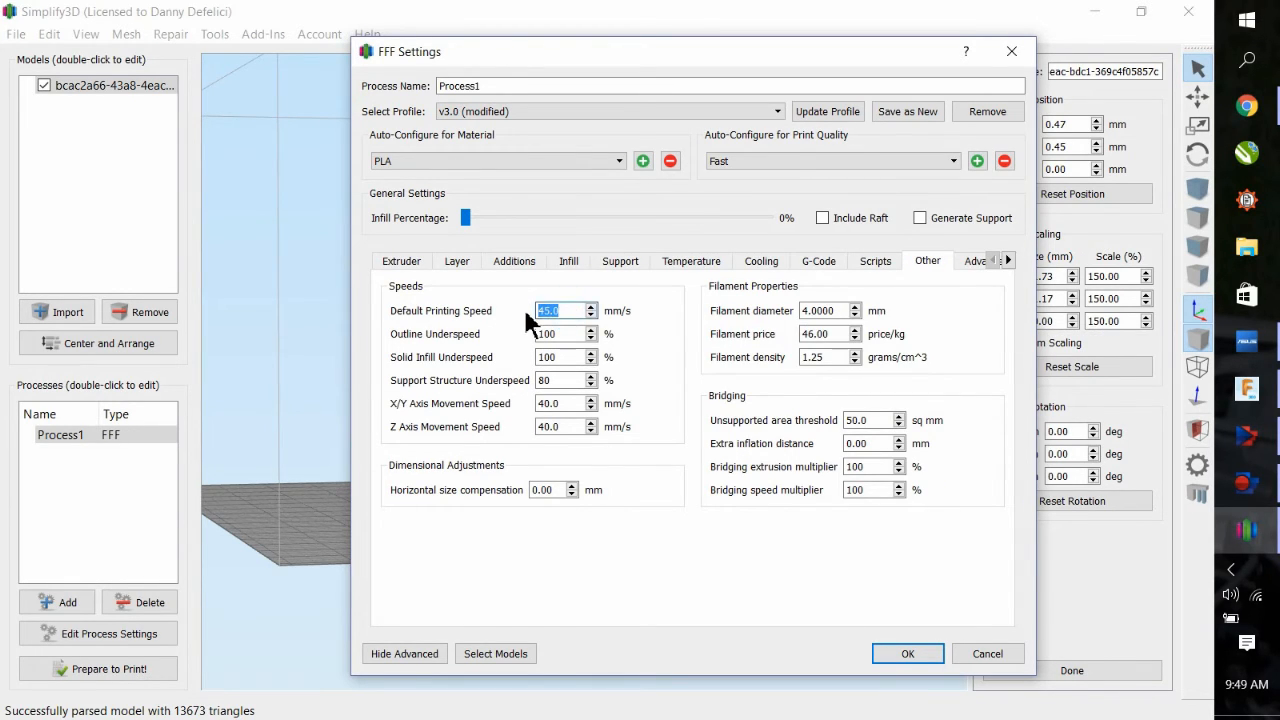
type("55")
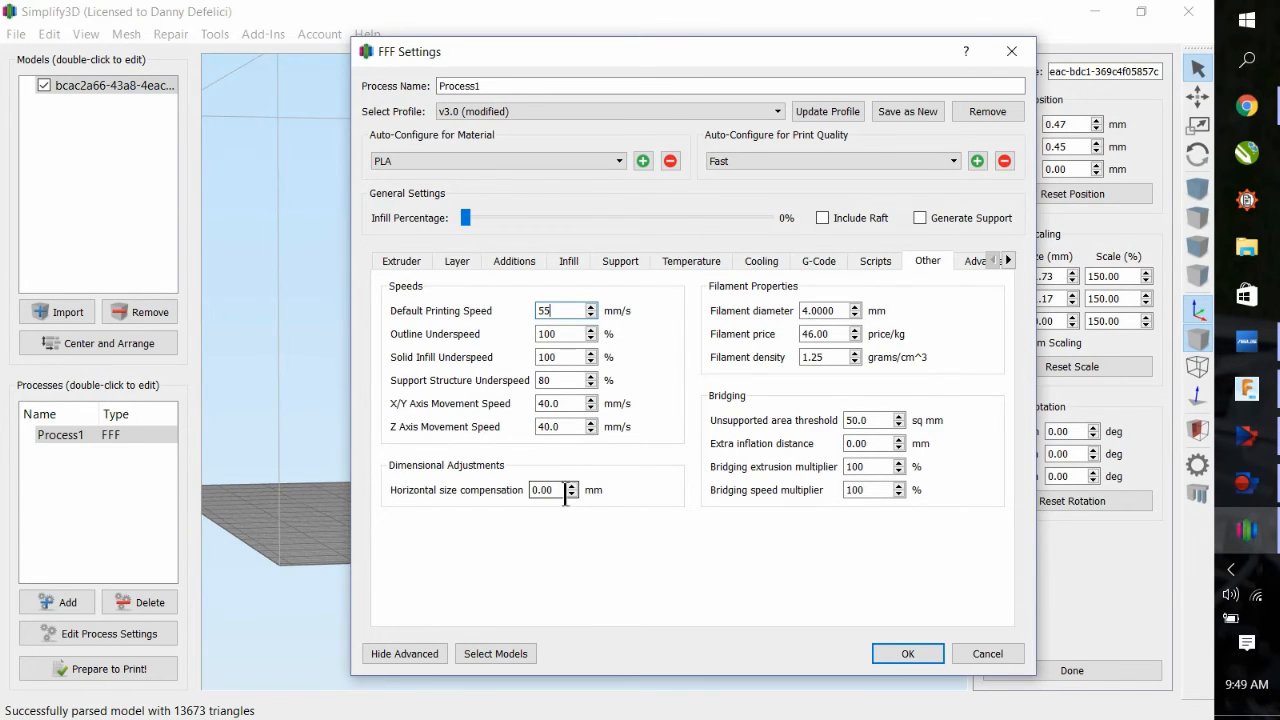
left_click(908, 652)
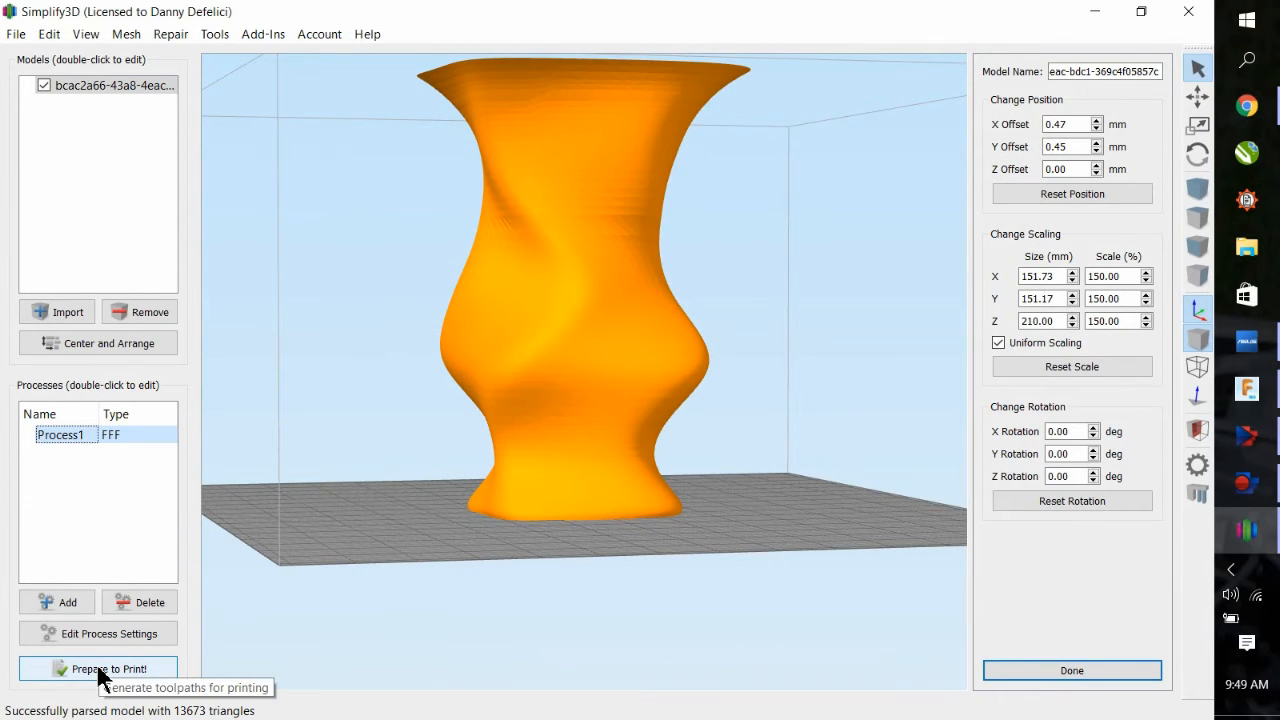
Prepare to Print to slice the vase and orbit the speed-coloured toolpath preview.
left_click(108, 668)
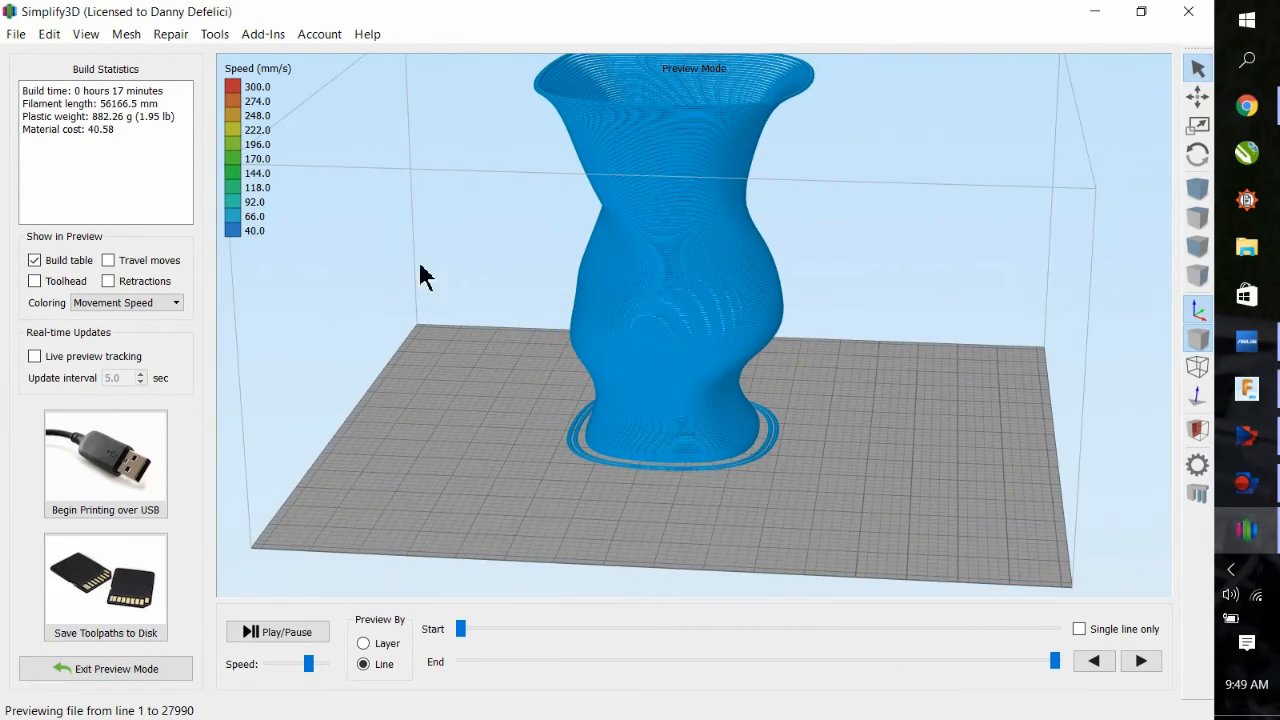
left_click_drag(424, 276, 700, 304)
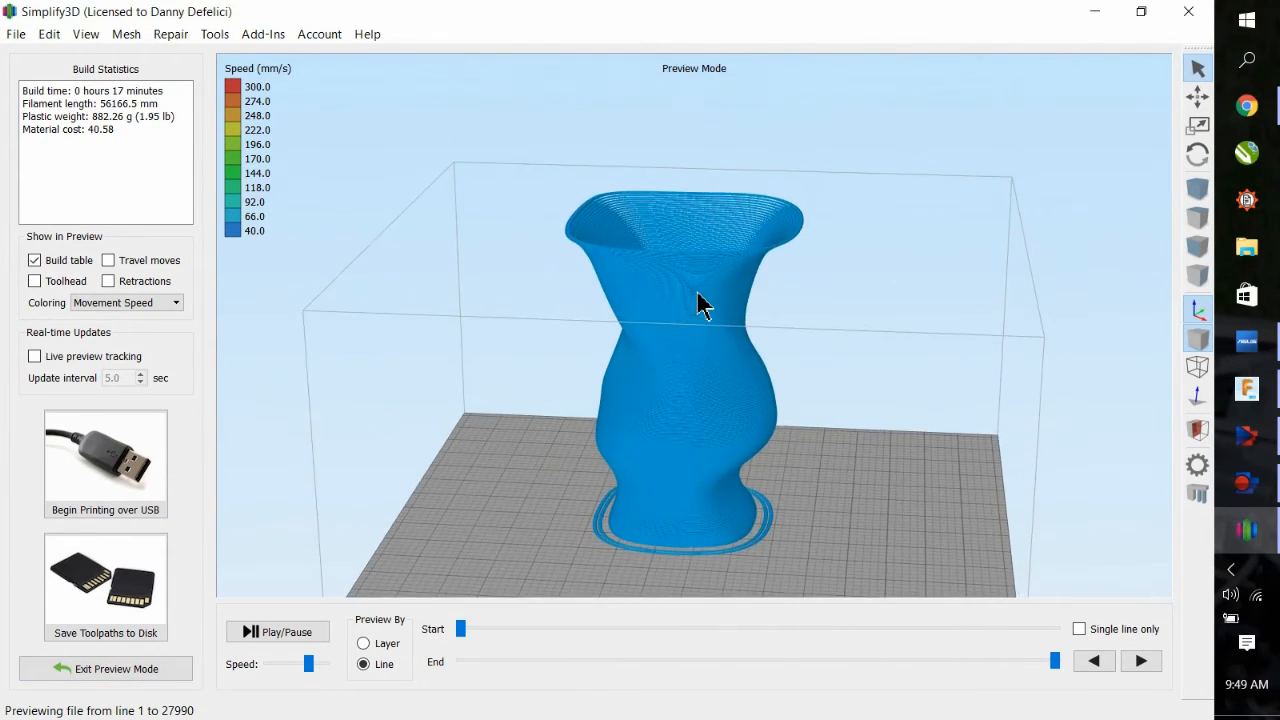
left_click_drag(700, 304, 680, 360)
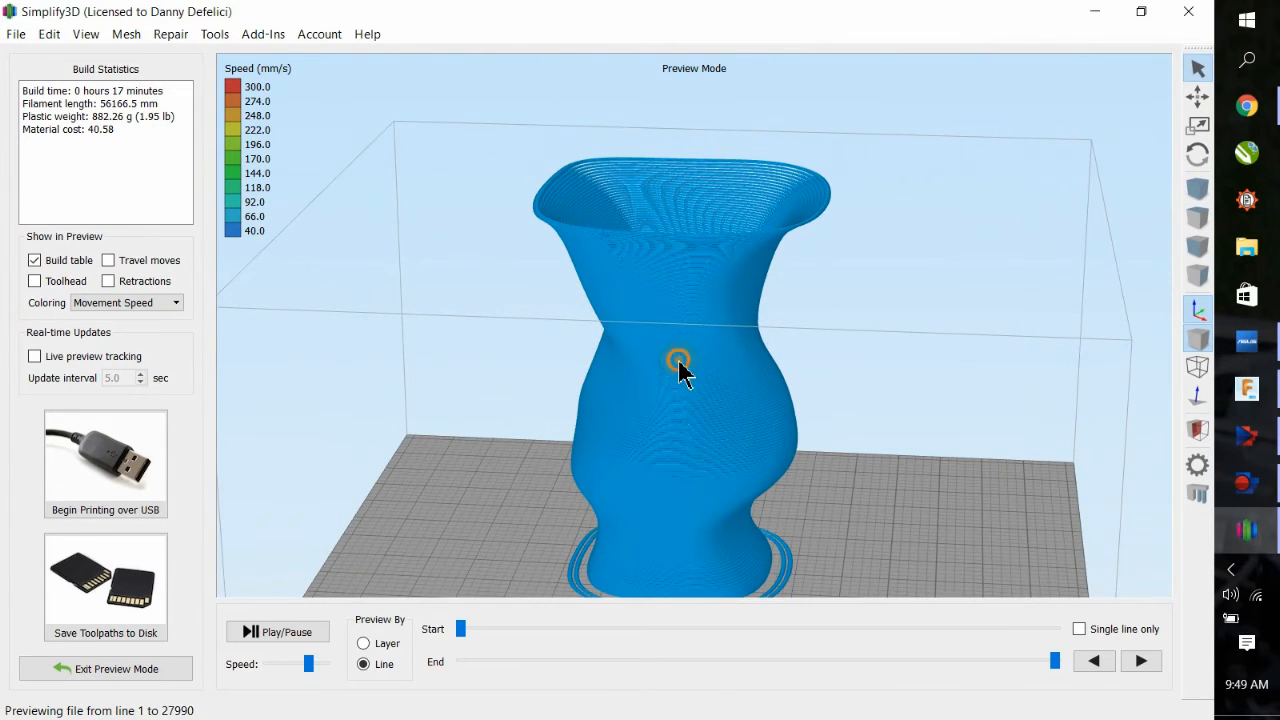